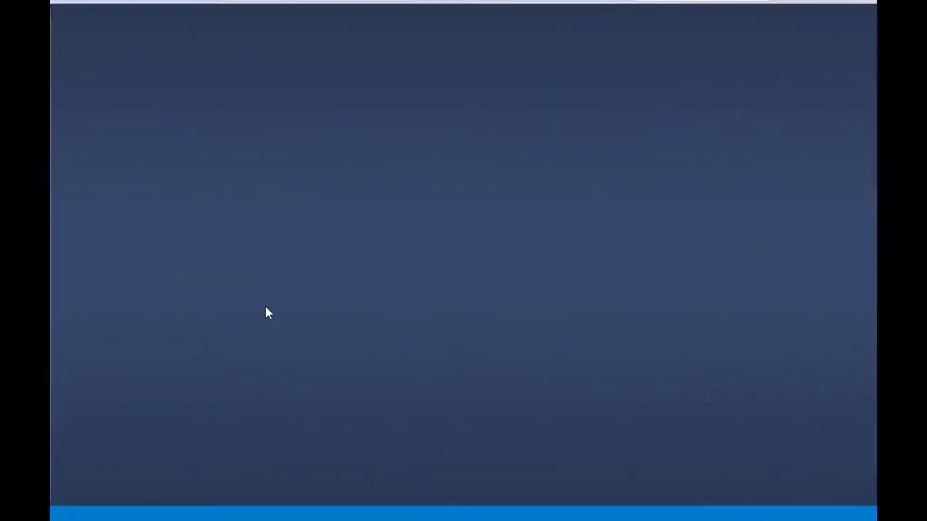
{"action": "mouse_move", "coordinate": [236, 148]}
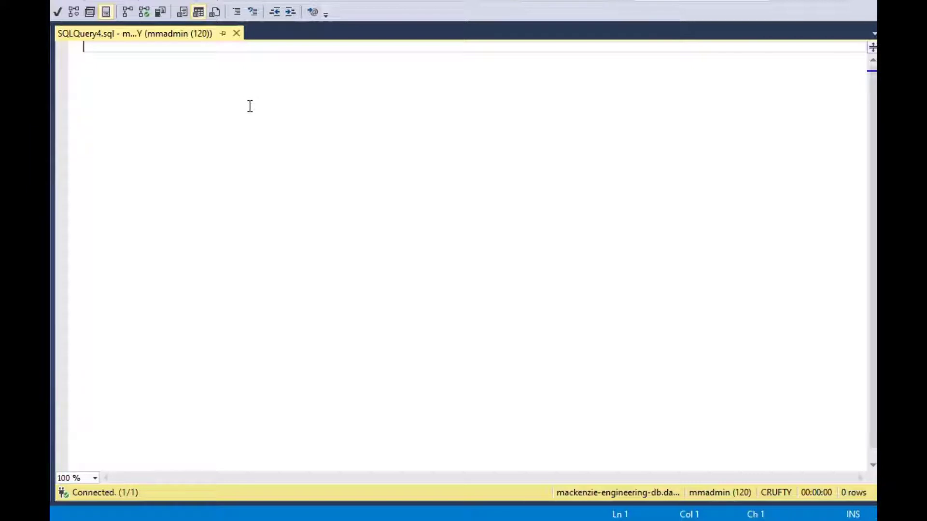
- Write the comment '-- Try out some variables' at the top of the script
{"action": "type", "text": "-- Tr"}
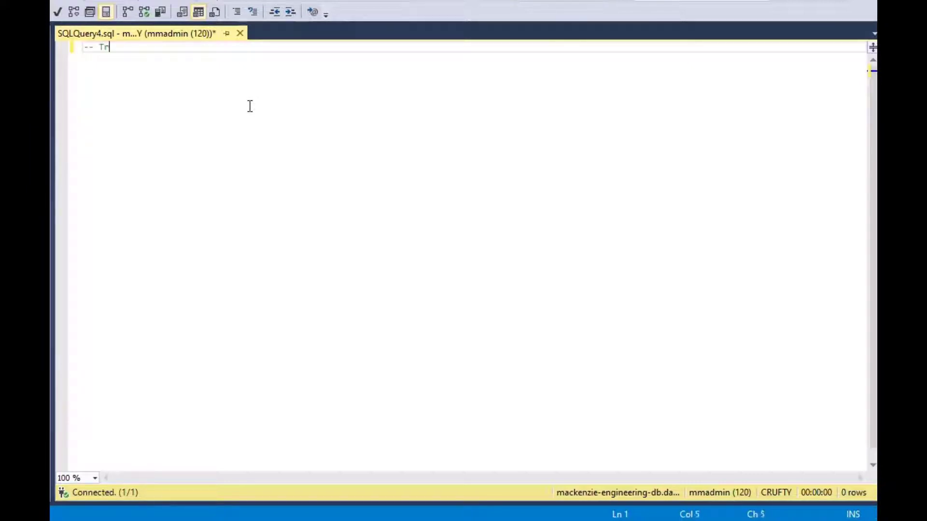
{"action": "type", "text": "y out some vari"}
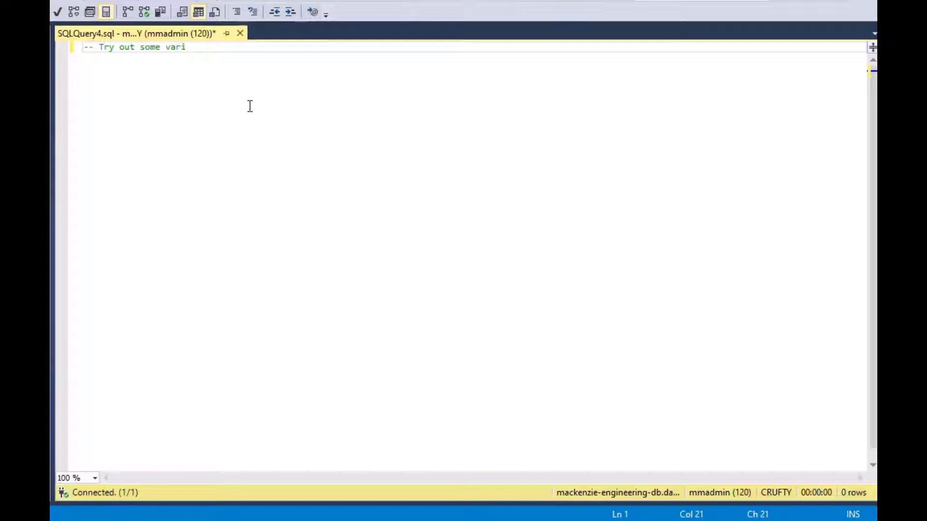
{"action": "type", "text": "ables"}
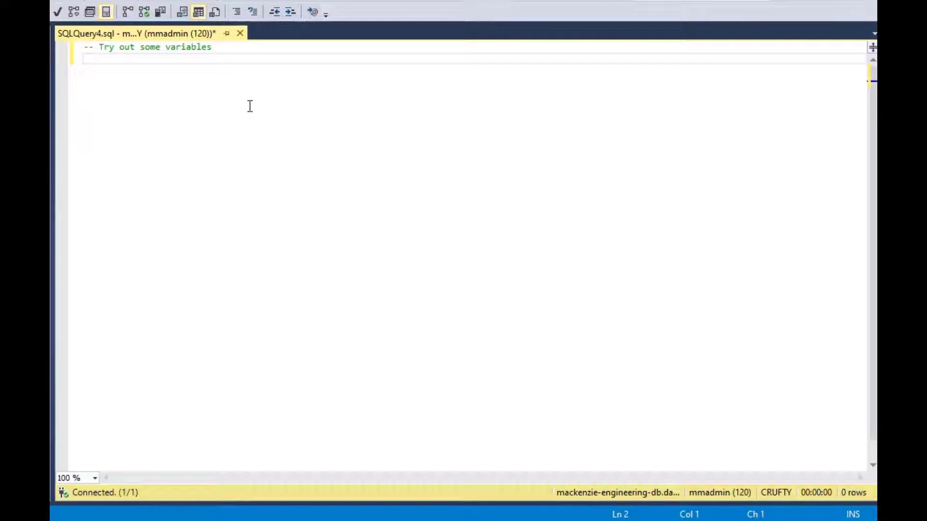
{"action": "type", "text": "Declare"}
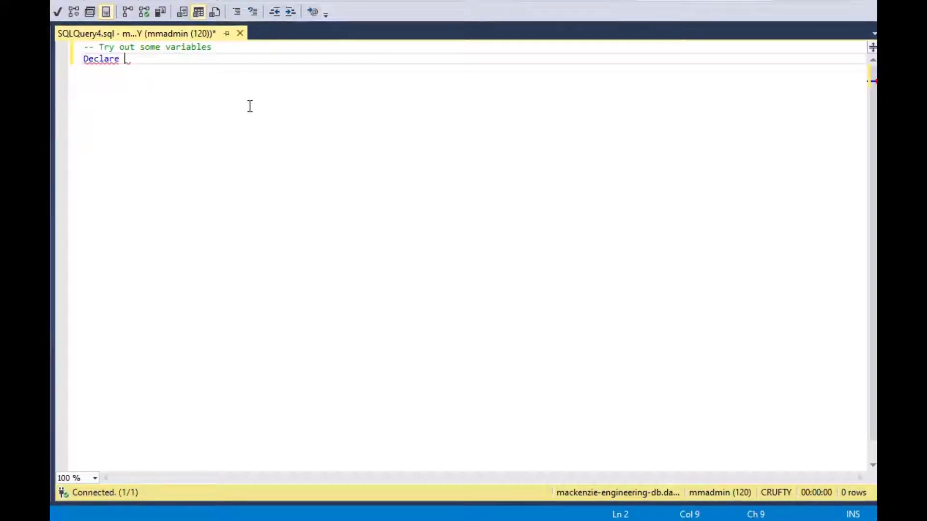
{"action": "type", "text": "@"}
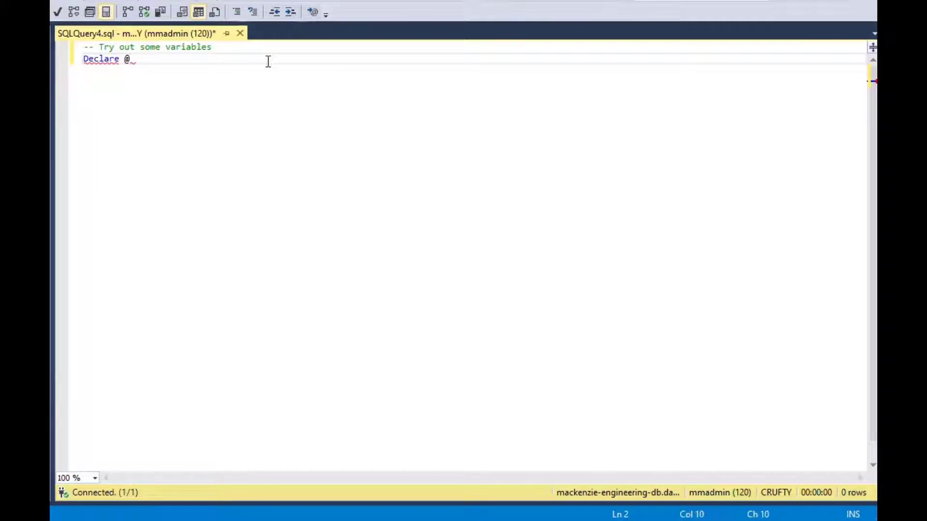
{"action": "type", "text": "redBeans"}
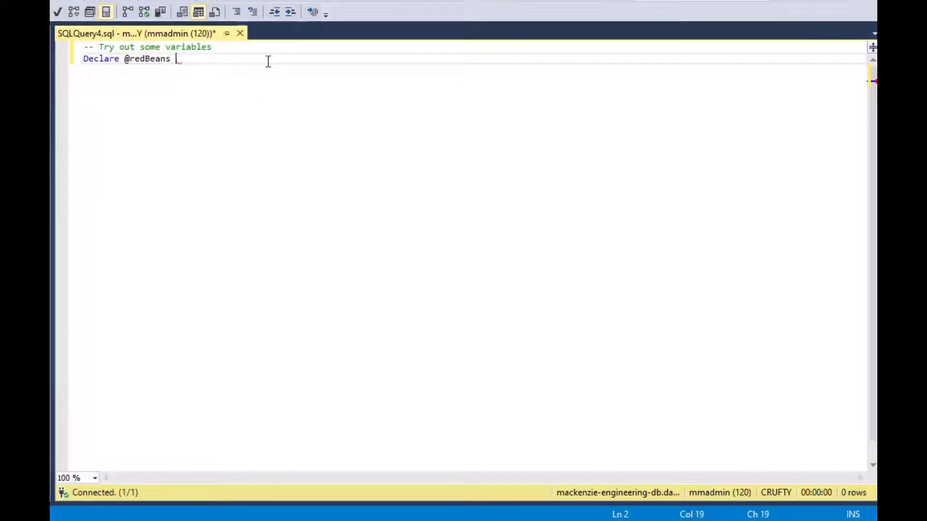
{"action": "type", "text": "int"}
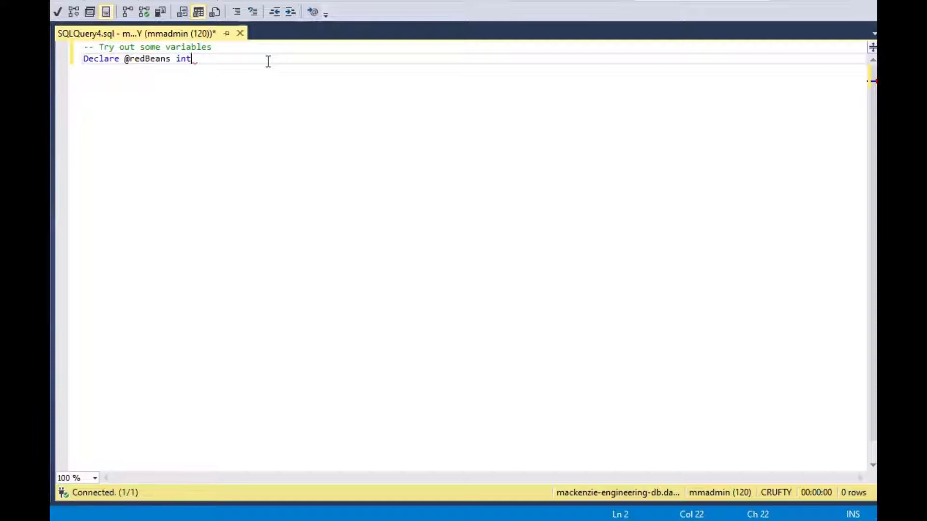
{"action": "type", "text": ";"}
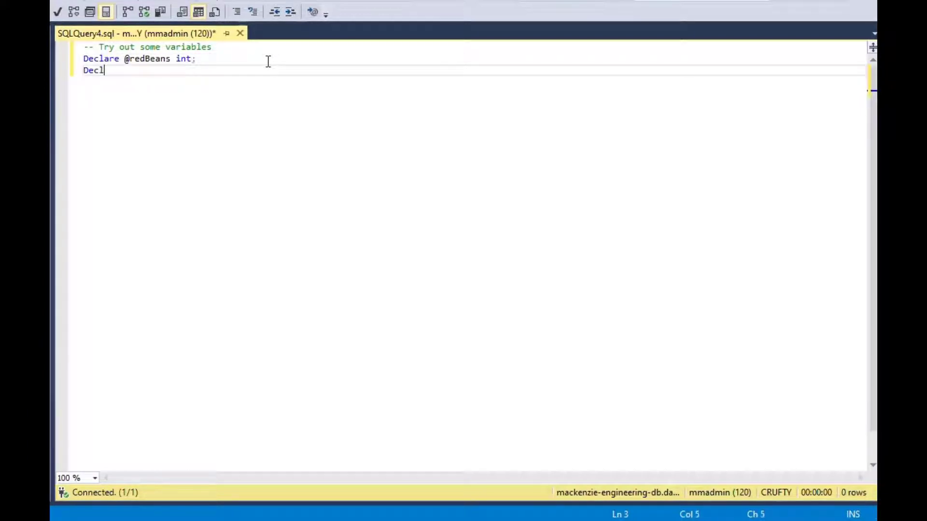
{"action": "type", "text": "are @"}
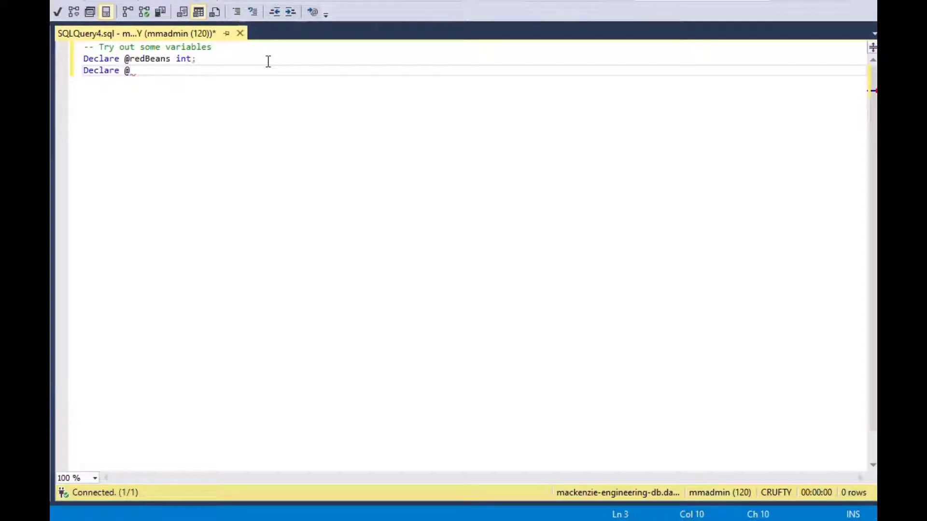
{"action": "type", "text": "whitebead"}
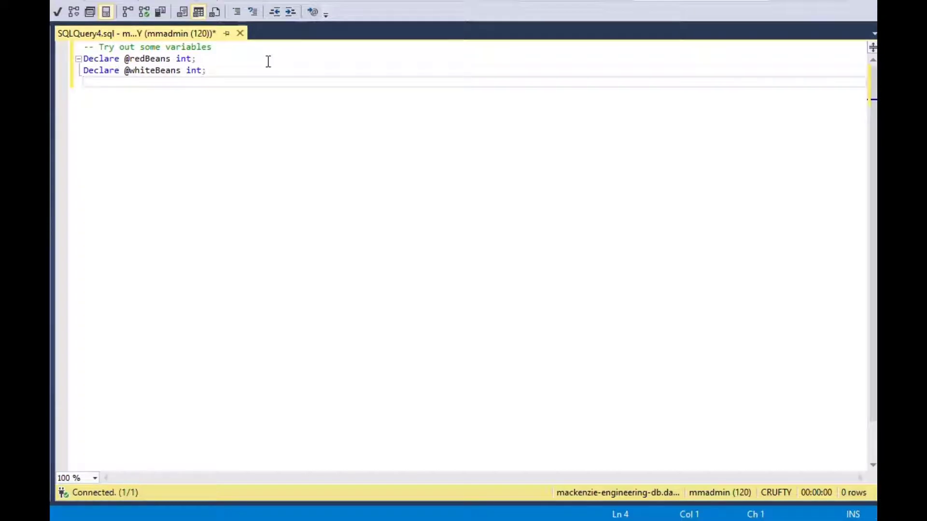
{"action": "key", "text": "Return"}
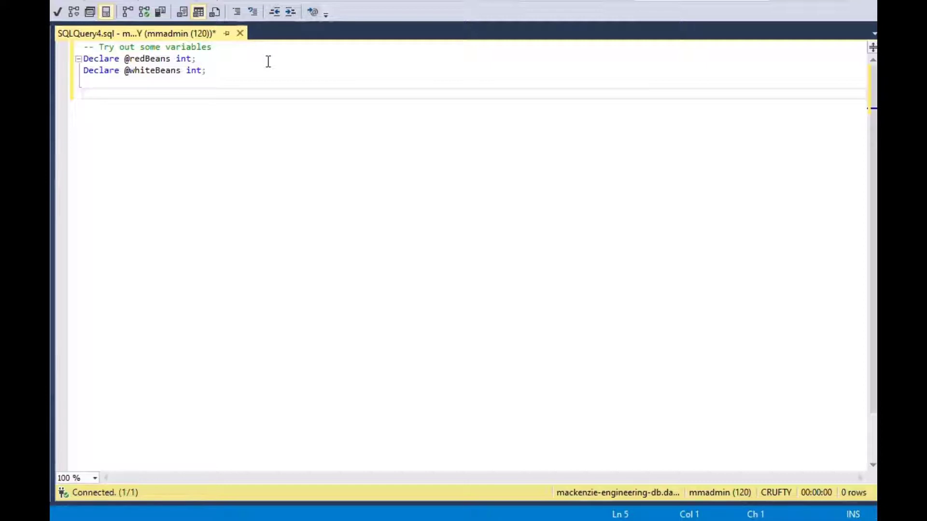
{"action": "type", "text": "Se"}
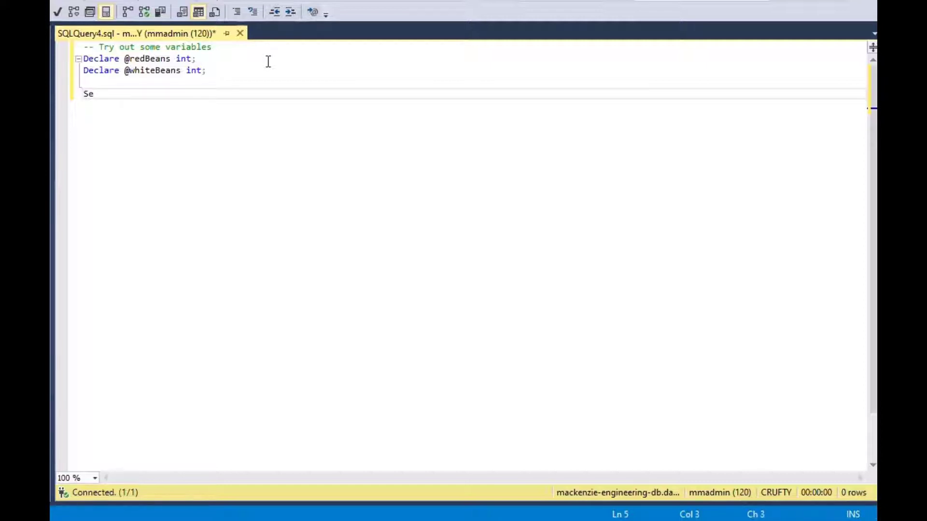
{"action": "type", "text": "t"}
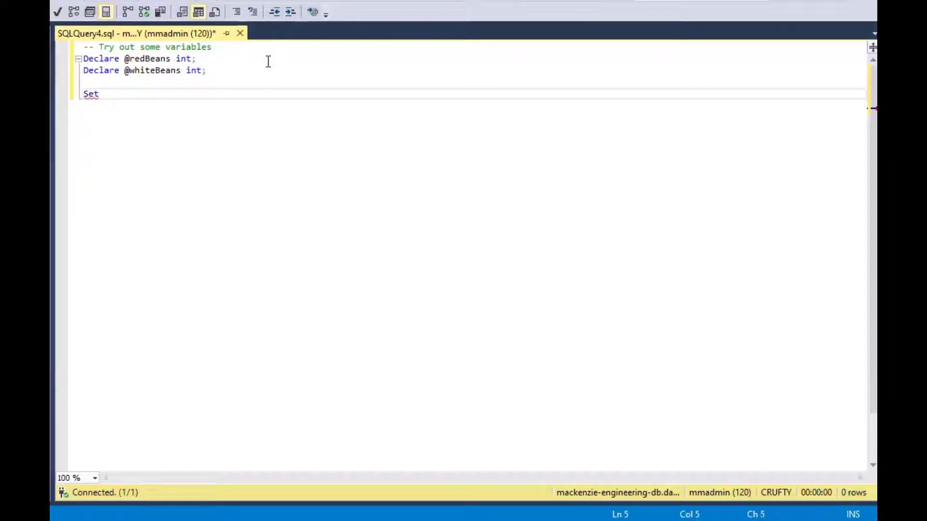
{"action": "type", "text": "@redBeans = 10"}
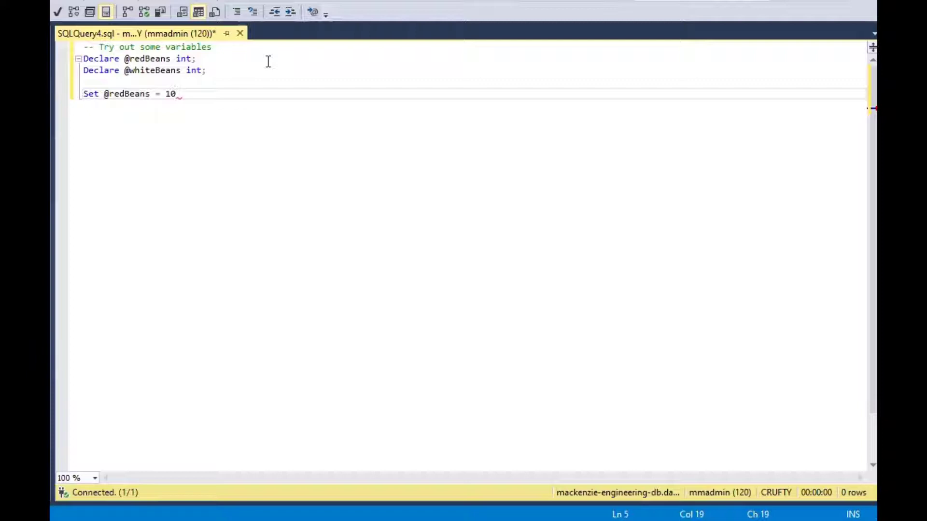
{"action": "type", "text": ";"}
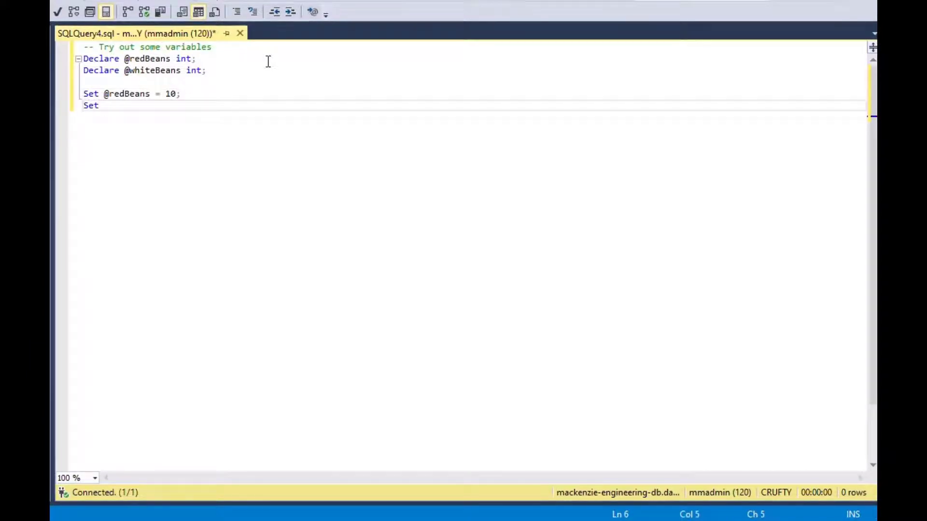
{"action": "type", "text": "@whiteBeans"}
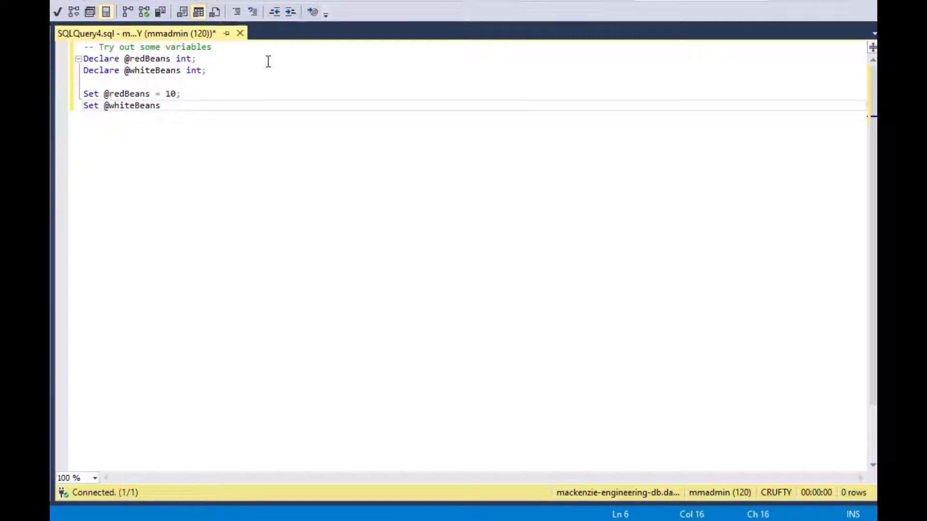
{"action": "type", "text": "= 20;"}
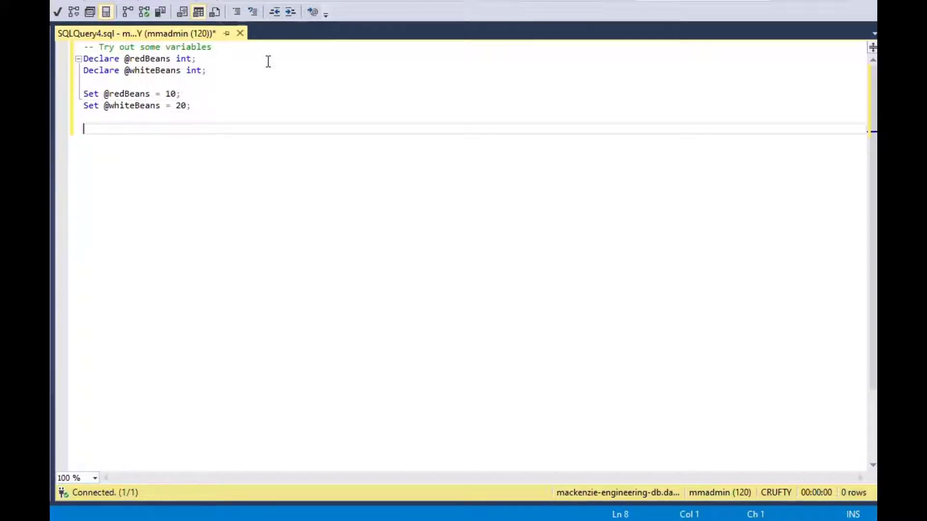
{"action": "type", "text": "Select"}
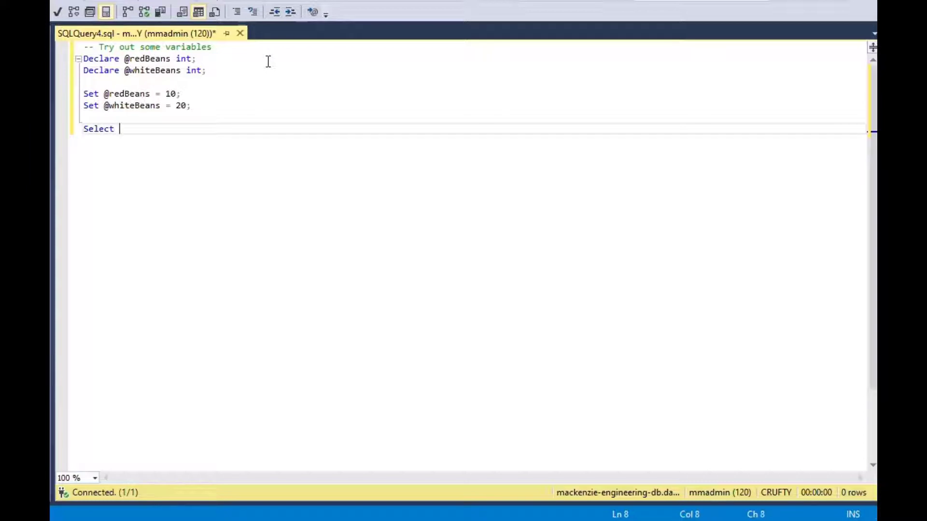
{"action": "type", "text": "@Re"}
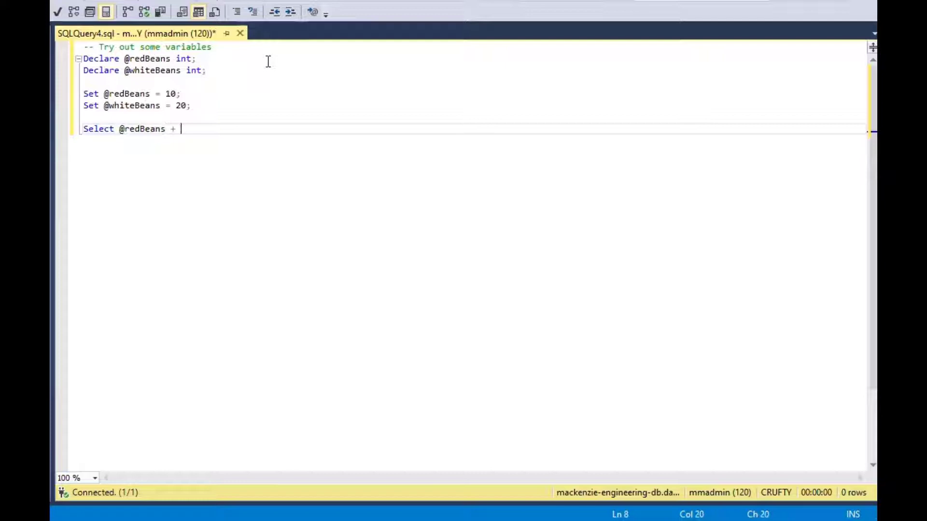
{"action": "type", "text": "#"}
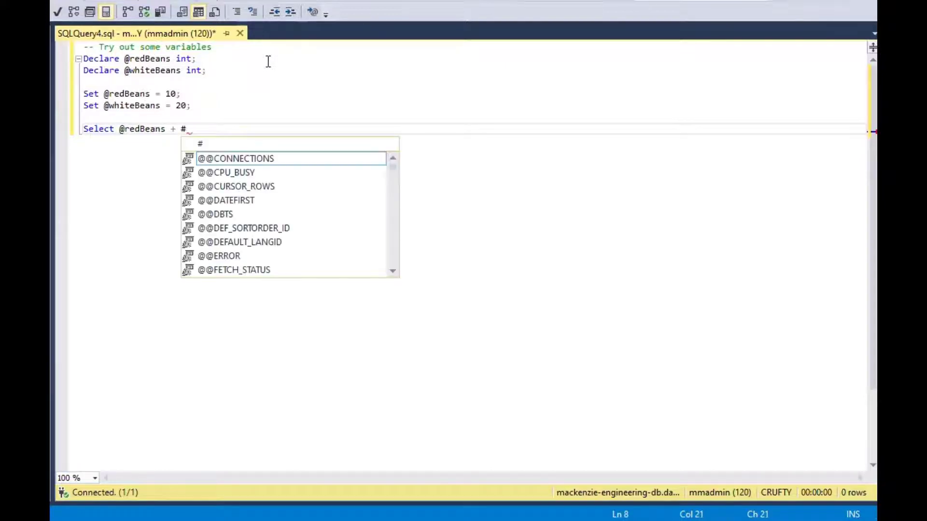
{"action": "type", "text": "@"}
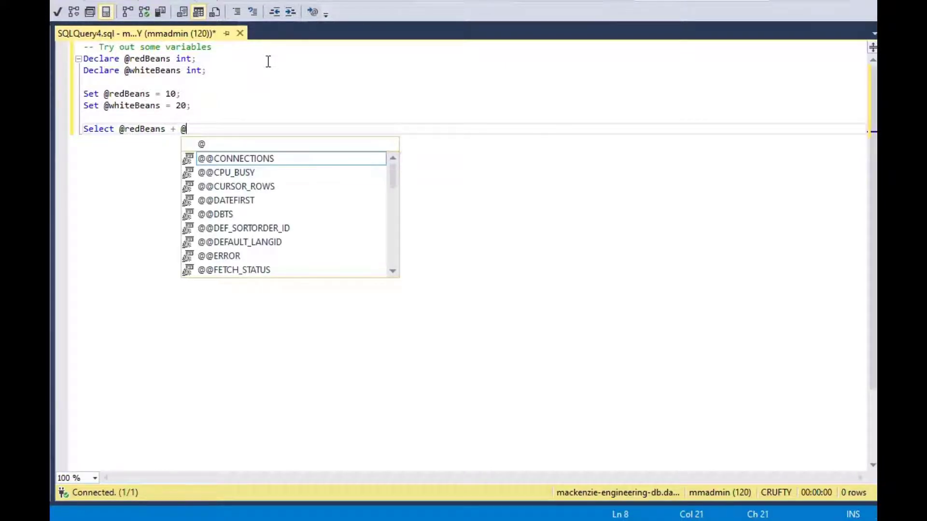
{"action": "type", "text": "whiteBeans"}
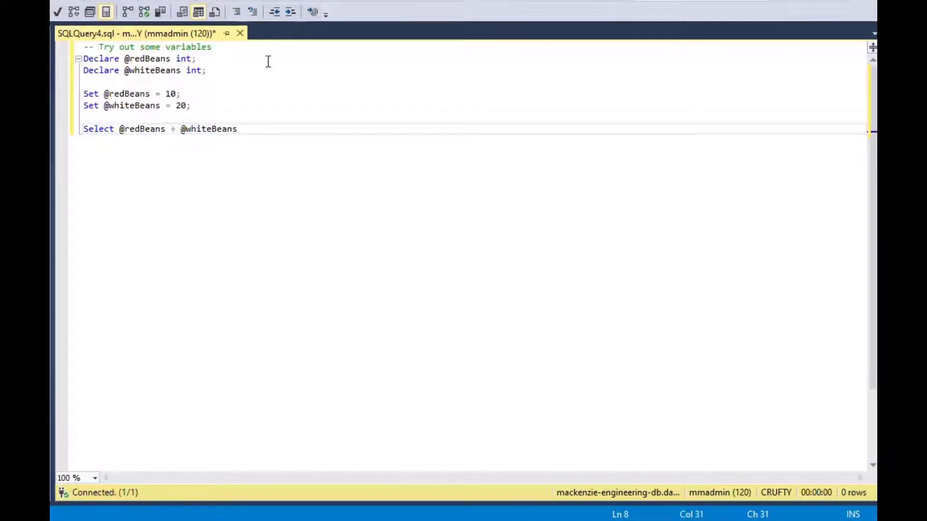
{"action": "type", "text": "As T"}
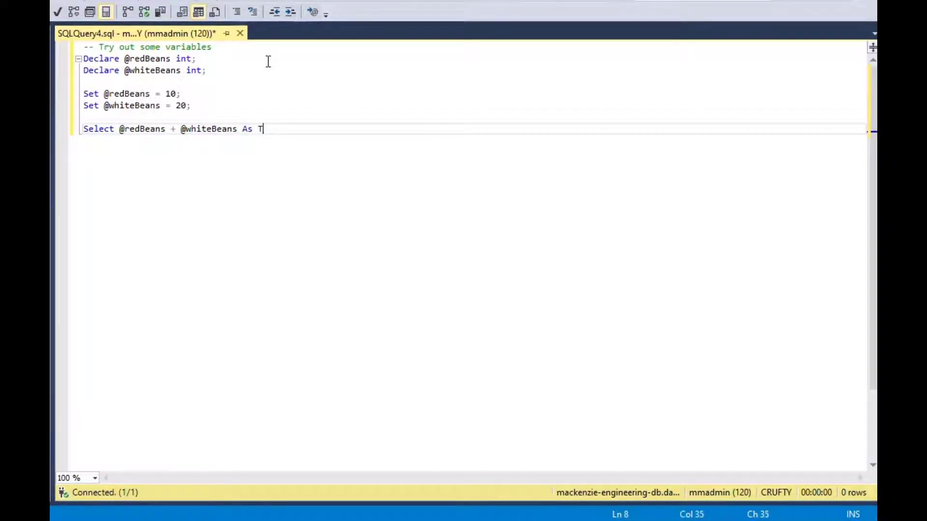
{"action": "type", "text": "otalBeans"}
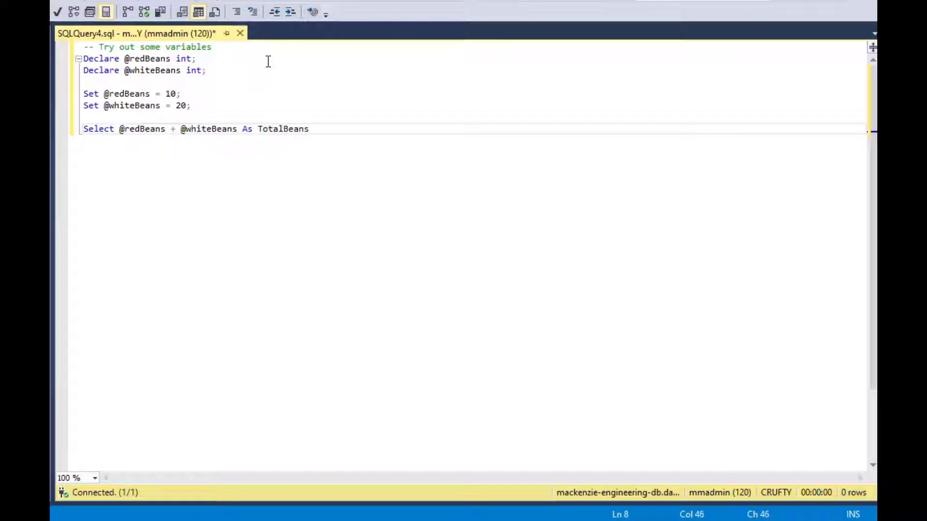
{"action": "type", "text": ";"}
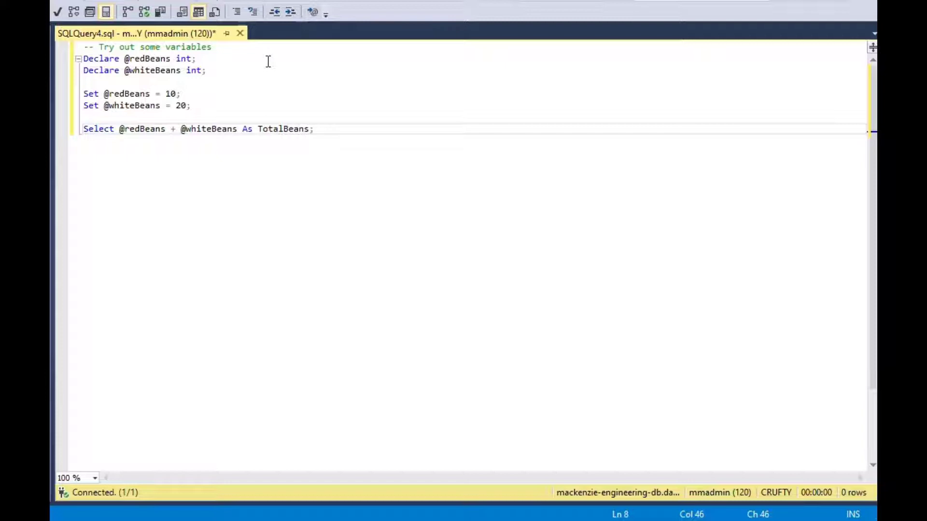
- Execute the script and view TotalBeans = 30 in the Results tab
{"action": "key", "text": "F5"}
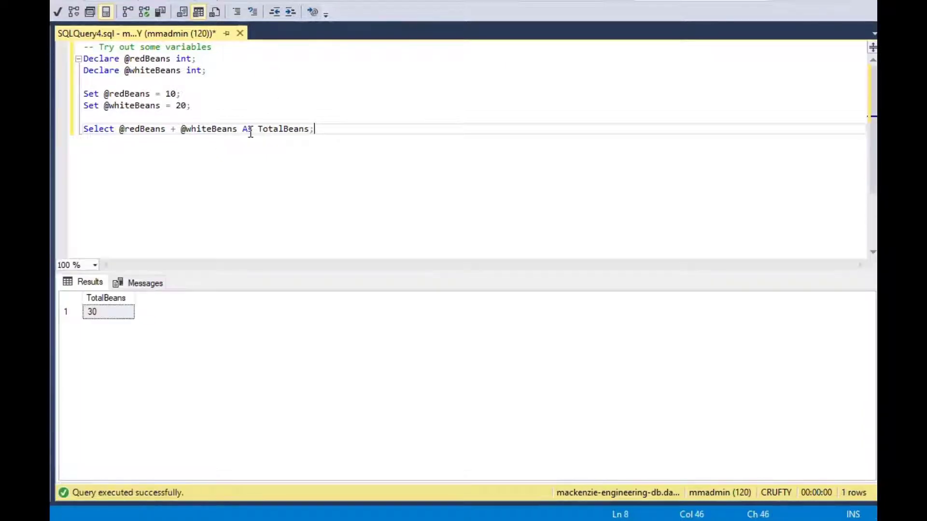
{"action": "mouse_move", "coordinate": [181, 229]}
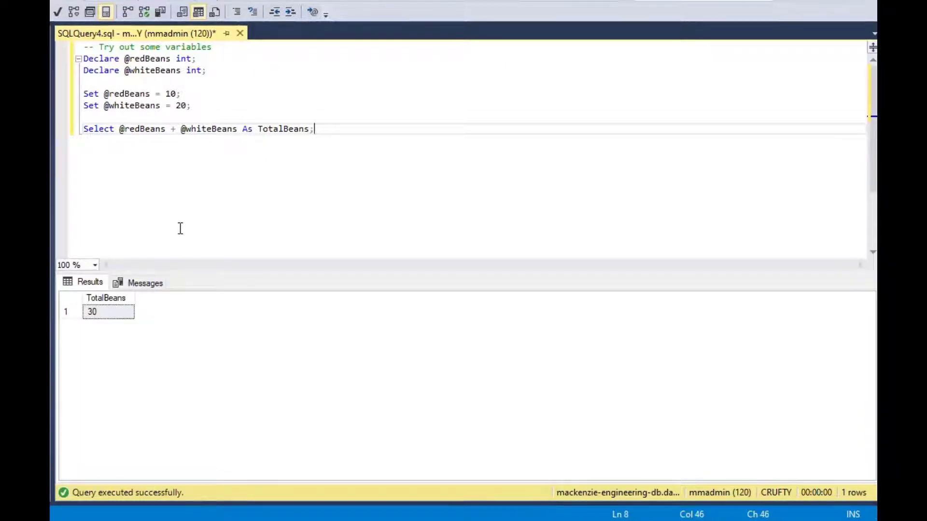
{"action": "left_click", "coordinate": [108, 311]}
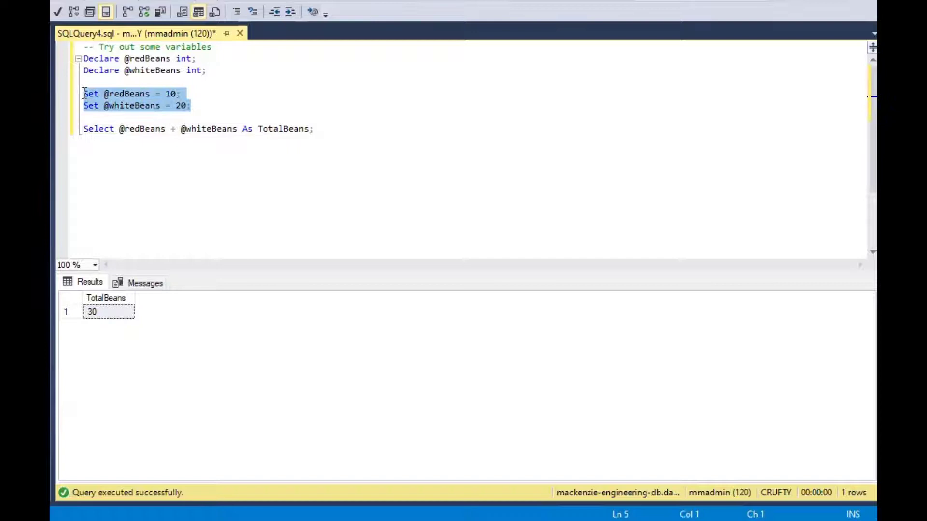
- Move the values 10 and 20 inline into the Declare lines, replacing the Set statements
{"action": "key", "text": "Delete"}
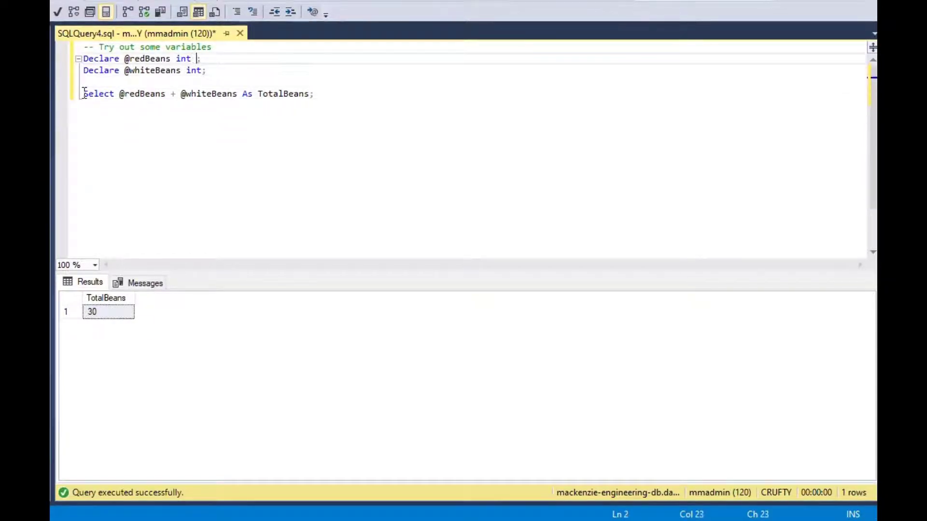
{"action": "type", "text": "= 10"}
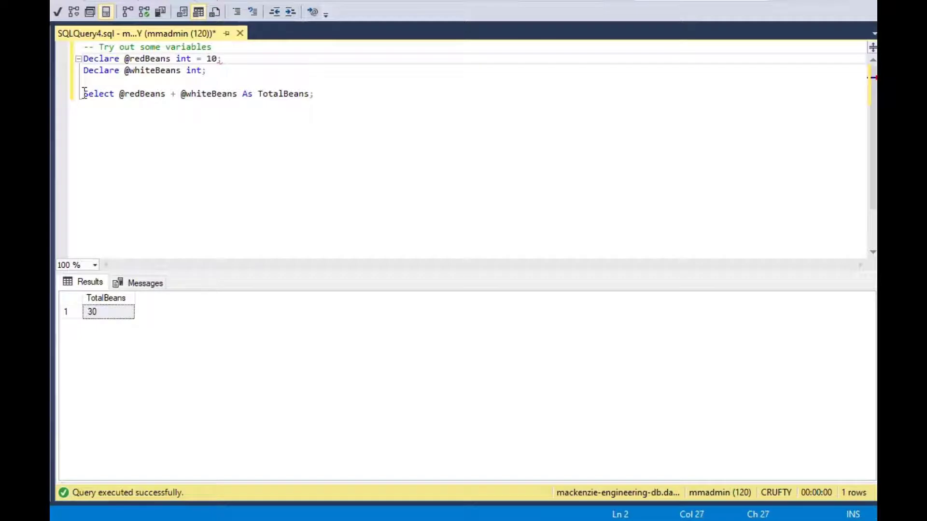
{"action": "type", "text": "="}
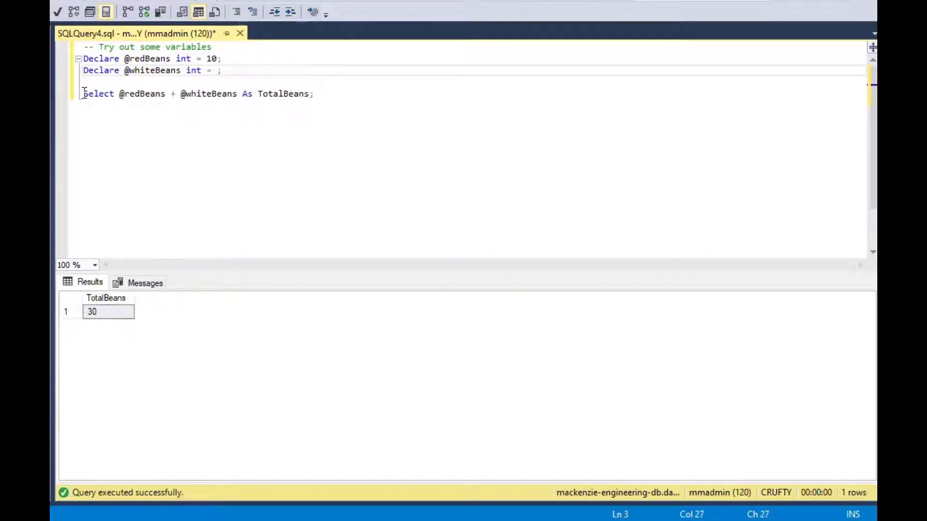
{"action": "type", "text": "20"}
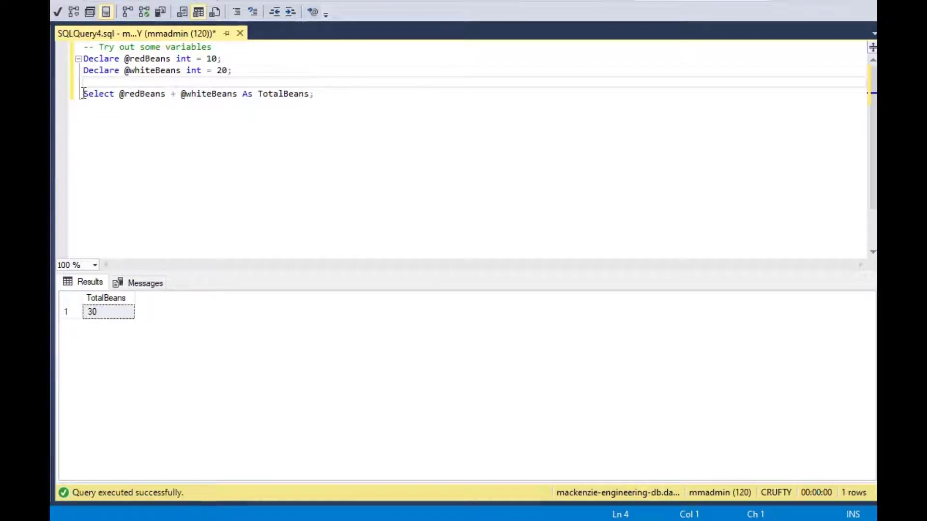
{"action": "left_click", "coordinate": [108, 312]}
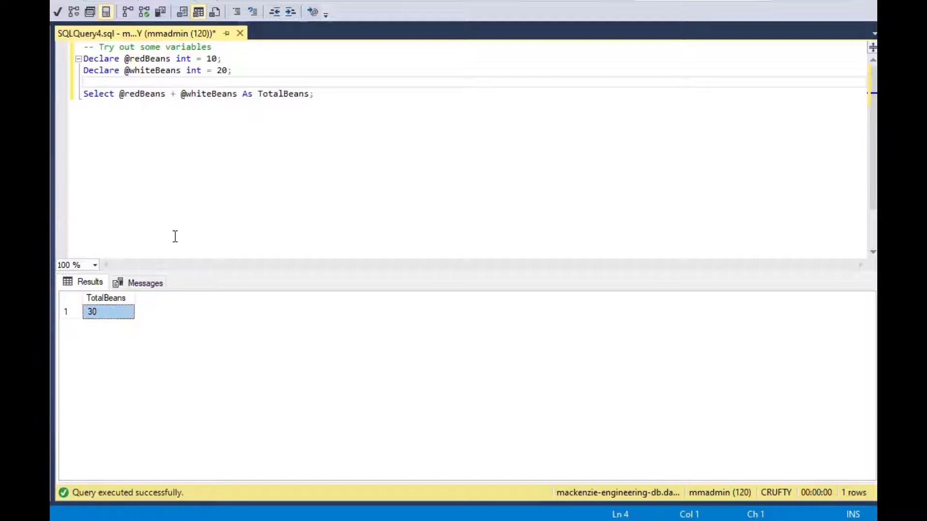
{"action": "key", "text": "Enter"}
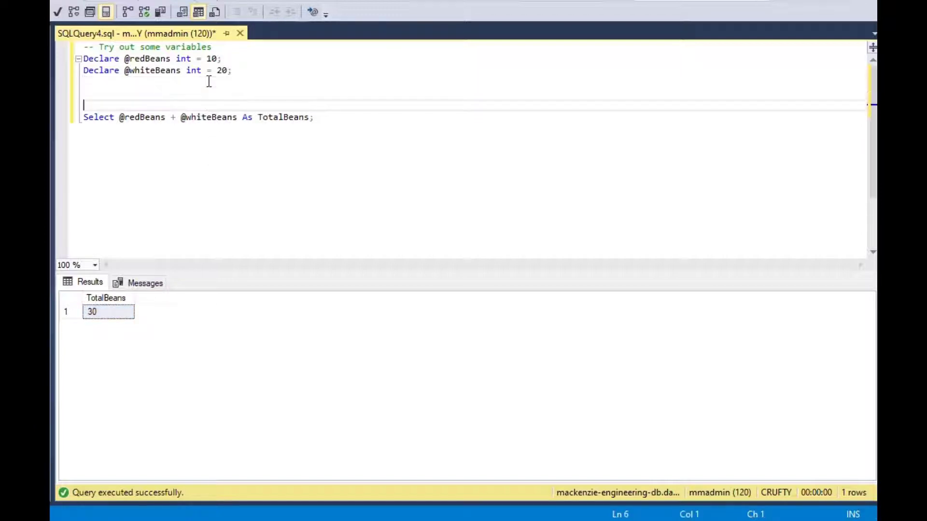
{"action": "type", "text": "De"}
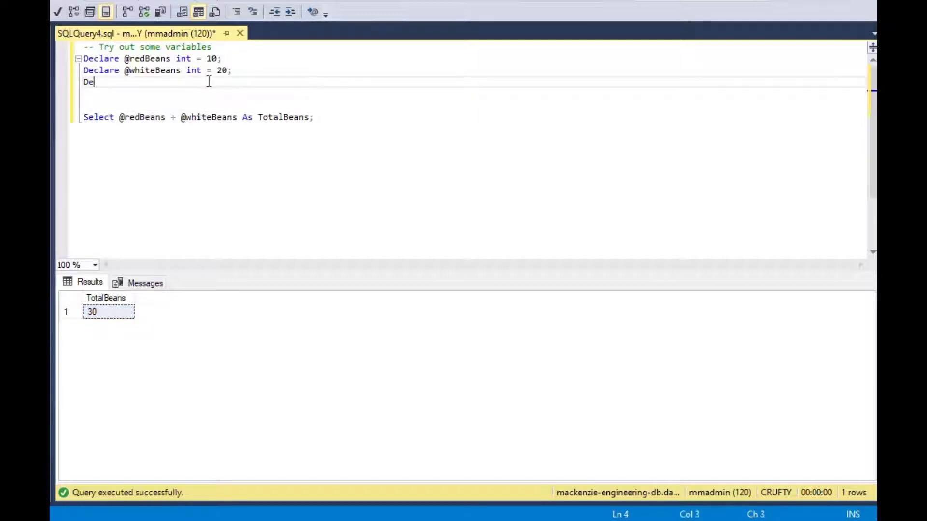
{"action": "type", "text": "clare @"}
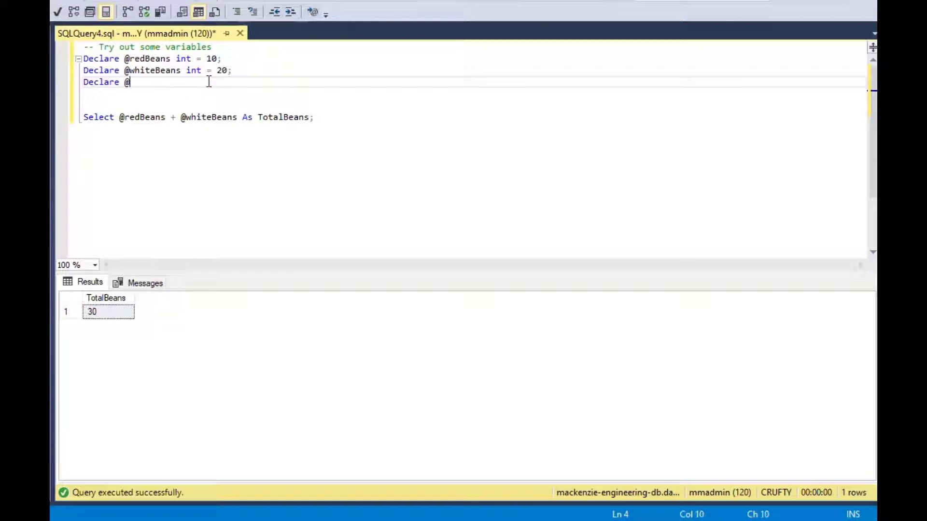
{"action": "type", "text": "f"}
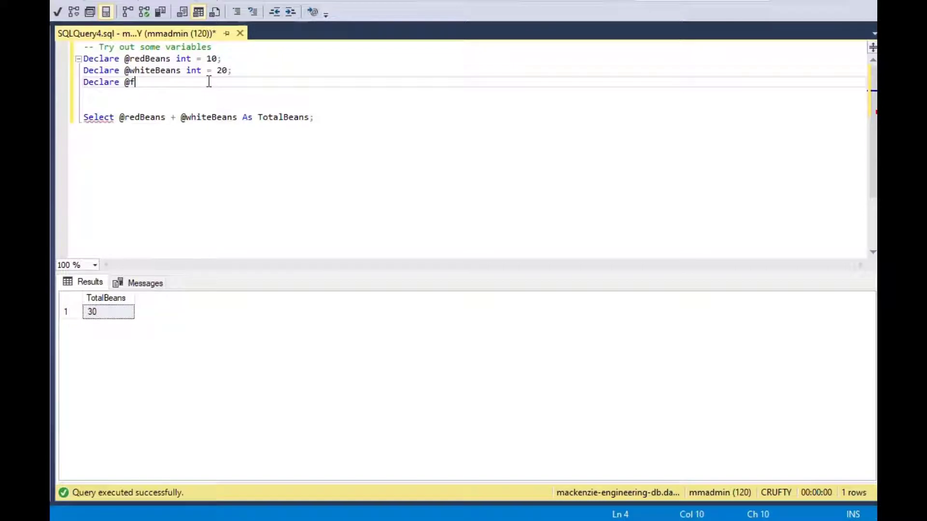
{"action": "type", "text": "irstName as"}
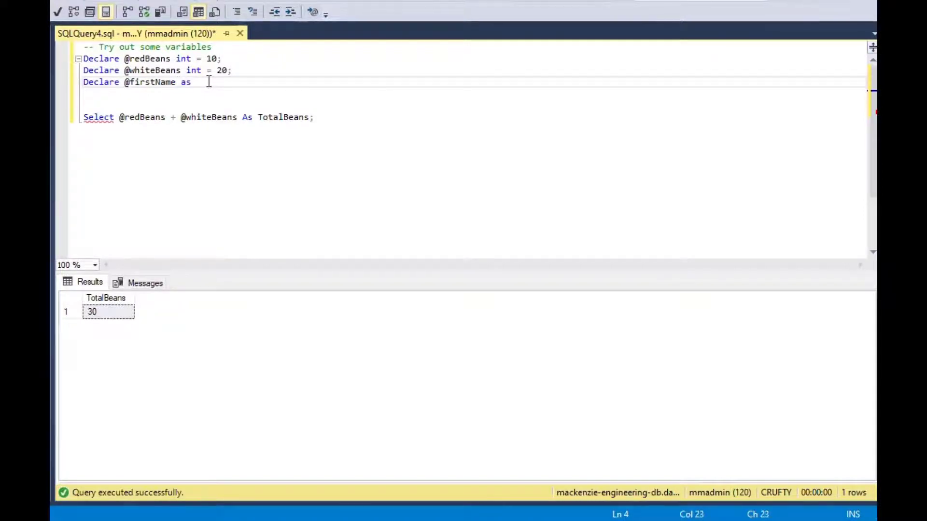
{"action": "key", "text": "BackSpace"}
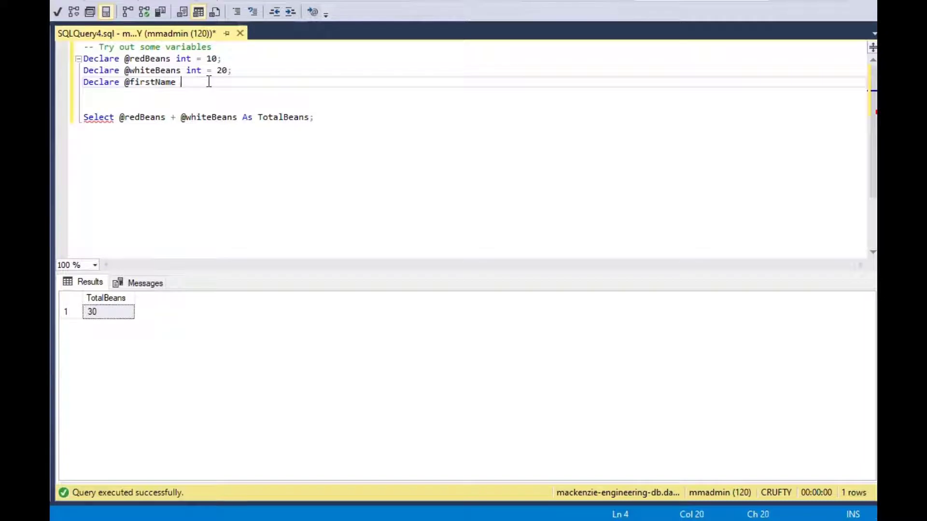
{"action": "type", "text": "nvarchar"}
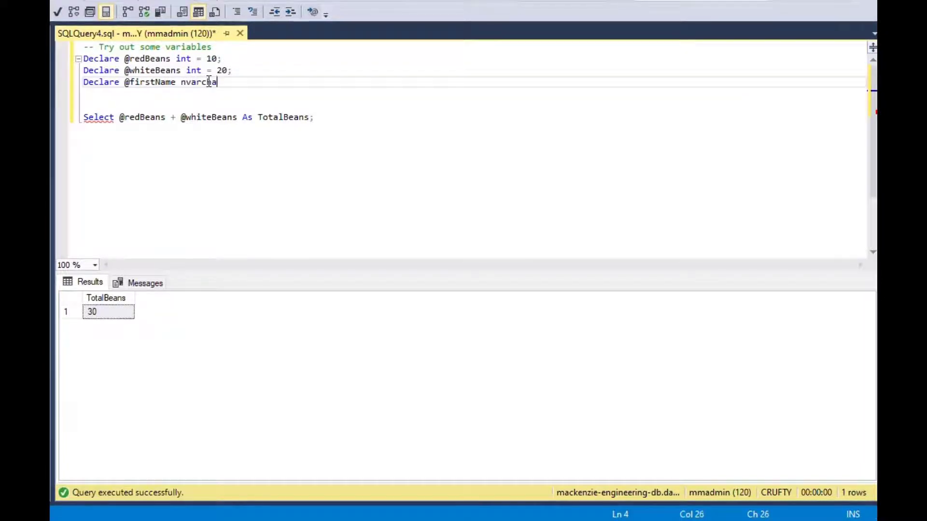
{"action": "type", "text": "r("}
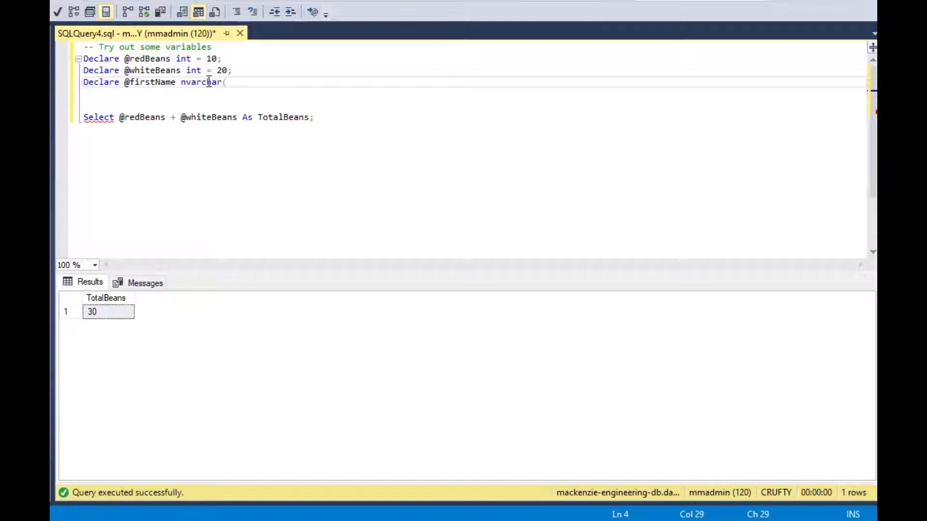
{"action": "type", "text": "100);"}
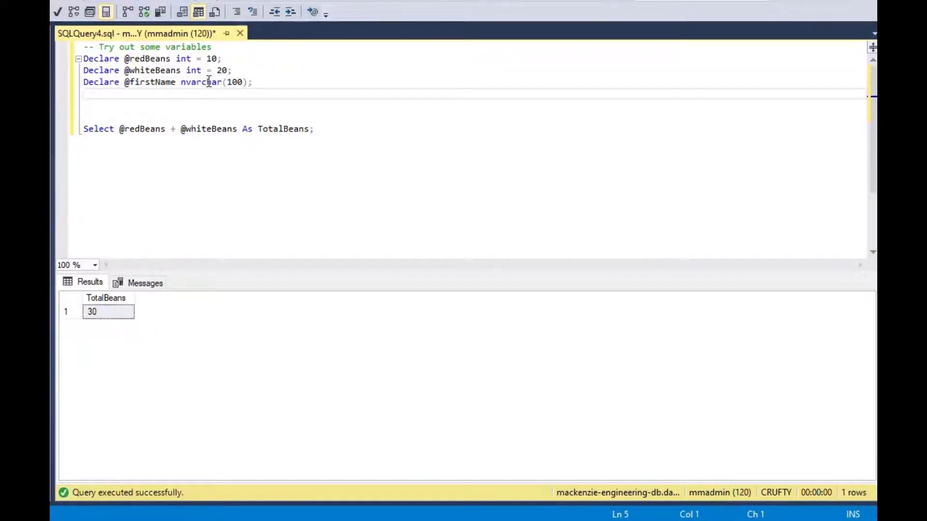
{"action": "type", "text": "Declare"}
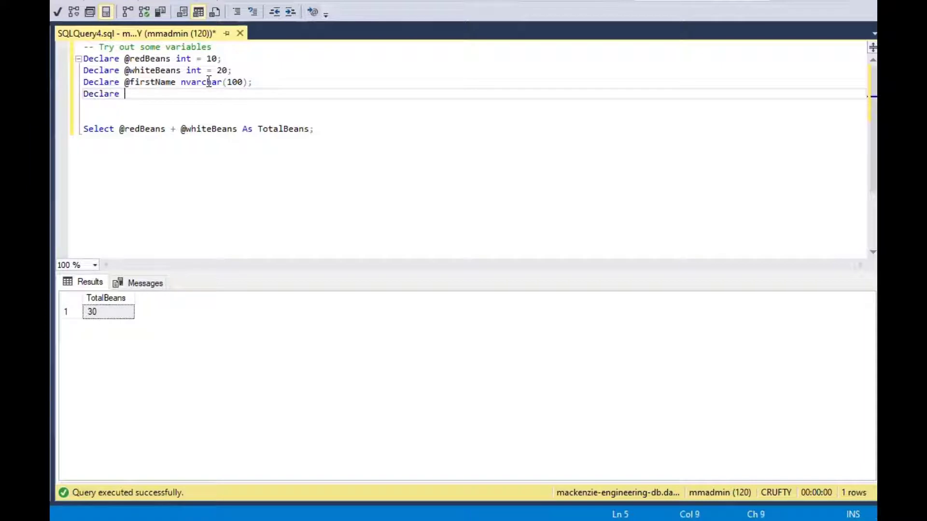
{"action": "type", "text": "@lastName nvarchar"}
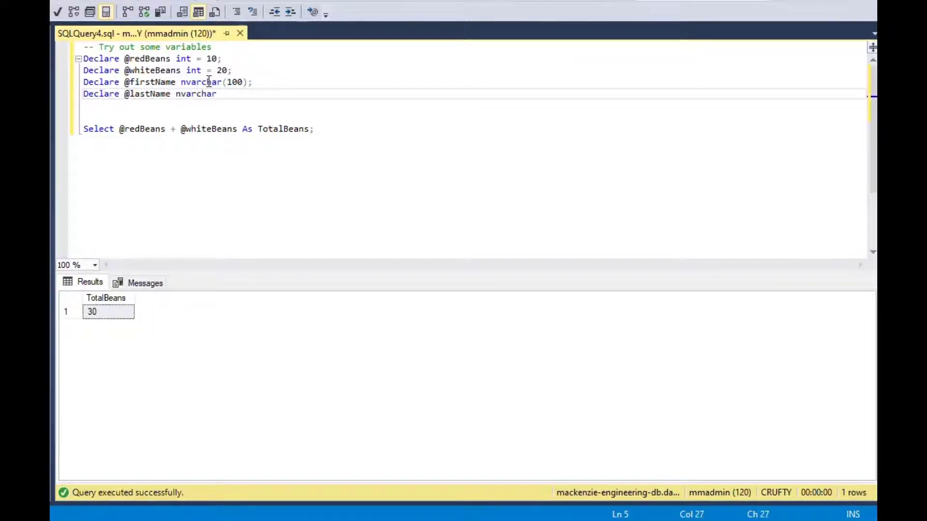
{"action": "type", "text": "(100);"}
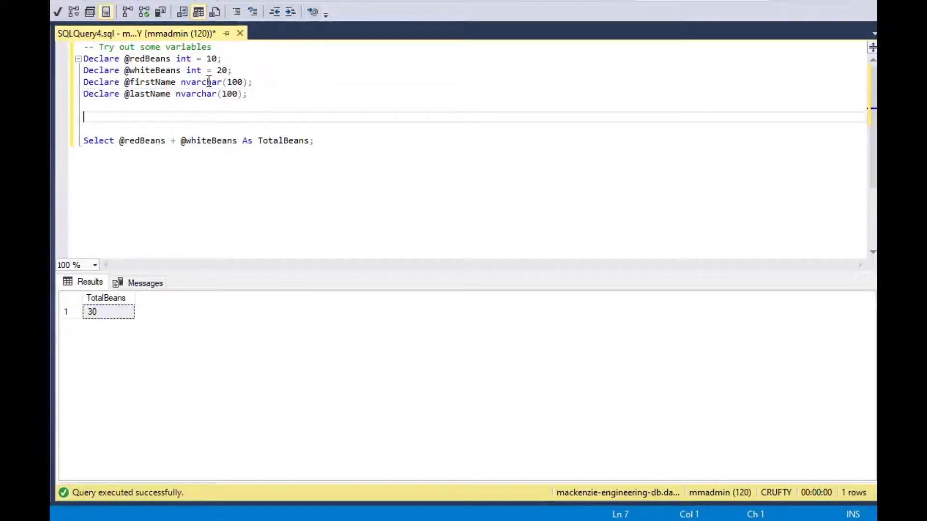
{"action": "type", "text": "Set"}
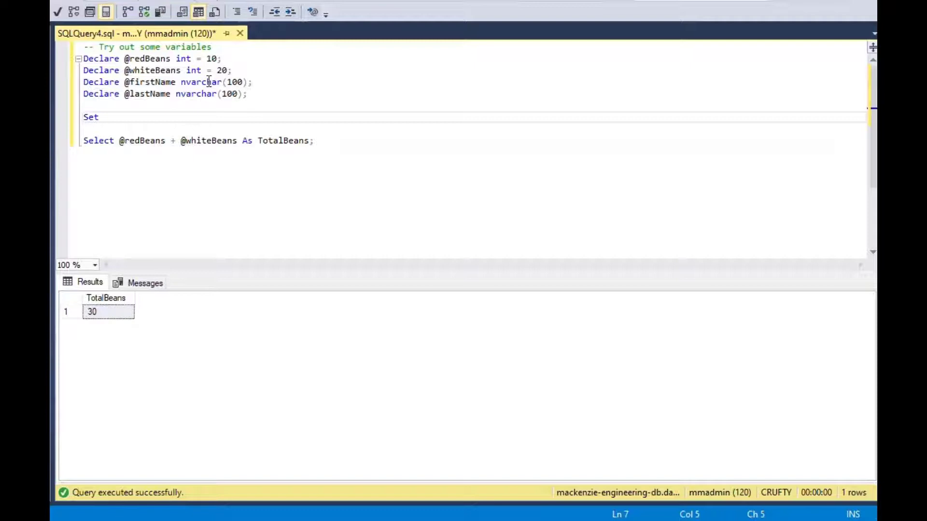
{"action": "type", "text": "@firstName ="}
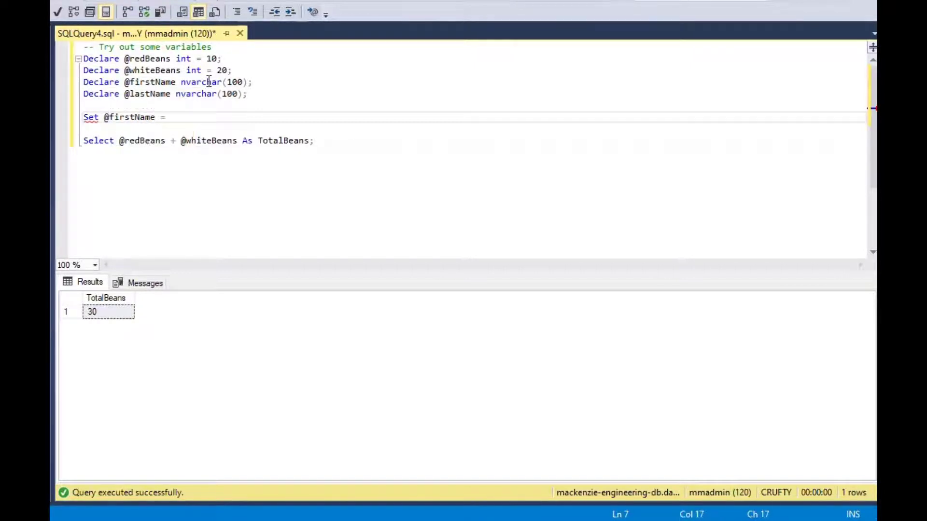
{"action": "type", "text": "'John'"}
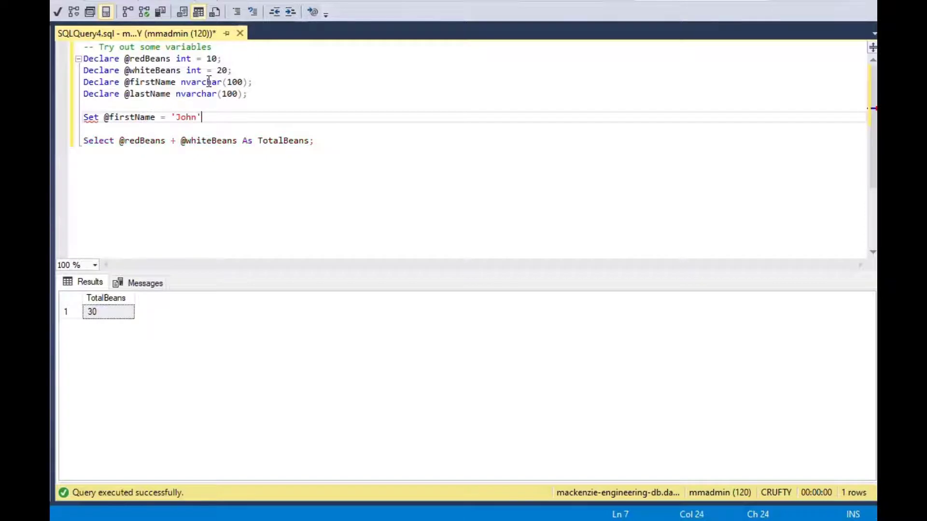
{"action": "type", "text": ";"}
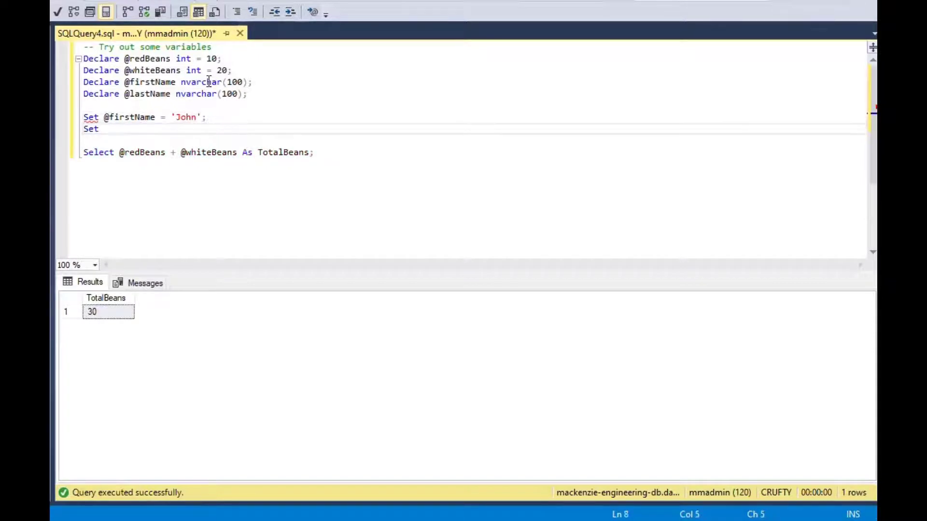
{"action": "type", "text": "@lastName ="}
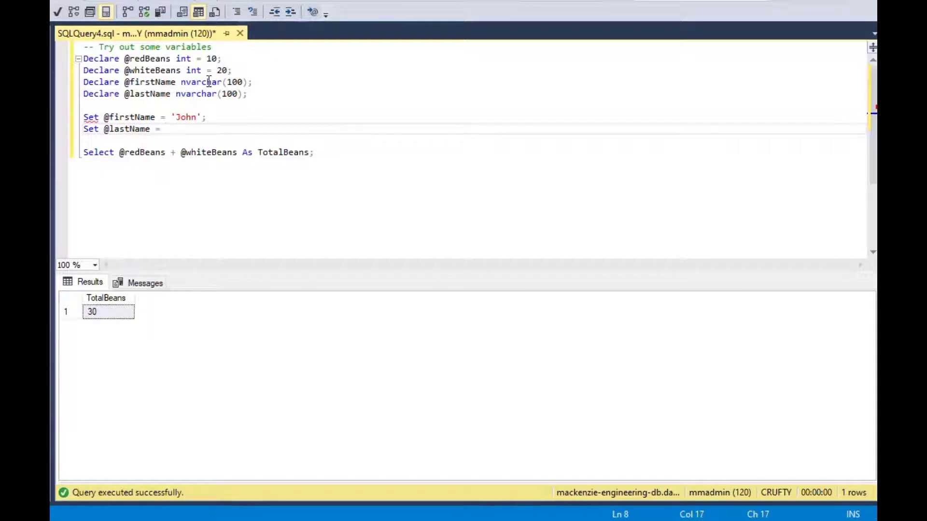
{"action": "type", "text": "'Smith"}
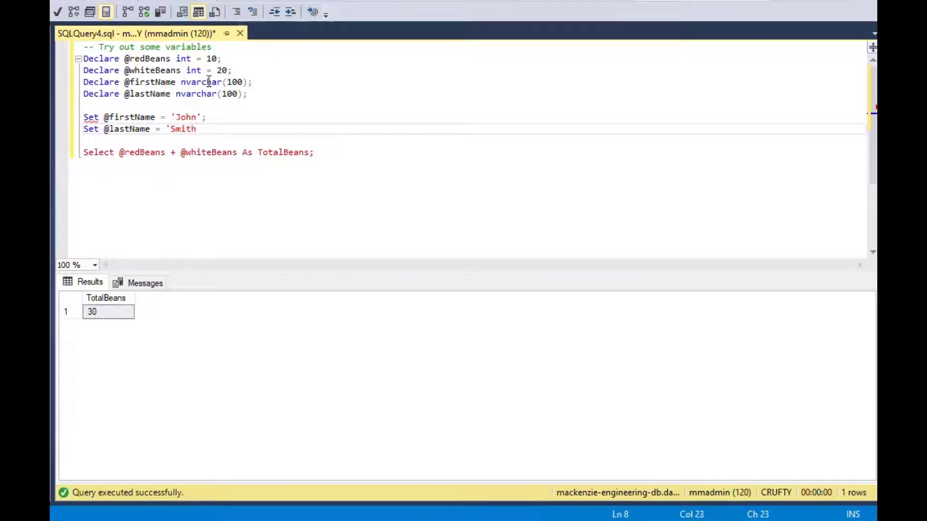
{"action": "type", "text": "';"}
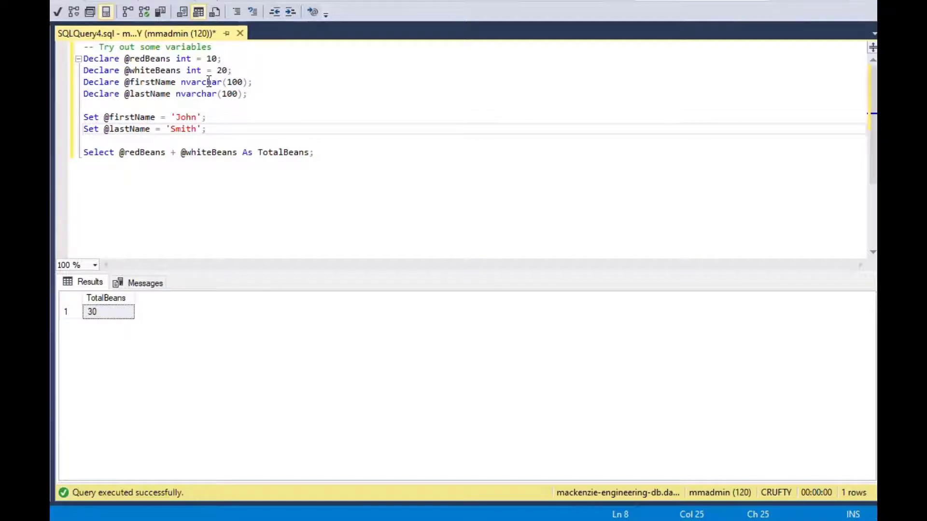
{"action": "left_click", "coordinate": [89, 105]}
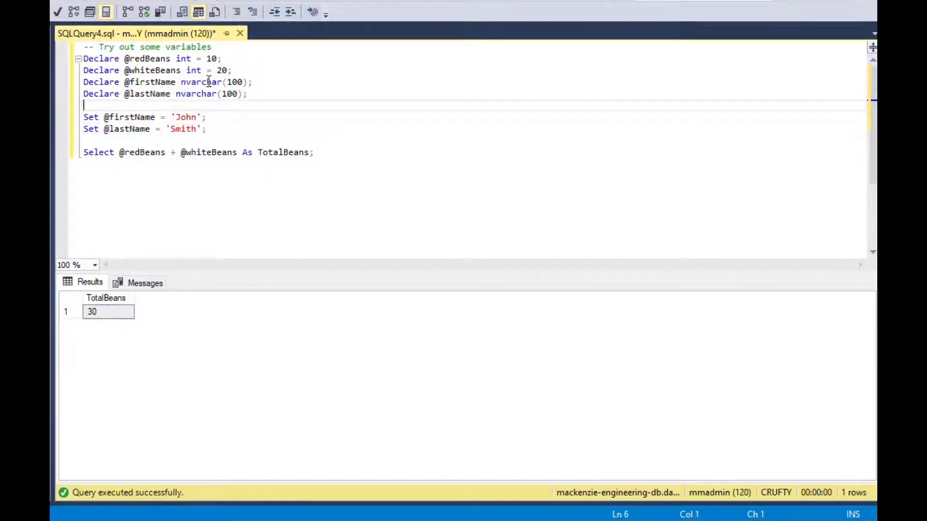
{"action": "type", "text": "De"}
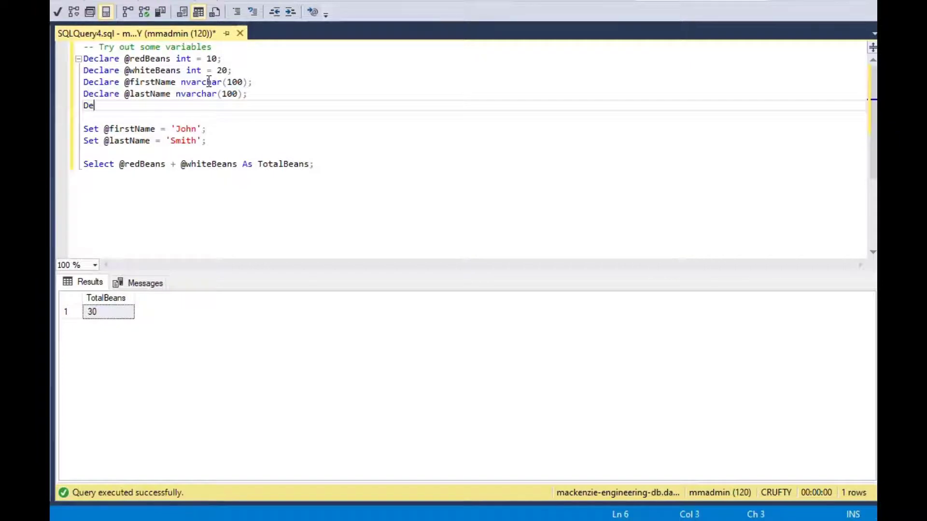
{"action": "type", "text": "clare"}
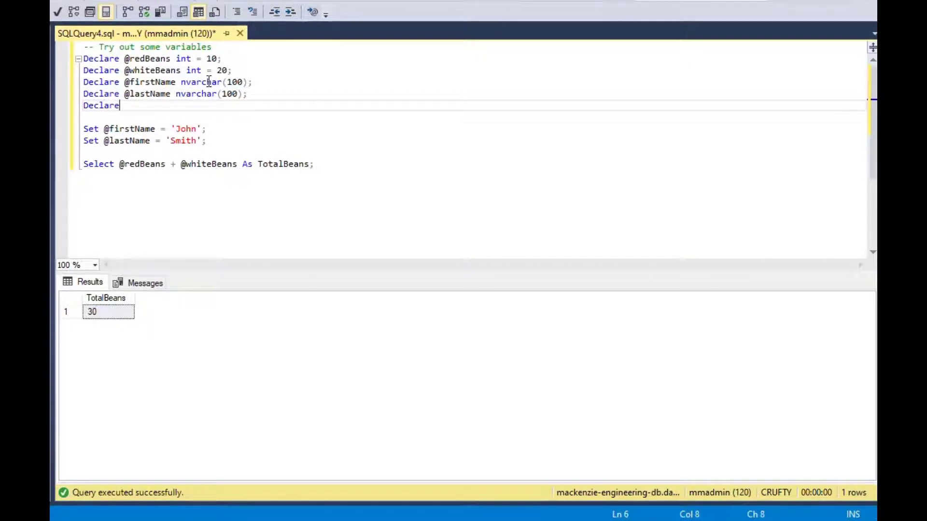
{"action": "type", "text": "@fulln"}
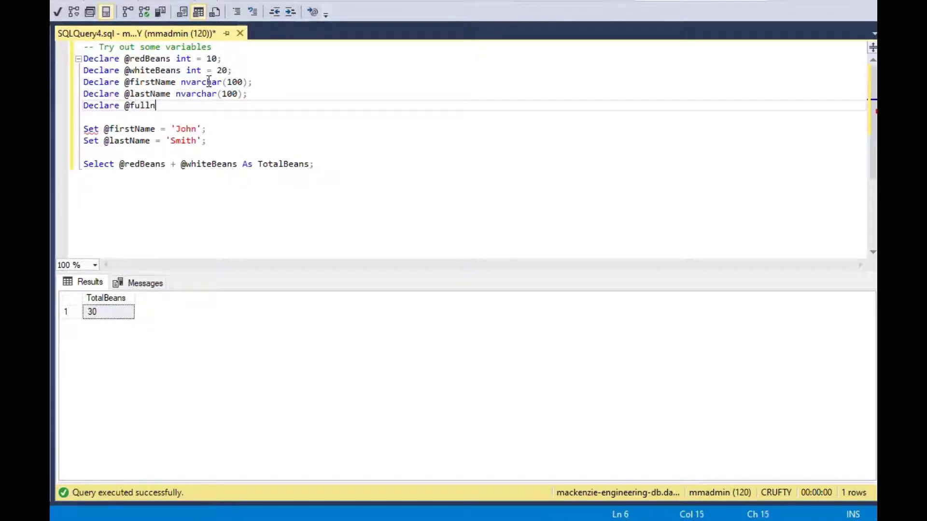
{"action": "type", "text": "ame as nv"}
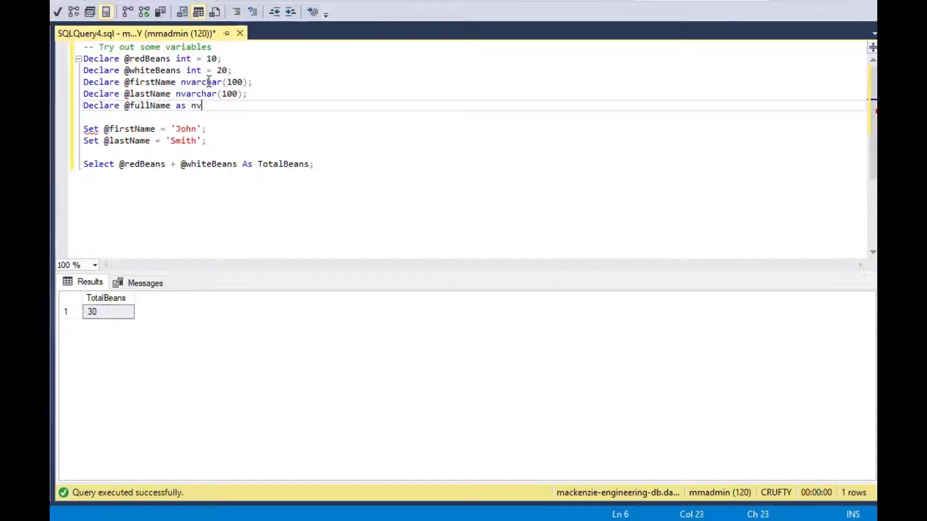
{"action": "type", "text": "archar"}
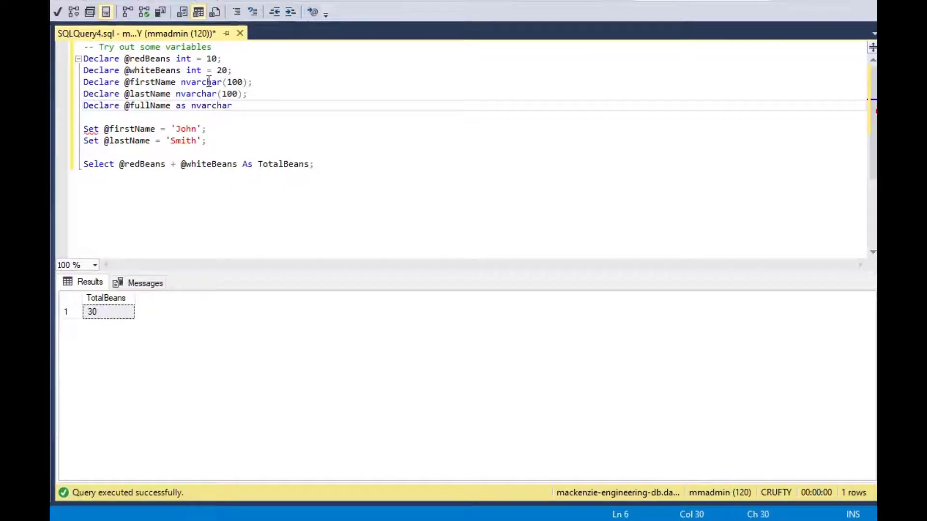
{"action": "type", "text": "(2100);"}
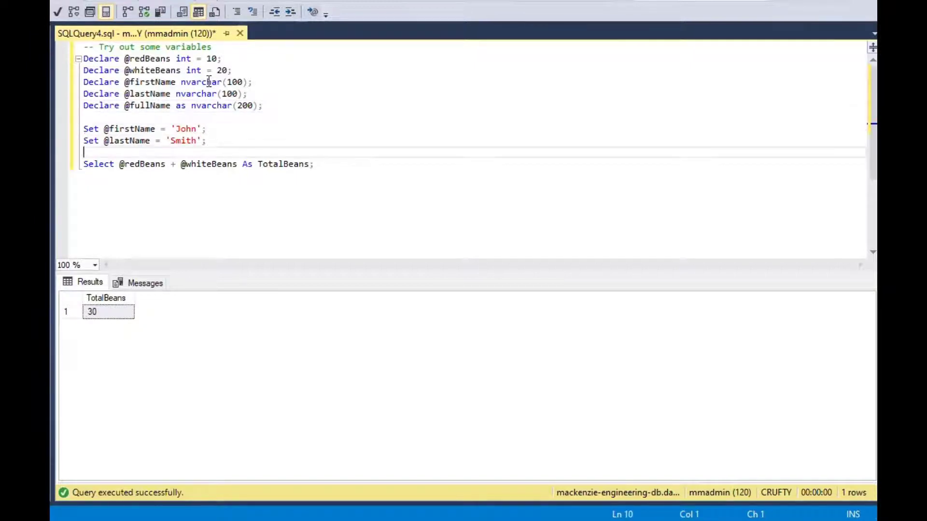
{"action": "key", "text": "Enter"}
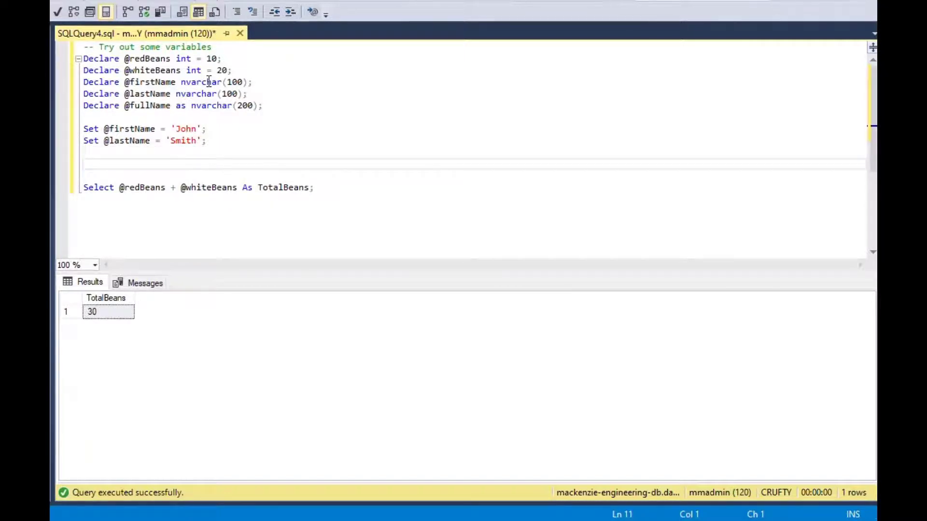
{"action": "left_click_drag", "start_coordinate": [83, 165], "coordinate": [313, 187]}
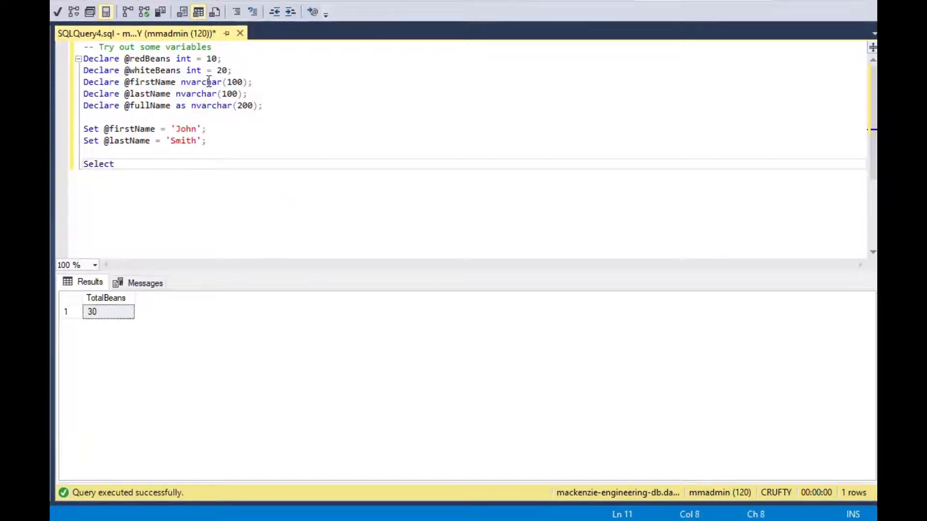
{"action": "type", "text": "@firstName"}
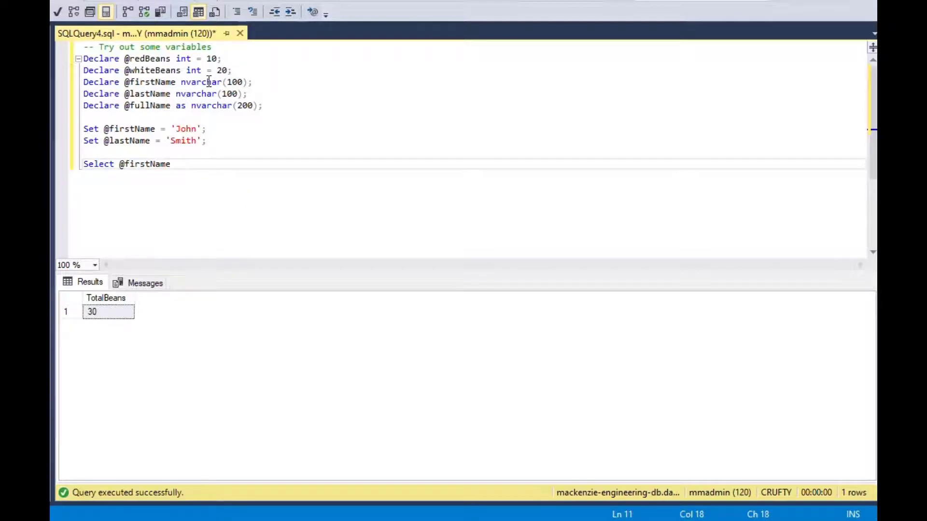
{"action": "type", "text": "FirstNa"}
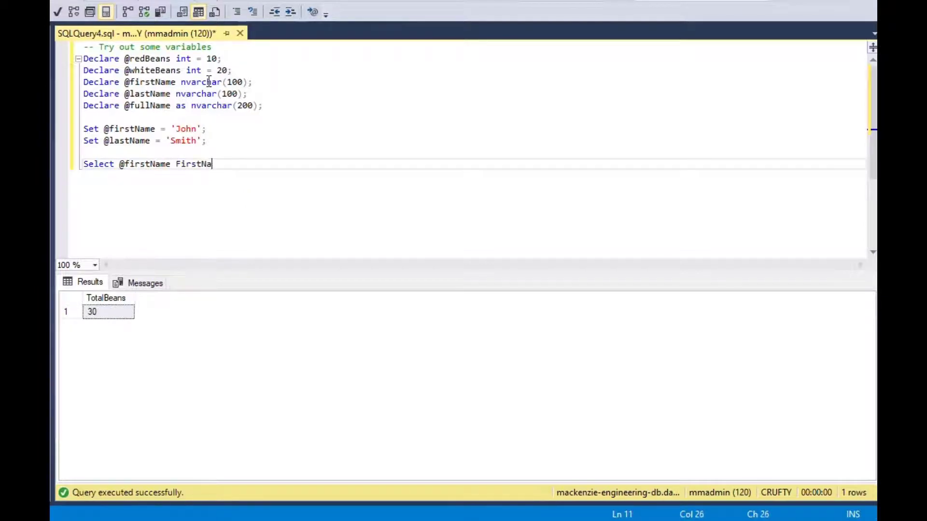
{"action": "type", "text": "me,"}
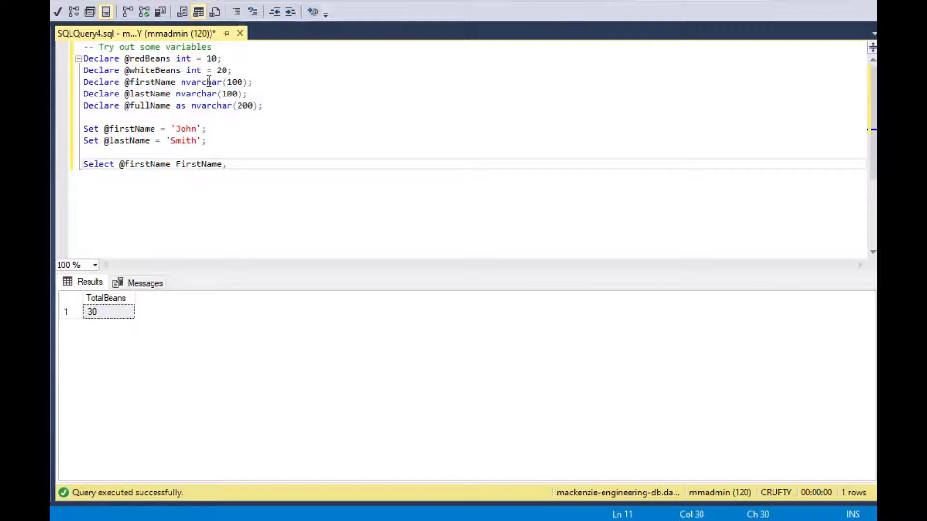
{"action": "type", "text": "@lastName"}
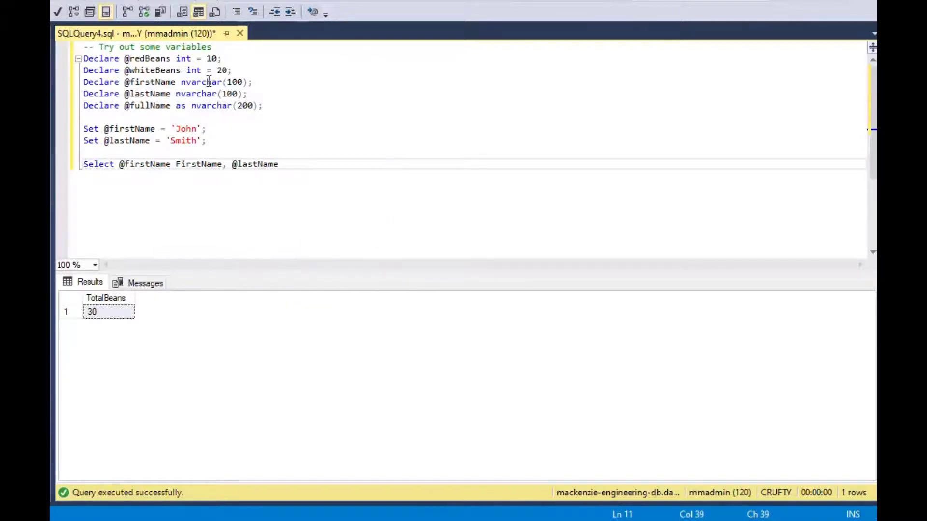
{"action": "type", "text": "LastNam"}
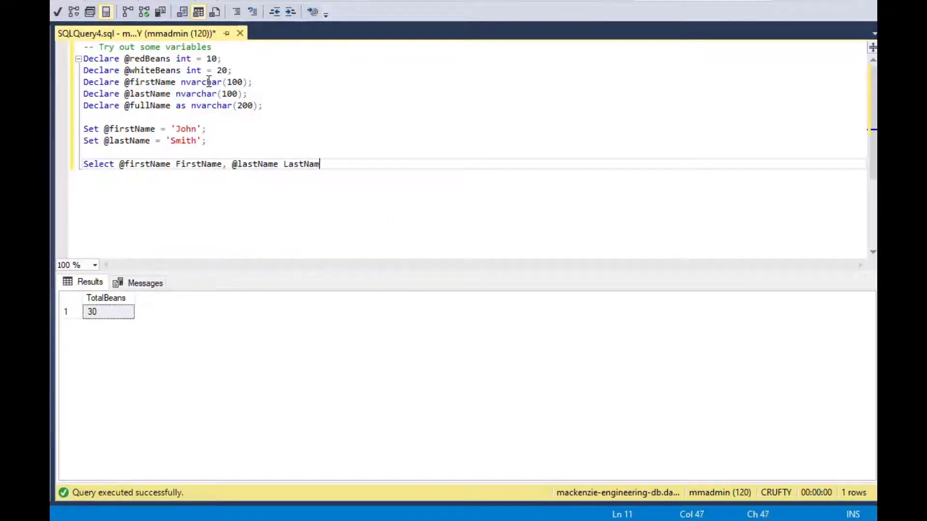
{"action": "type", "text": "e"}
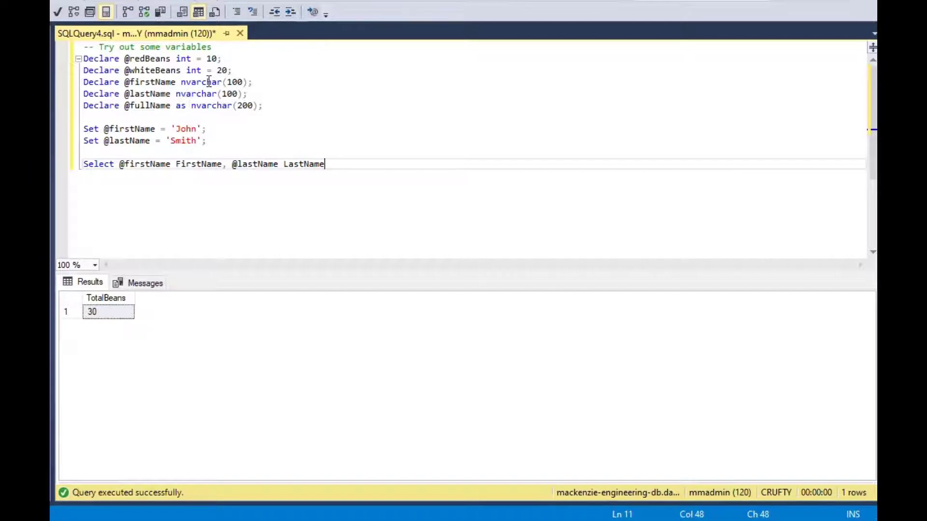
{"action": "type", "text": ";"}
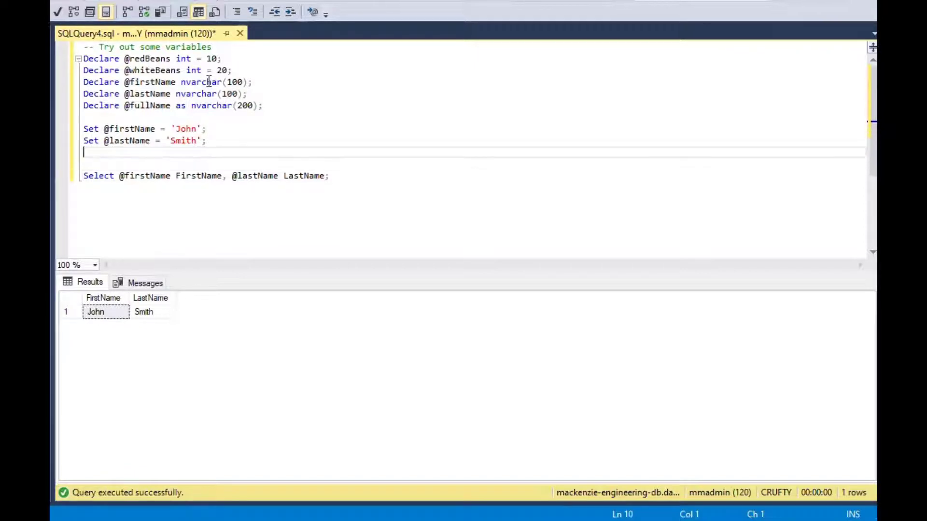
{"action": "type", "text": "Set"}
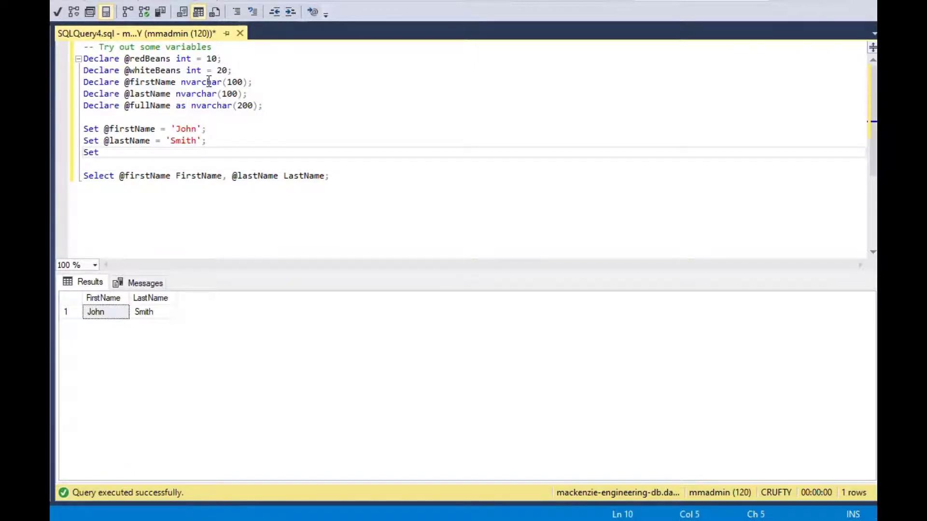
{"action": "type", "text": "@fullName ="}
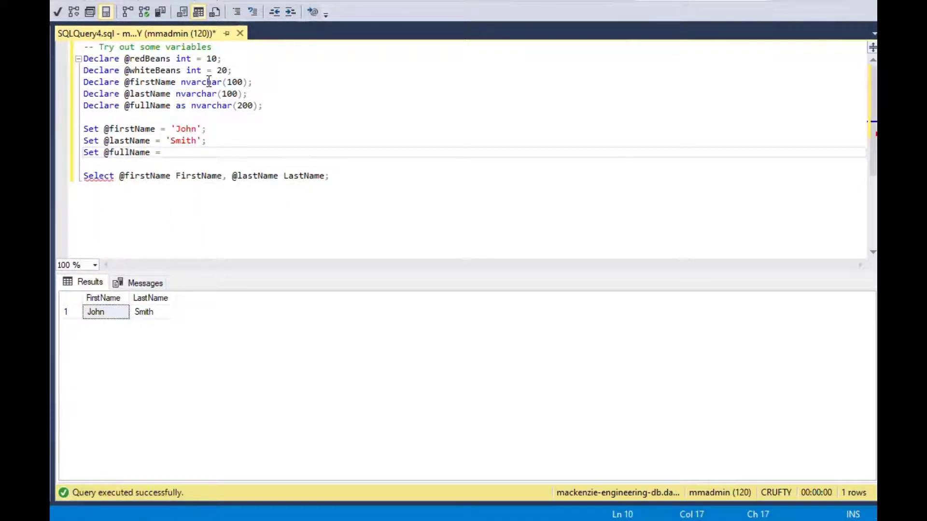
{"action": "type", "text": "@firstName"}
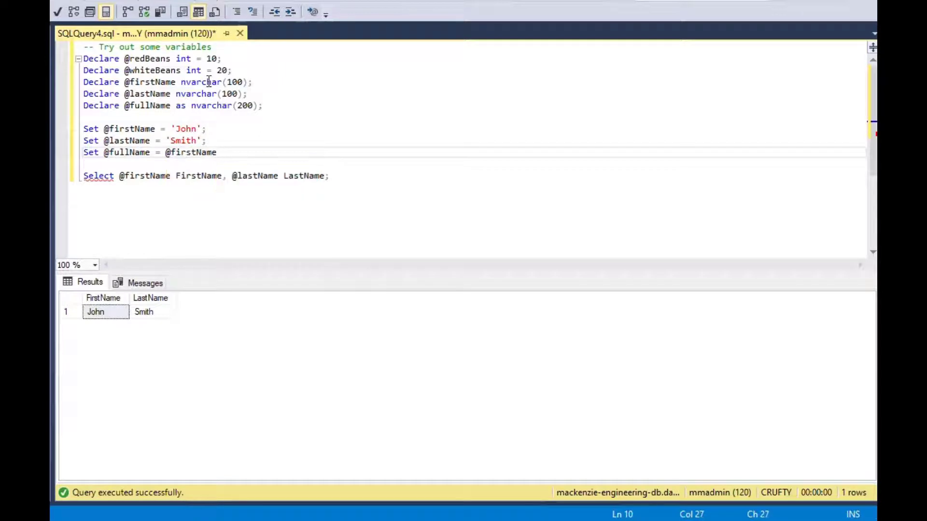
{"action": "key", "text": "Backspace"}
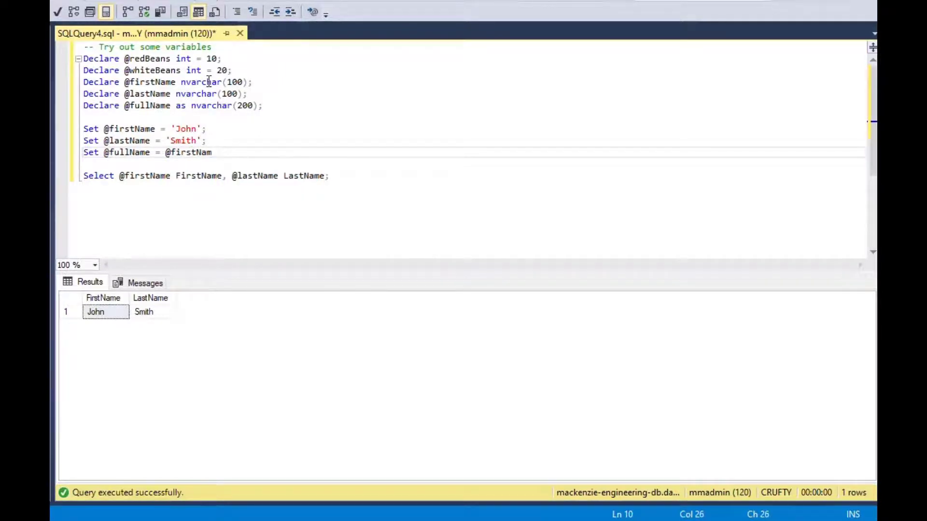
{"action": "type", "text": "Concat("}
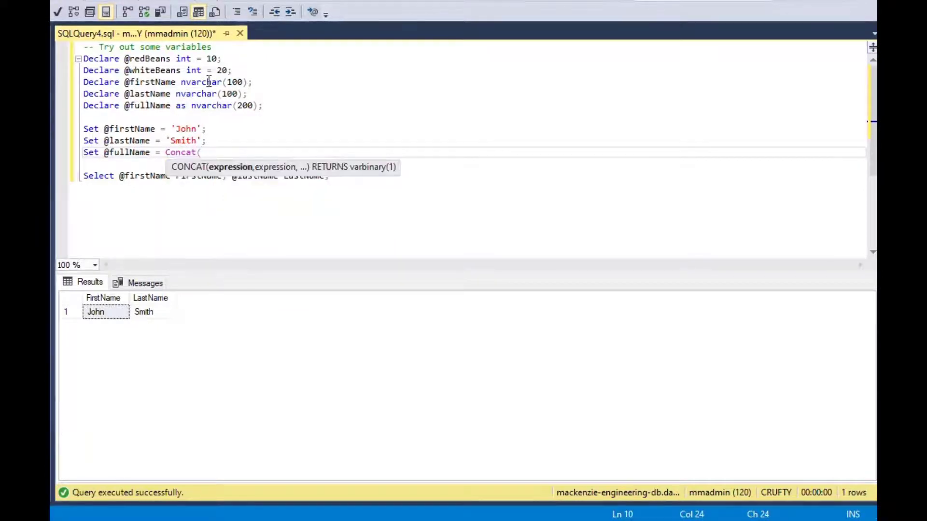
{"action": "type", "text": "@firstNam"}
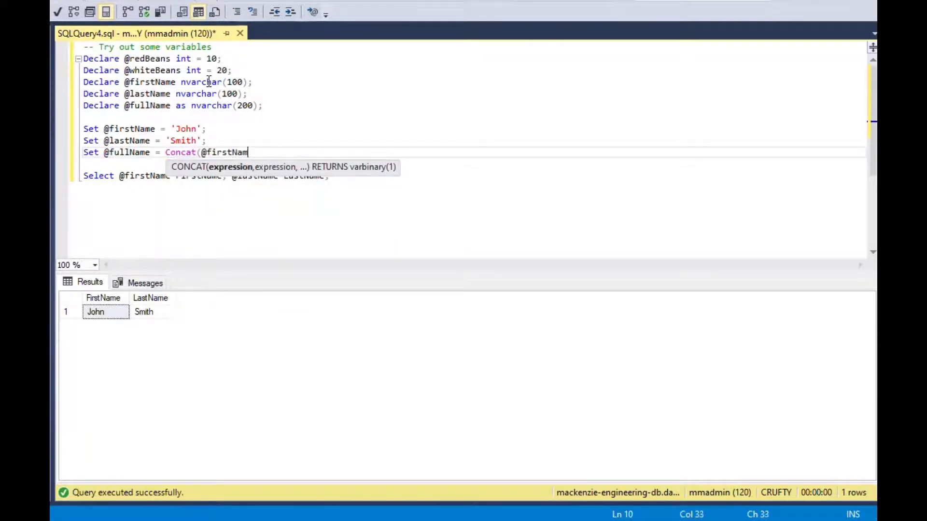
{"action": "type", "text": "e,"}
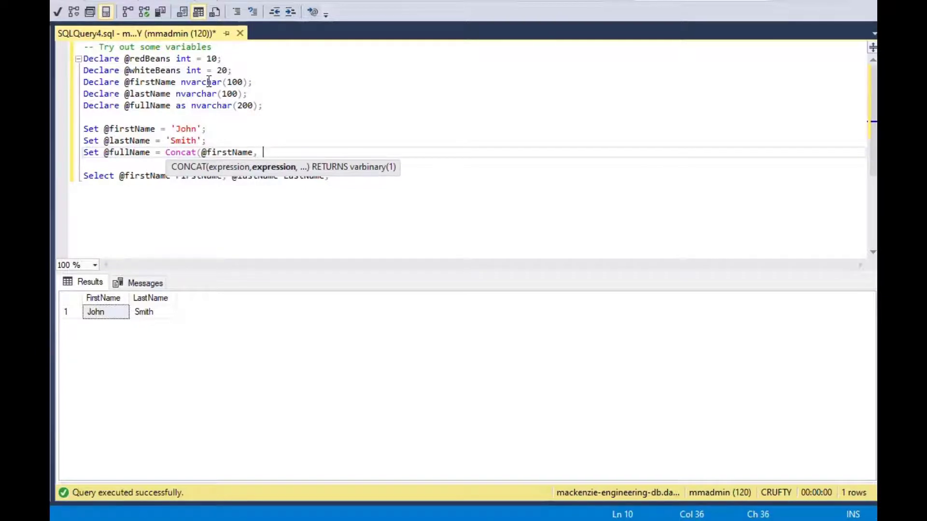
{"action": "type", "text": "'"}
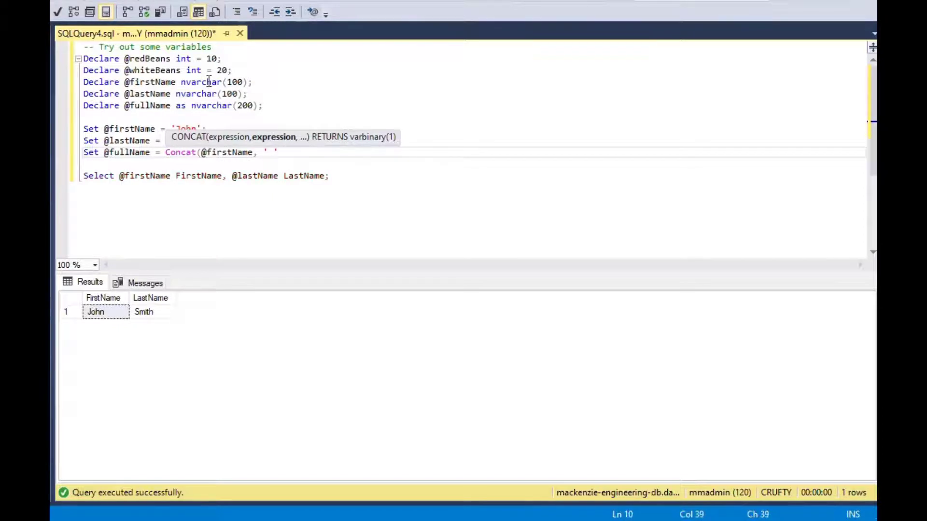
{"action": "type", "text": ", @"}
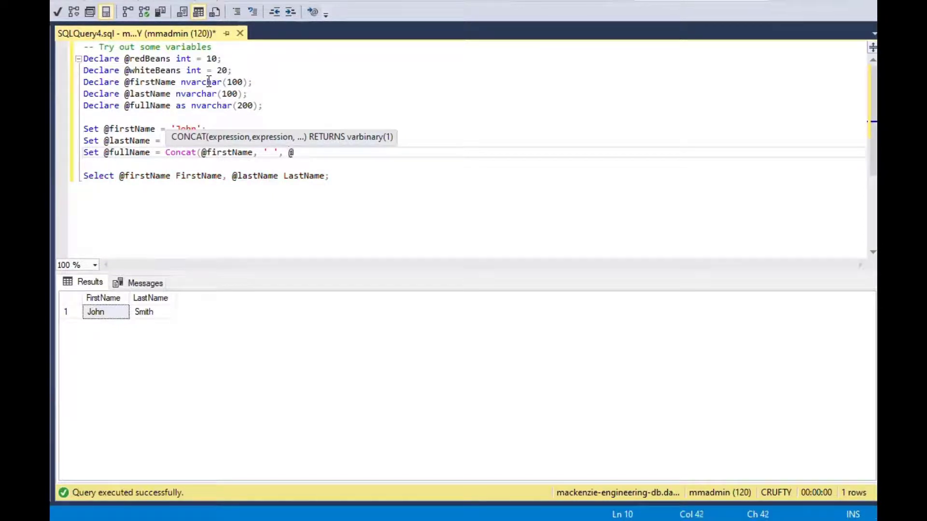
{"action": "type", "text": "lastName"}
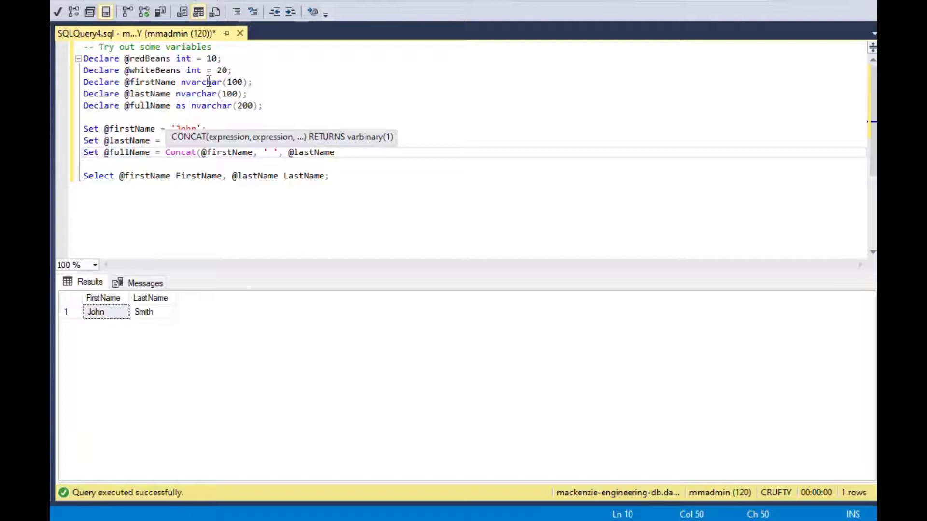
{"action": "type", "text": ");"}
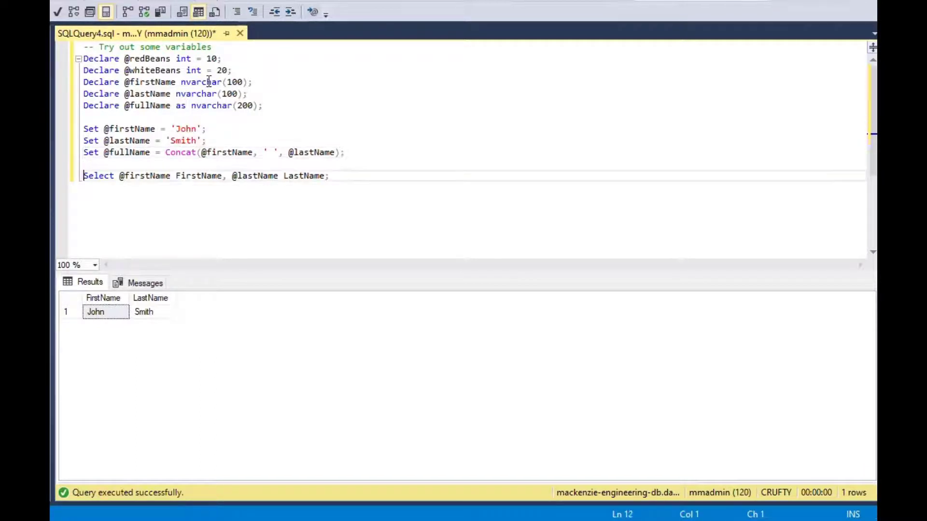
{"action": "left_click", "coordinate": [94, 152]}
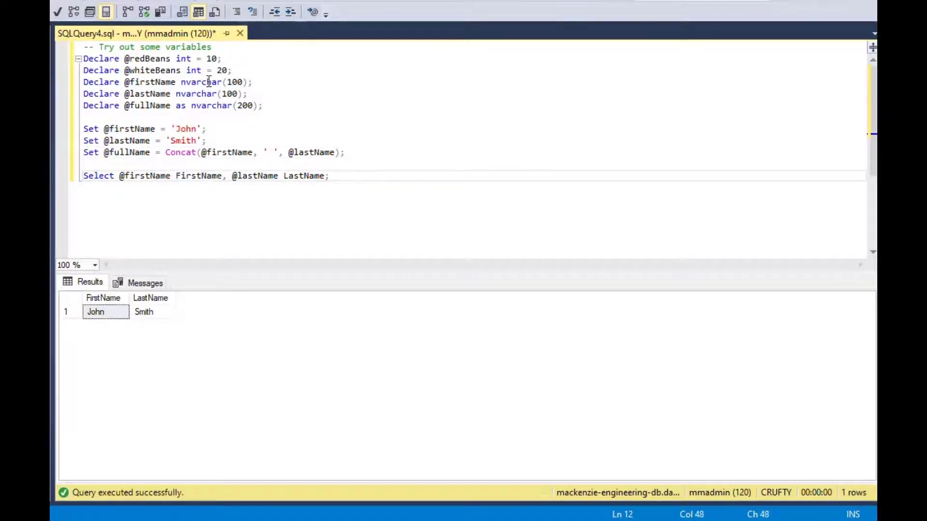
{"action": "type", "text": ", @fullName"}
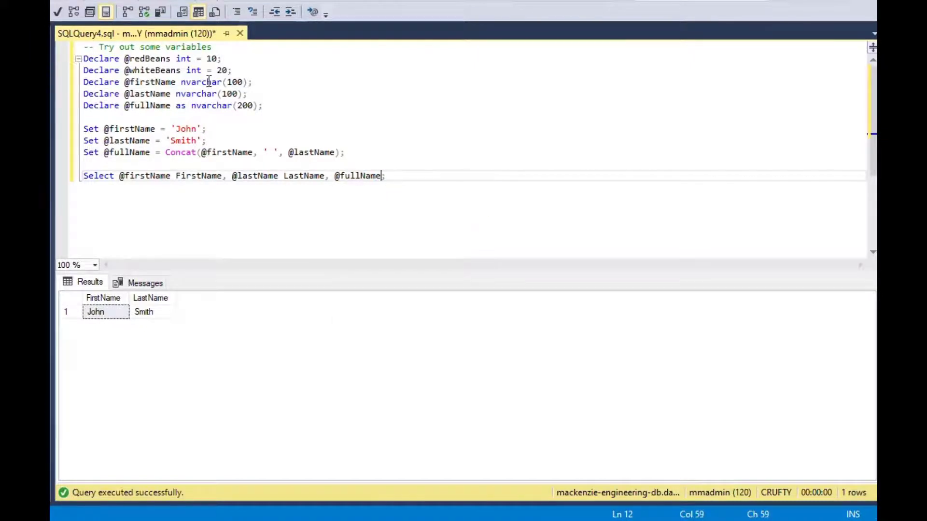
{"action": "type", "text": "FullName"}
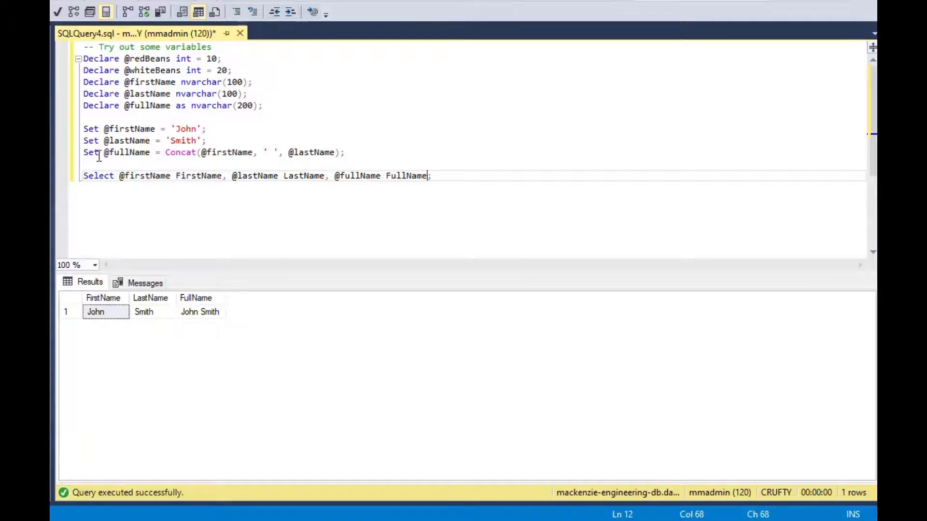
{"action": "left_click", "coordinate": [183, 152]}
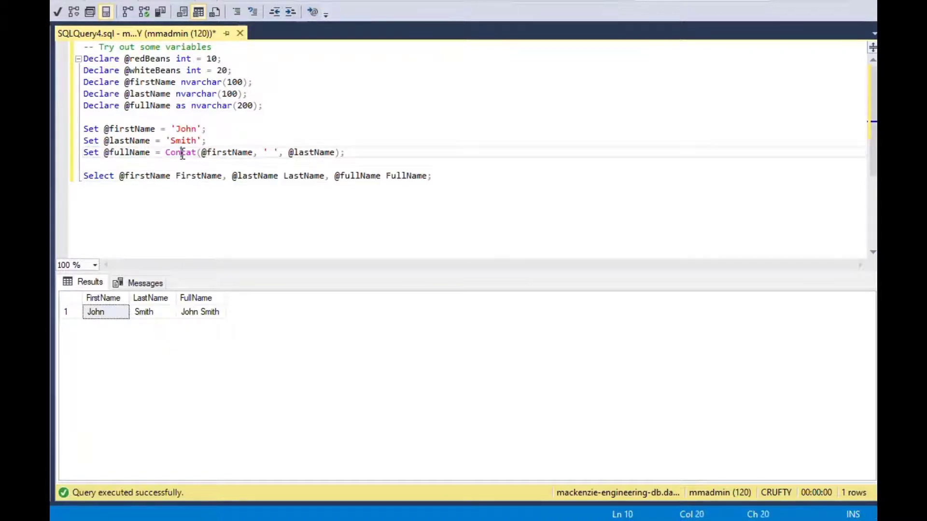
{"action": "double_click", "coordinate": [181, 152]}
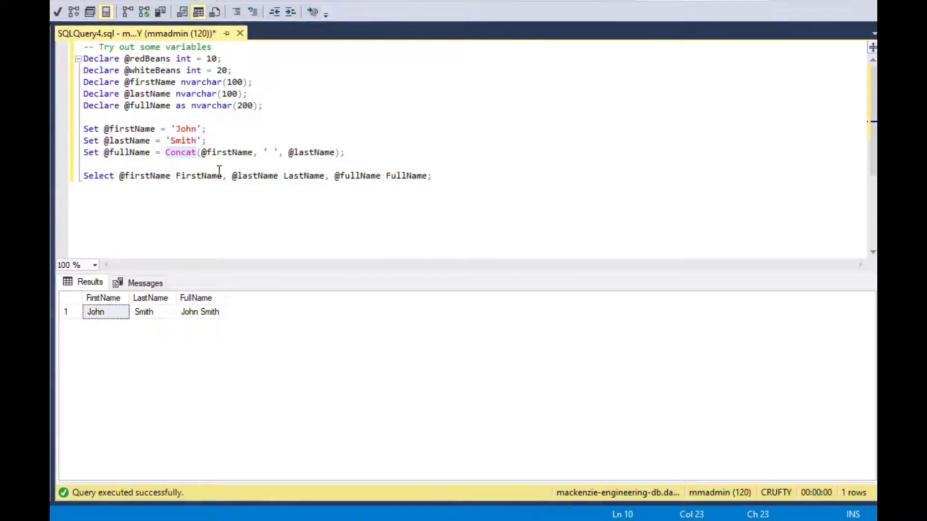
- Add blank lines below the query and put each selected column on its own line
{"action": "left_click", "coordinate": [433, 176]}
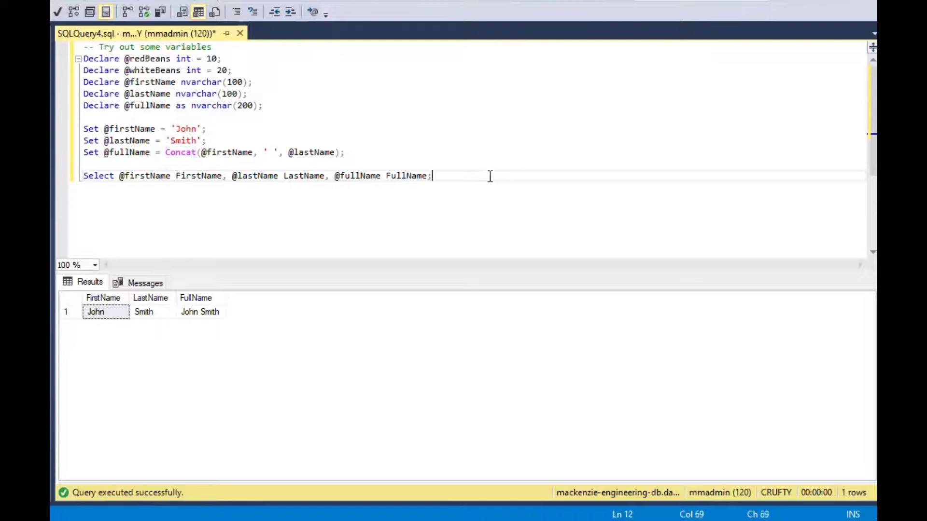
{"action": "key", "text": "Return"}
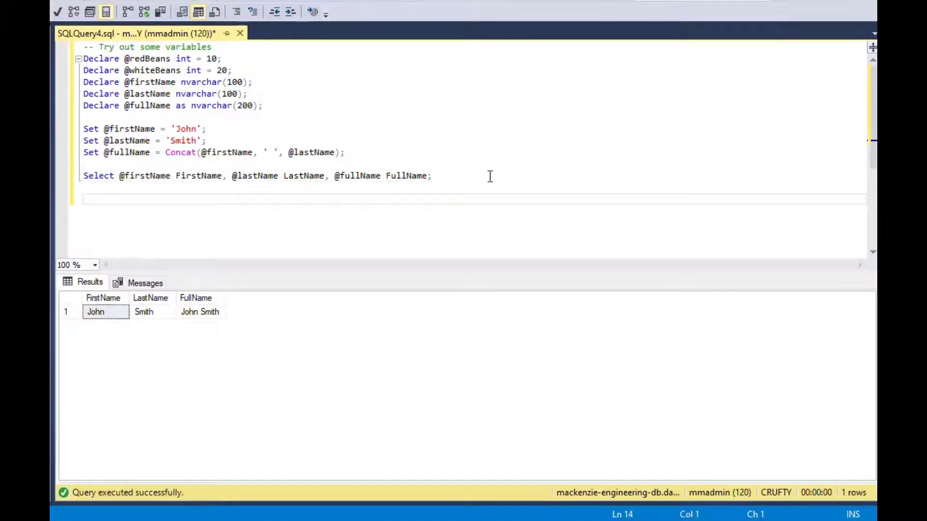
{"action": "left_click", "coordinate": [431, 176]}
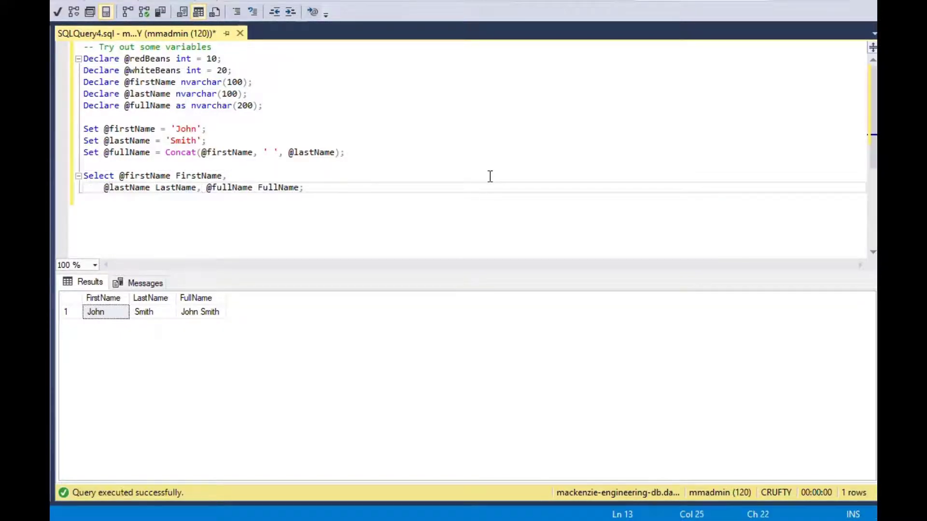
{"action": "key", "text": "Enter"}
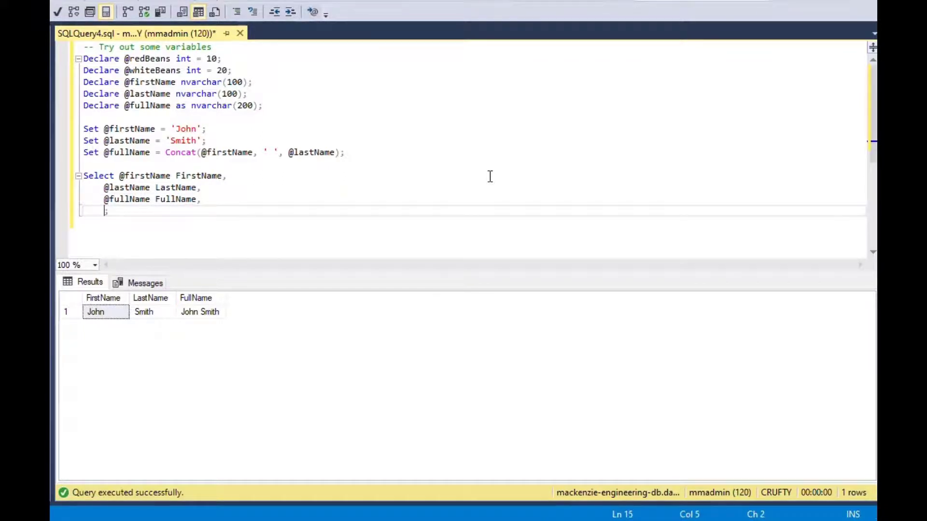
{"action": "type", "text": "Case When @"}
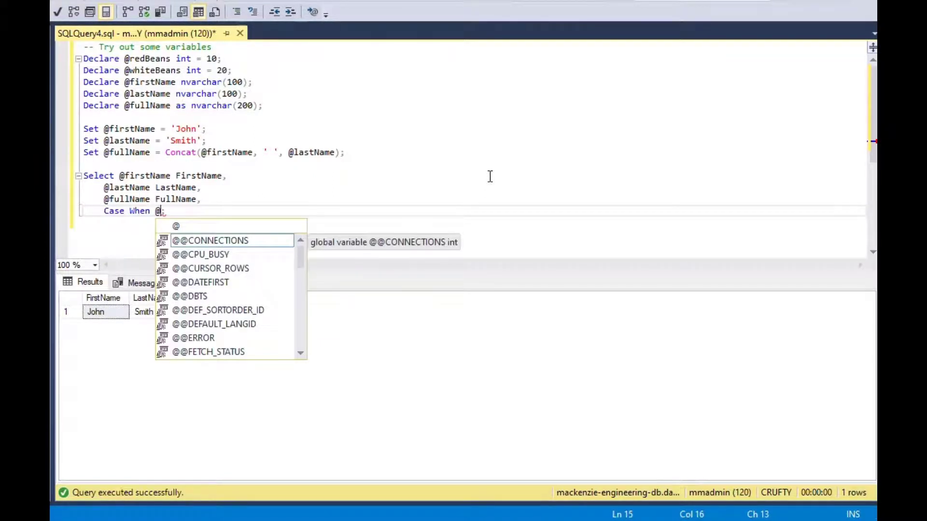
{"action": "type", "text": "whiteBeans >"}
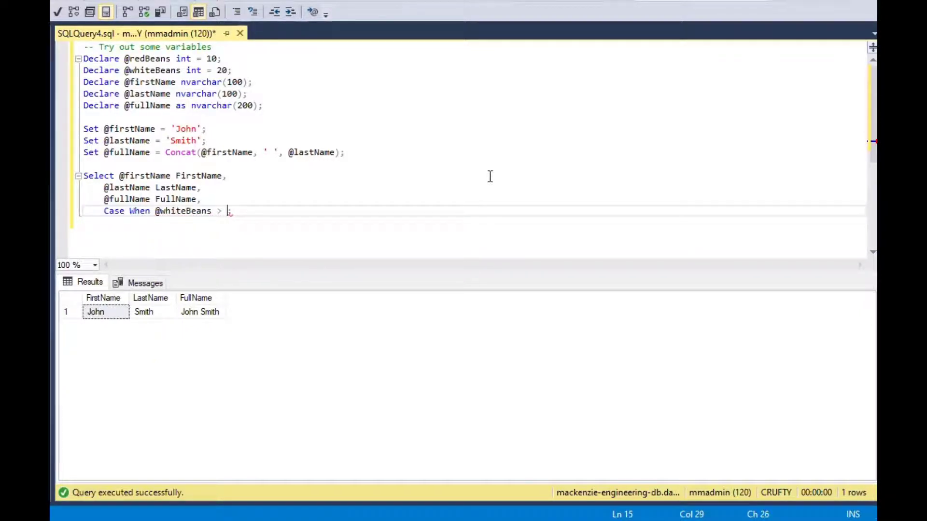
{"action": "type", "text": "@"}
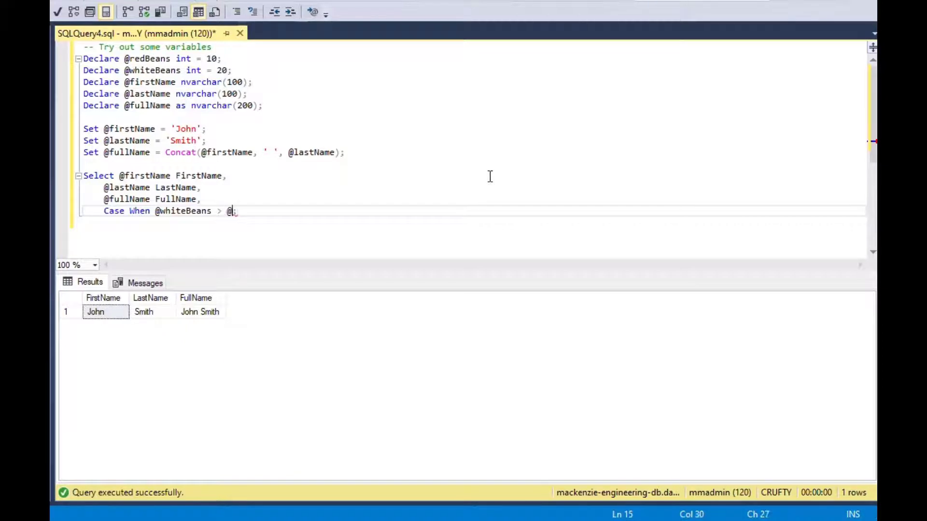
{"action": "type", "text": "redBeans"}
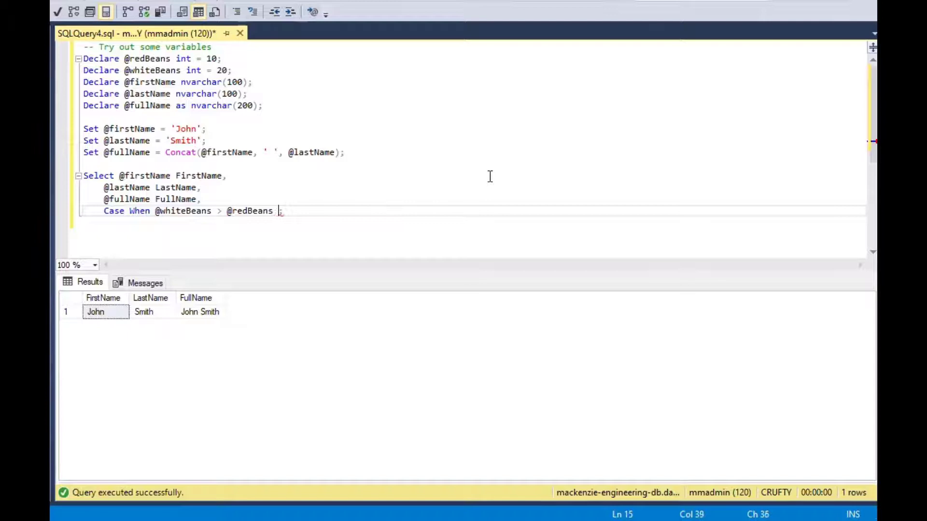
{"action": "type", "text": "Then"}
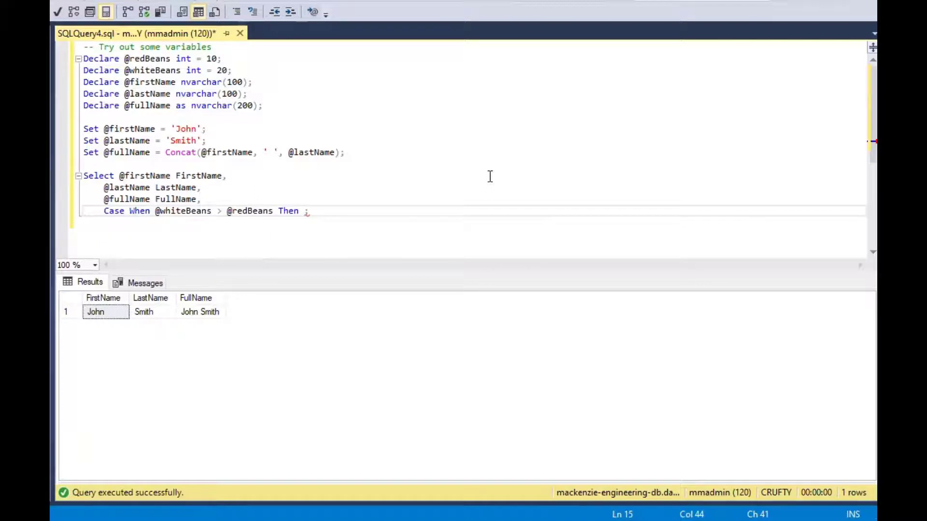
{"action": "type", "text": "'There are"}
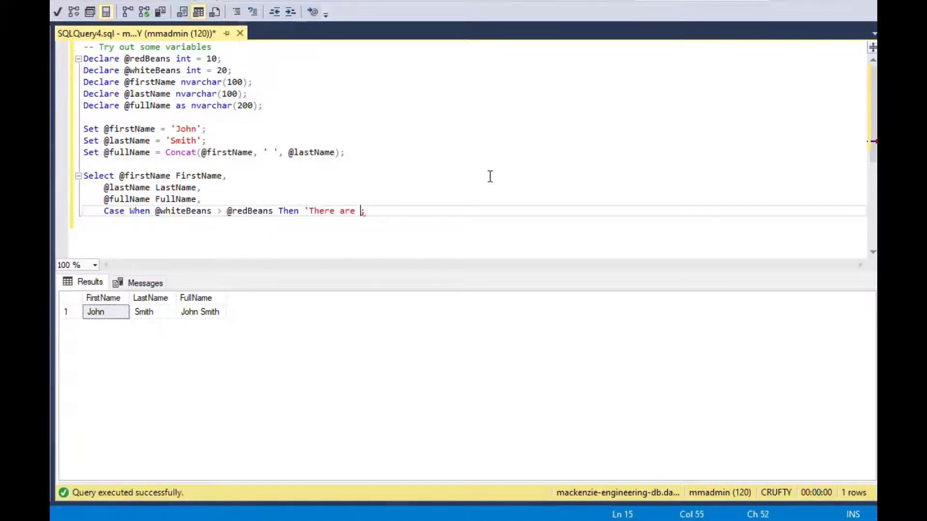
{"action": "type", "text": "more white b"}
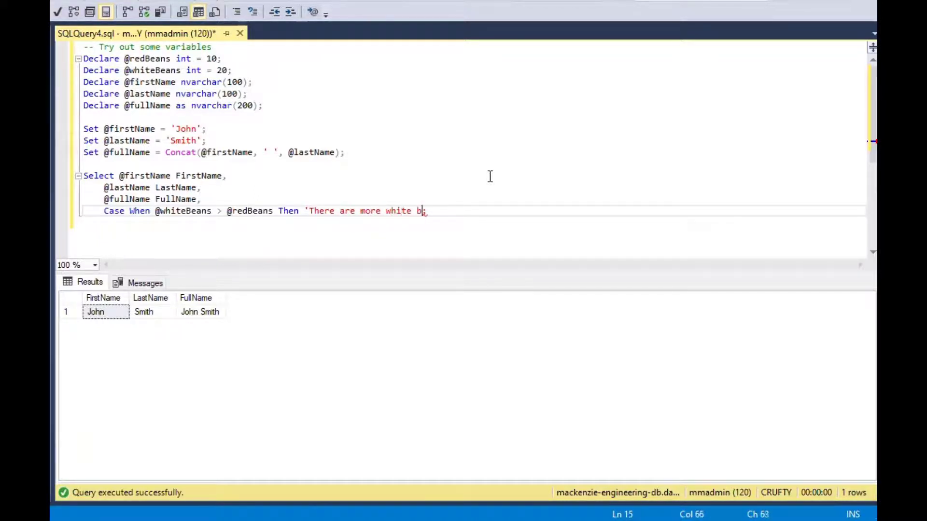
{"action": "type", "text": "eans;"}
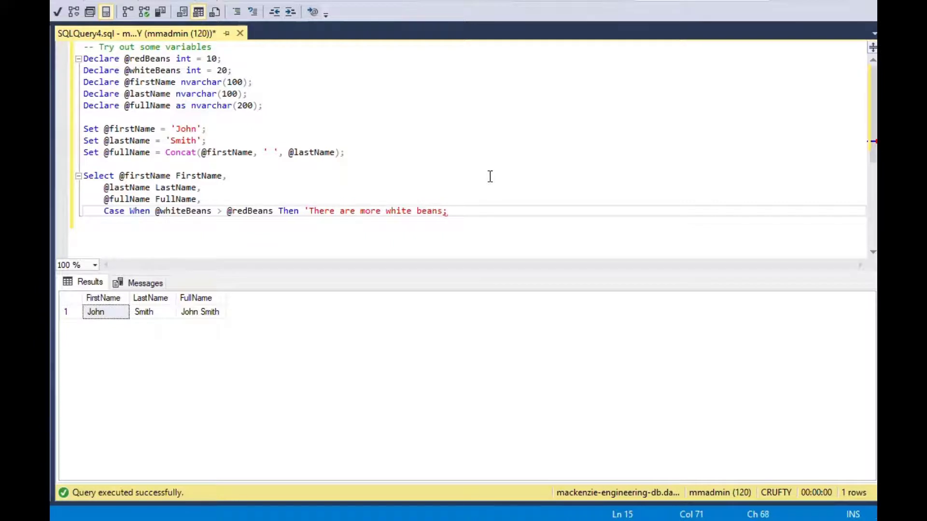
{"action": "type", "text": ".'"}
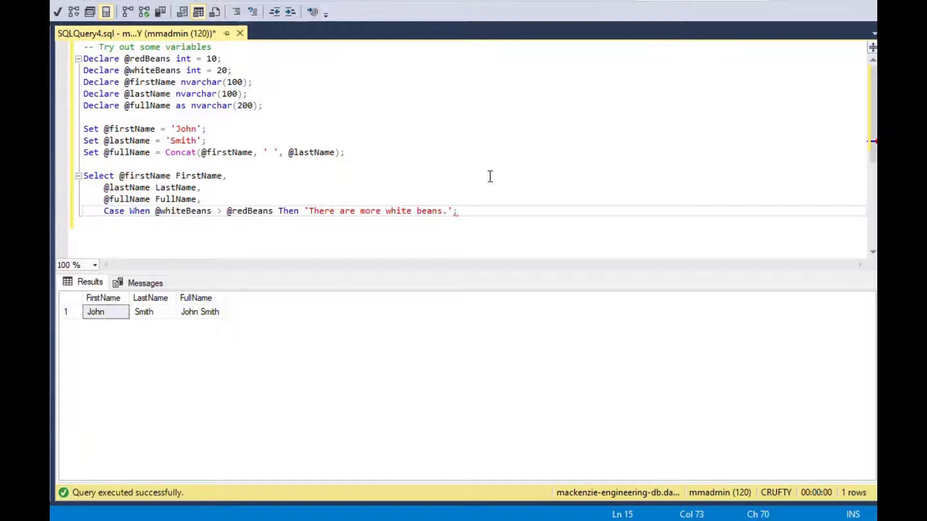
- Add the ELSE 'There are more or equal red beans.' branch and alias the CASE as BeansDescription
{"action": "type", "text": "Else 'Ther;"}
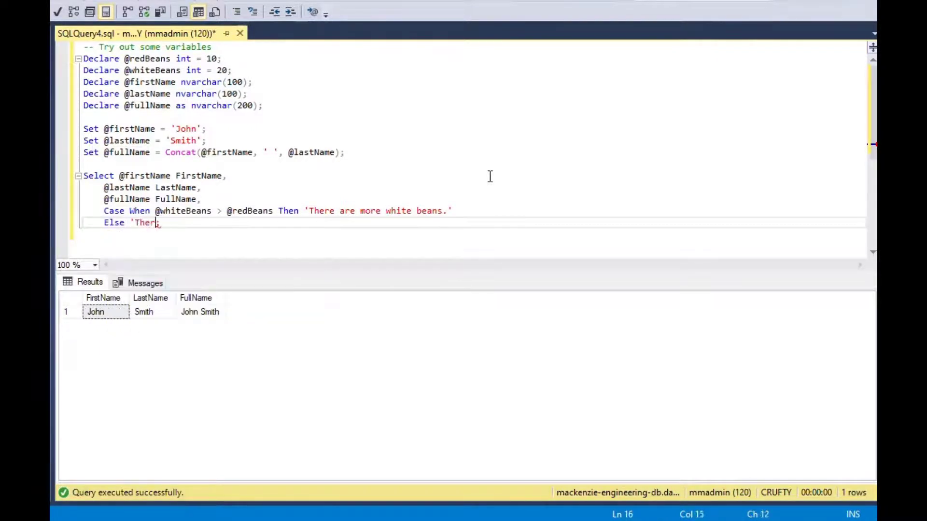
{"action": "type", "text": "There are more"}
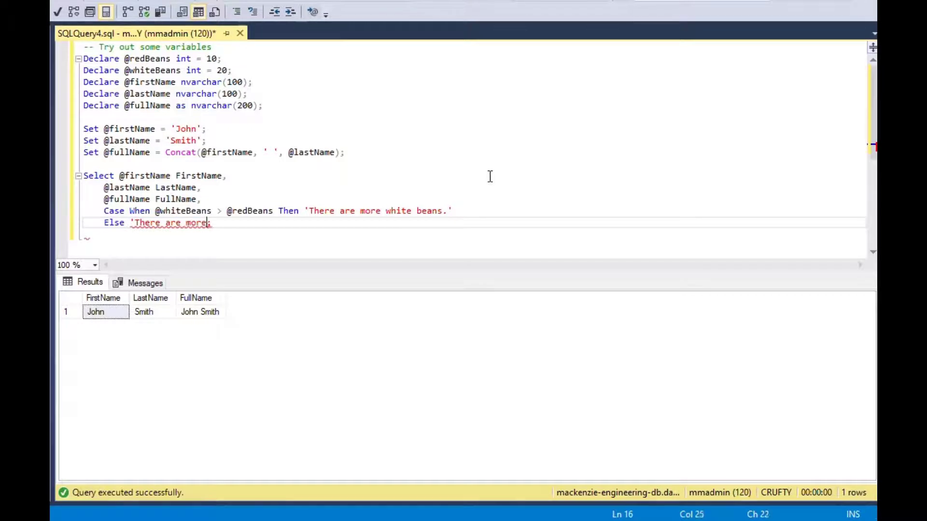
{"action": "type", "text": "red;"}
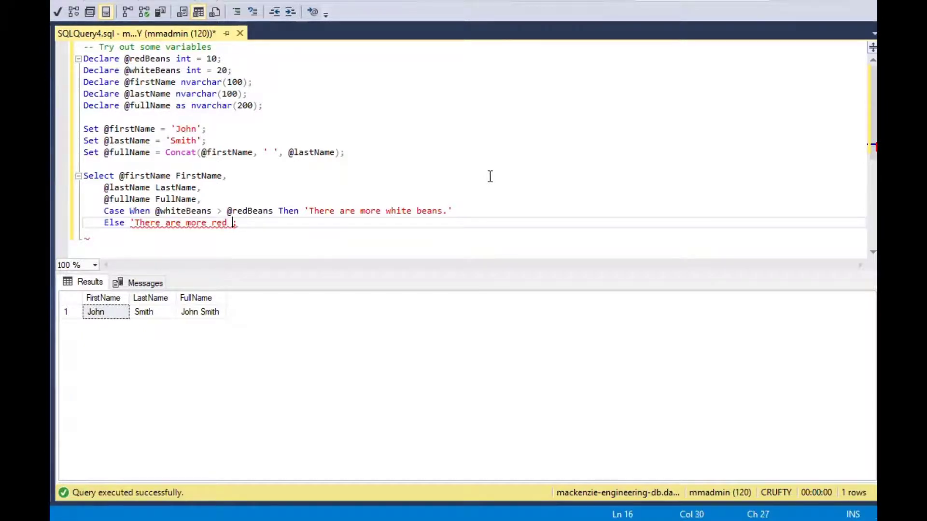
{"action": "type", "text": "or equal number of"}
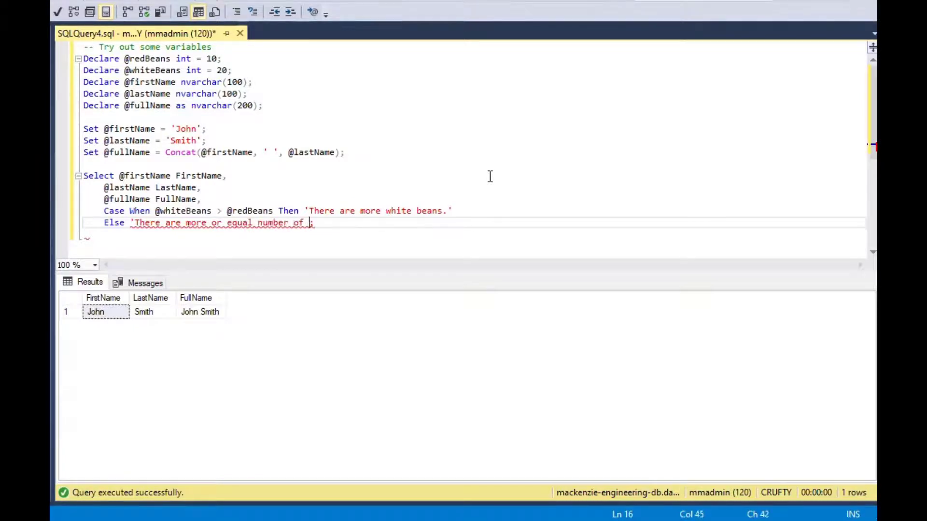
{"action": "type", "text": "red beans;"}
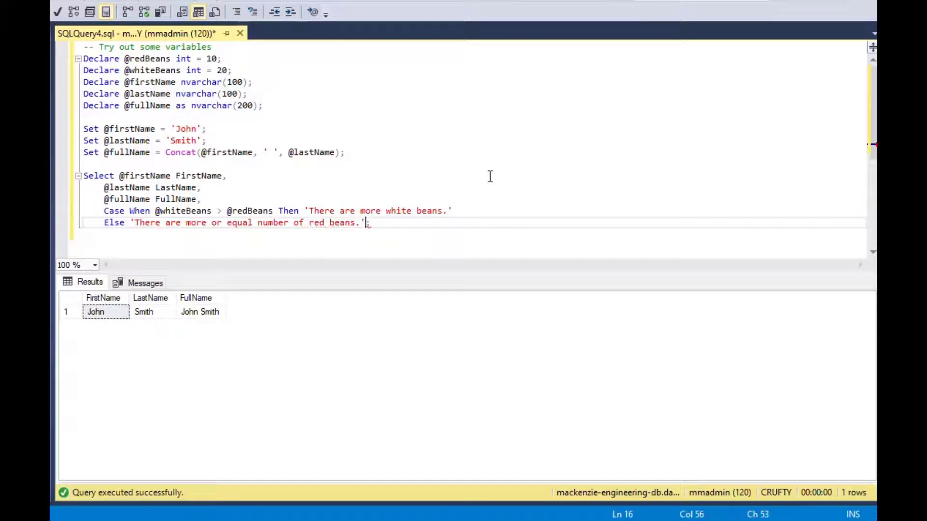
{"action": "type", "text": "End As"}
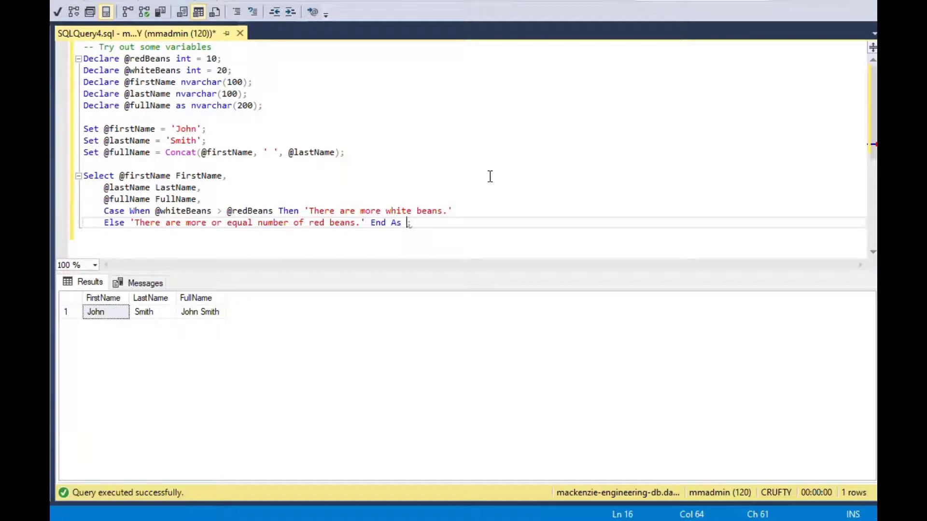
{"action": "type", "text": "Description"}
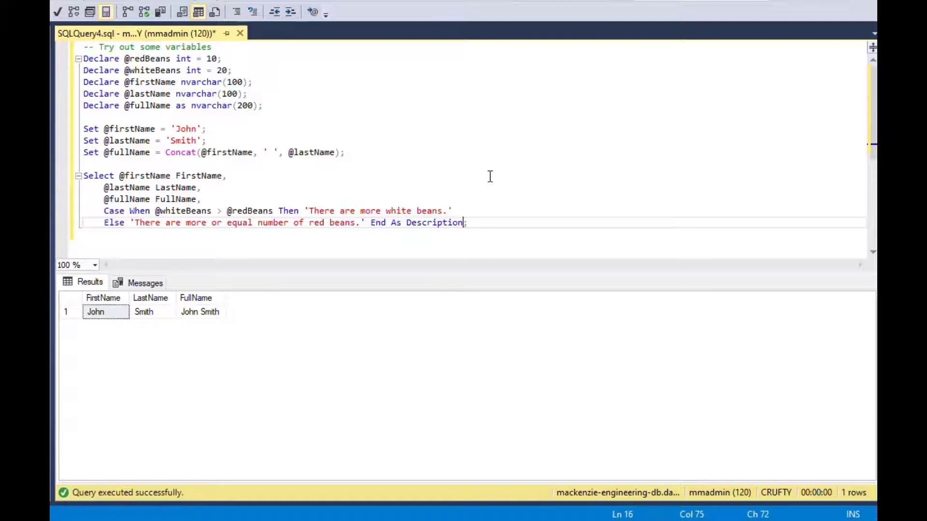
{"action": "left_click", "coordinate": [406, 223]}
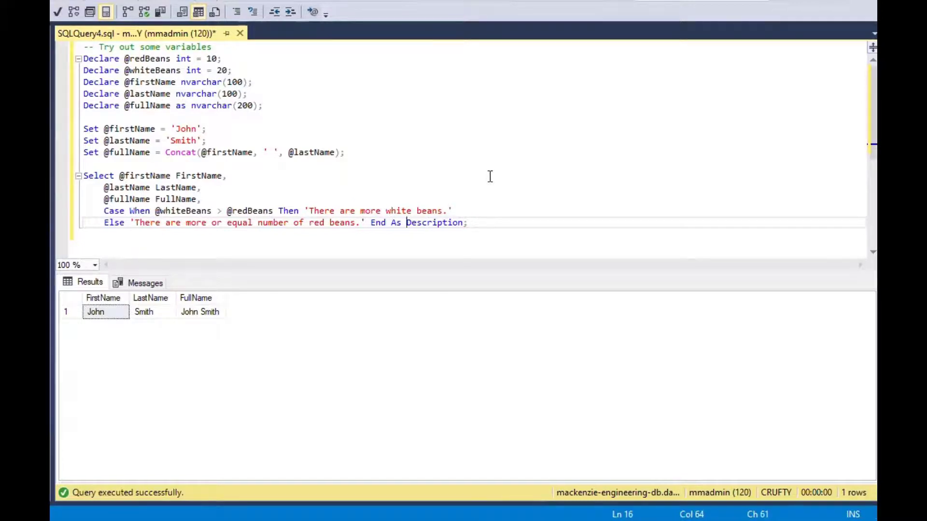
{"action": "type", "text": "Beans"}
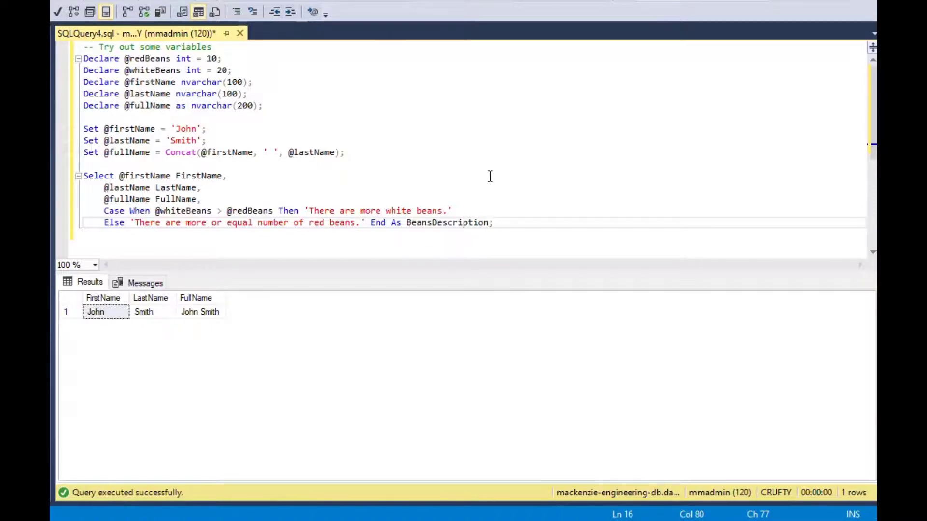
{"action": "mouse_move", "coordinate": [303, 110]}
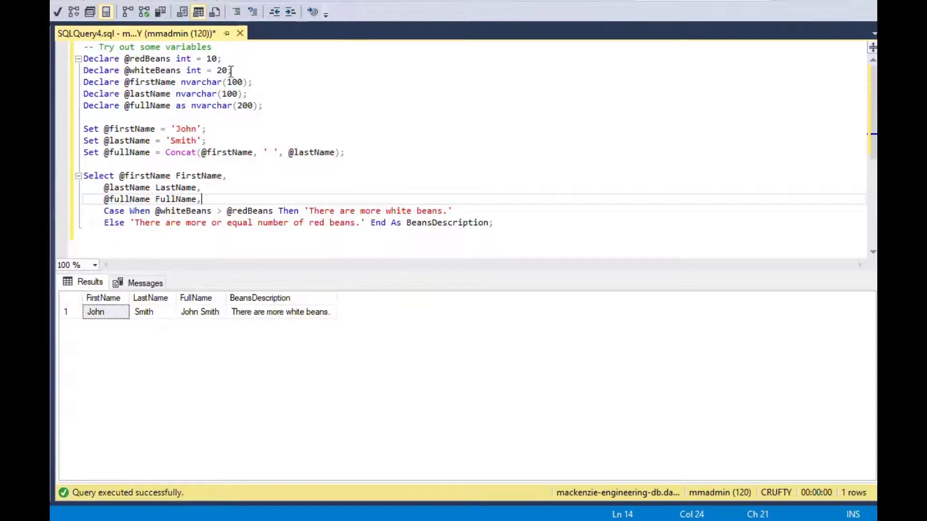
{"action": "left_click", "coordinate": [220, 58]}
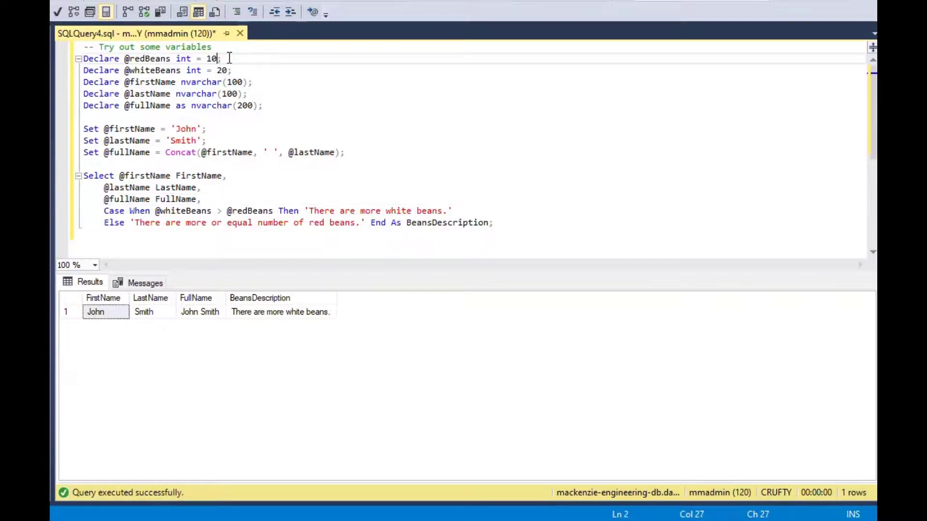
{"action": "type", "text": "20"}
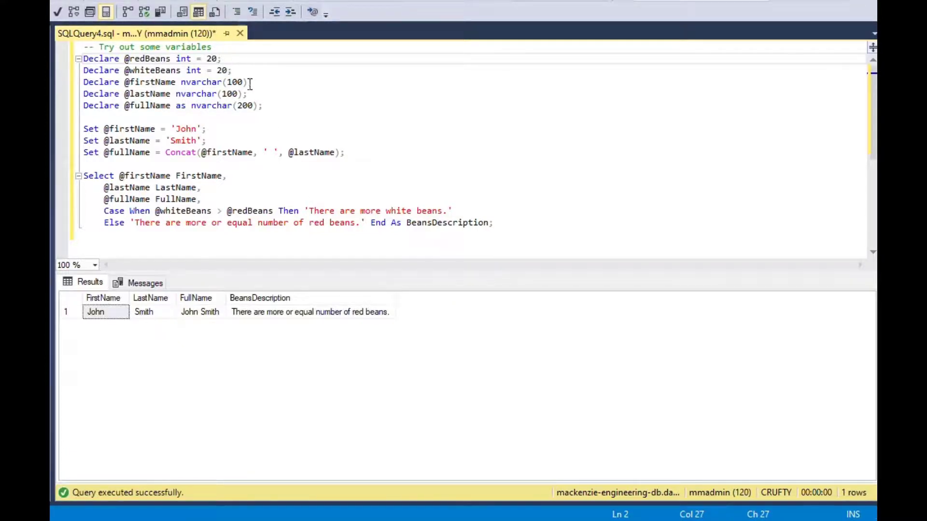
{"action": "type", "text": "3"}
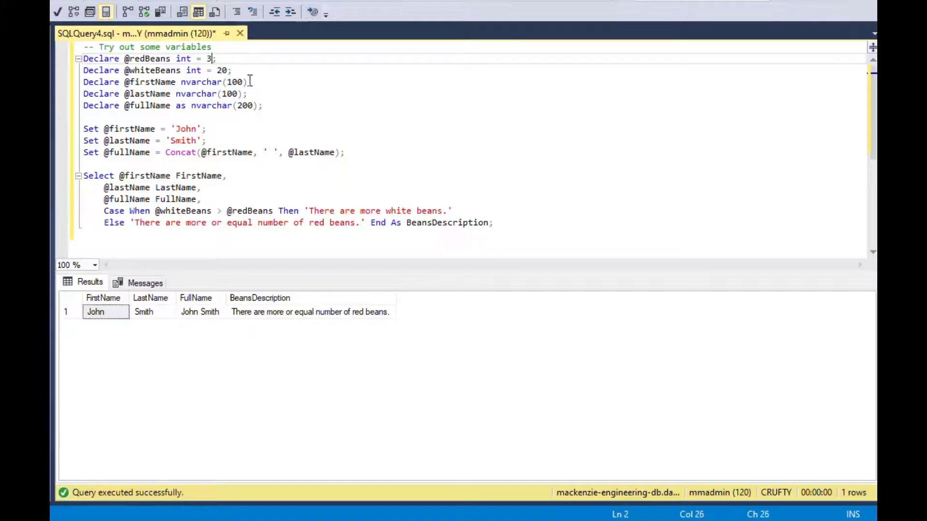
{"action": "type", "text": "0"}
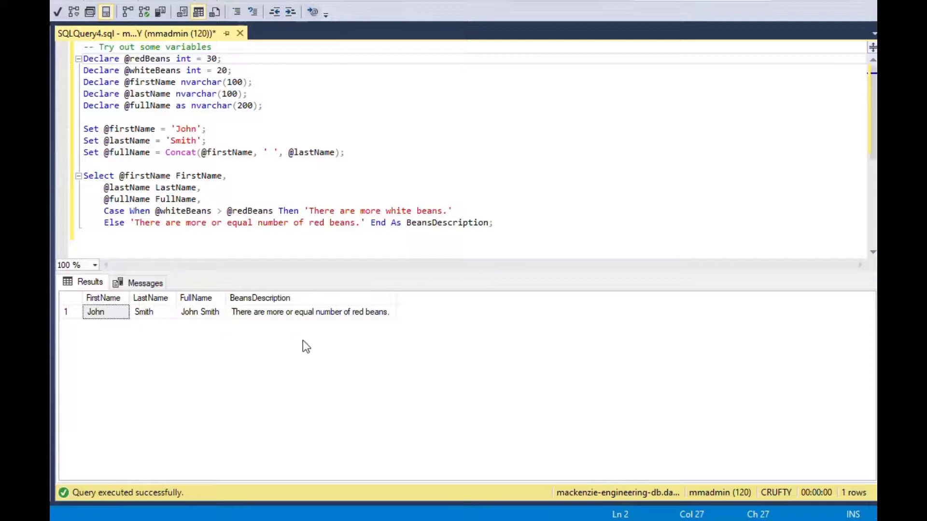
{"action": "double_click", "coordinate": [238, 223]}
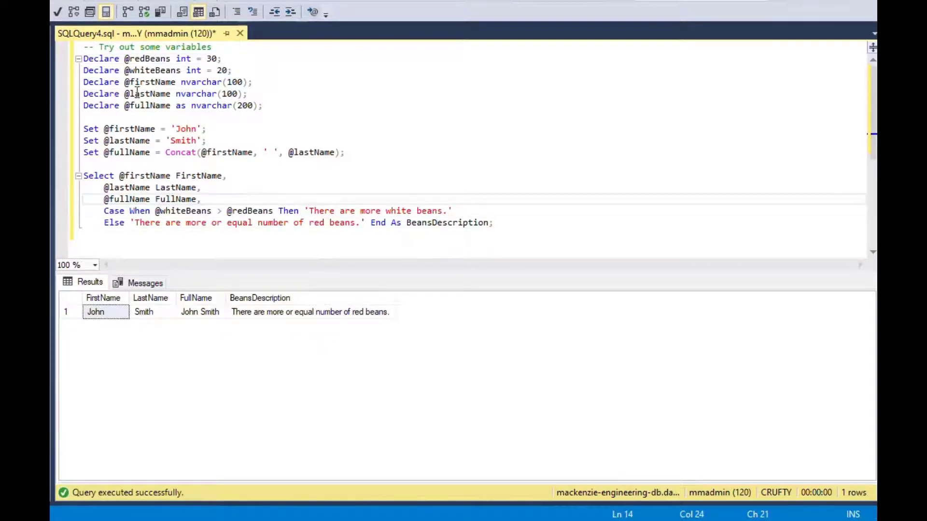
{"action": "left_click", "coordinate": [254, 210]}
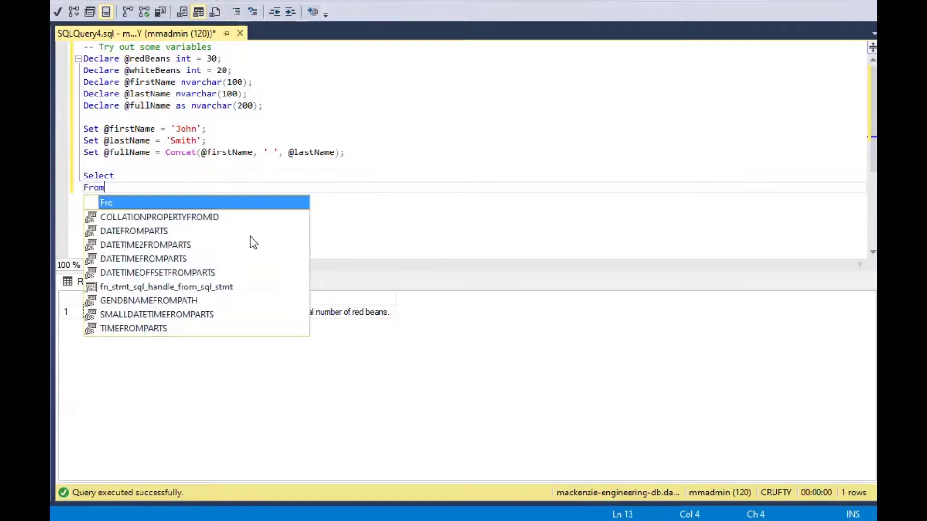
- Write Select Top 10 LastName, FirstName From SalesLT.Customer; returning ten customer rows
{"action": "type", "text": "SalesLT.Customer"}
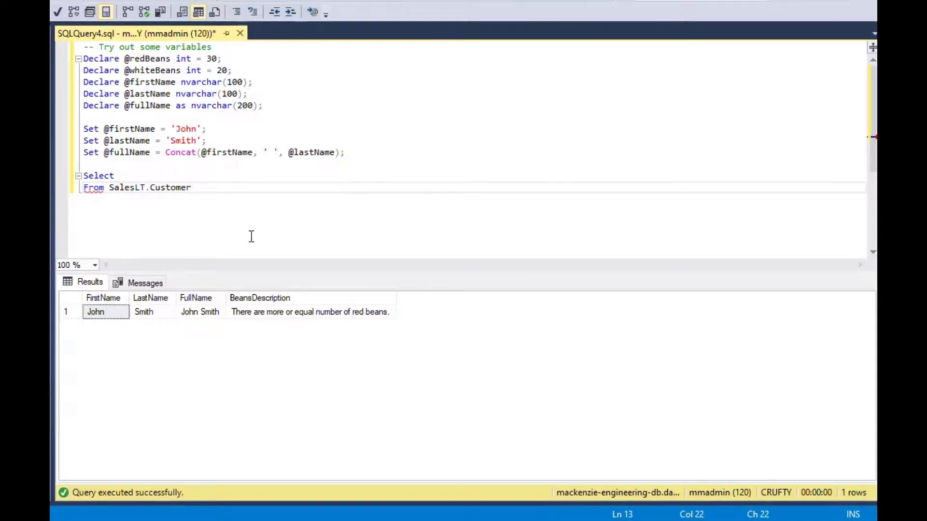
{"action": "left_click", "coordinate": [118, 176]}
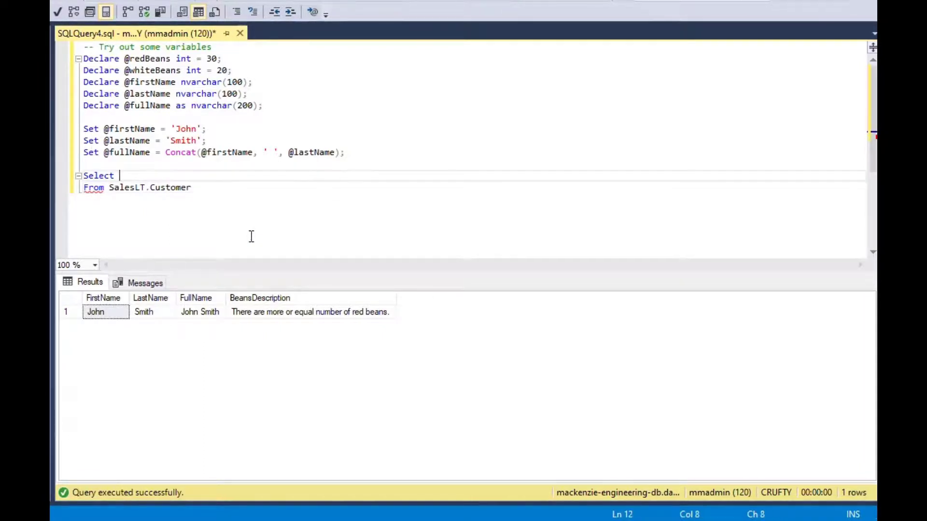
{"action": "type", "text": "Top 10"}
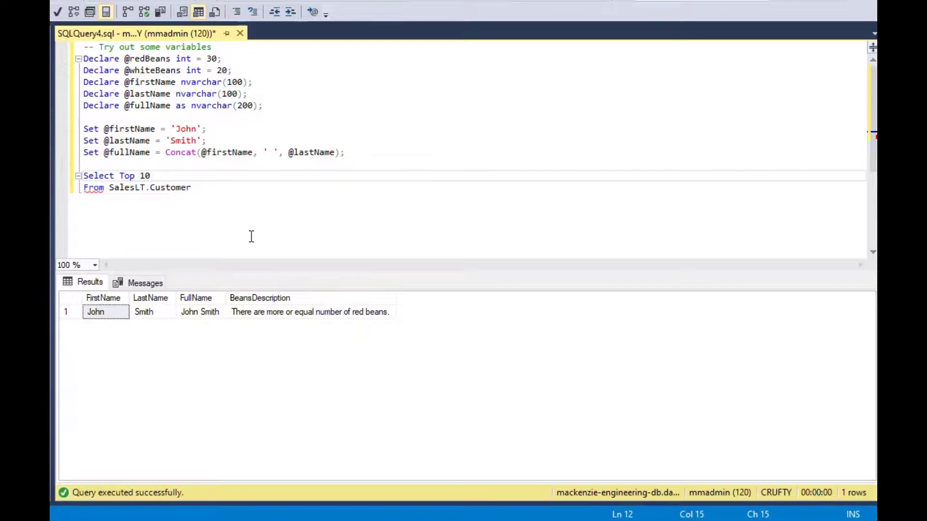
{"action": "type", "text": "LastName"}
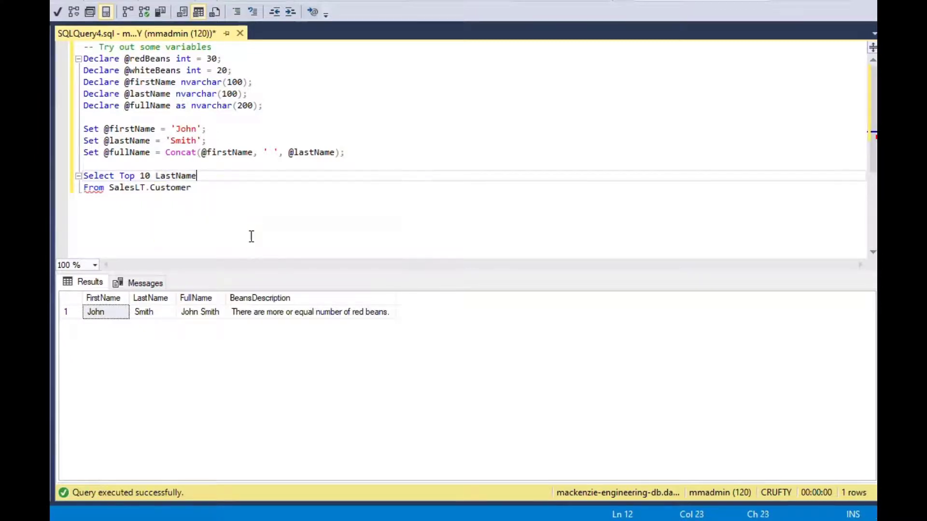
{"action": "type", "text": ", FirstName"}
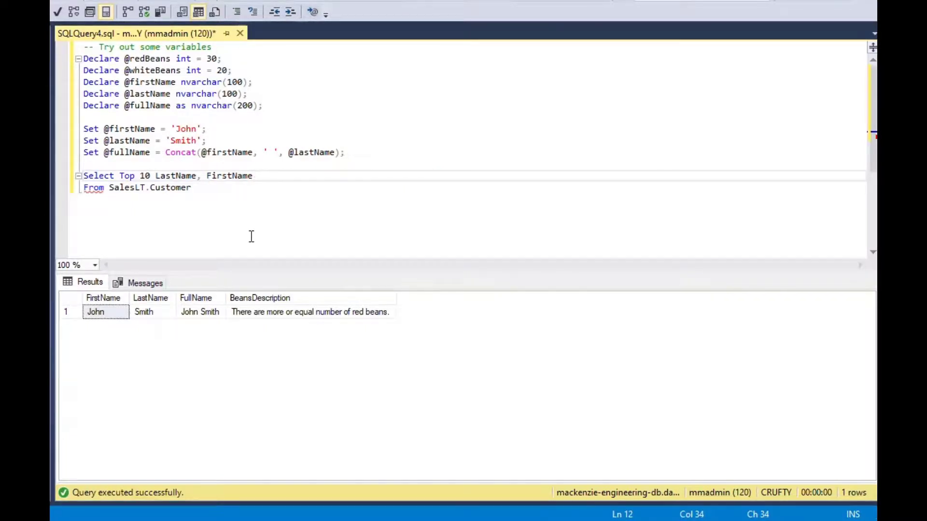
{"action": "type", "text": ";"}
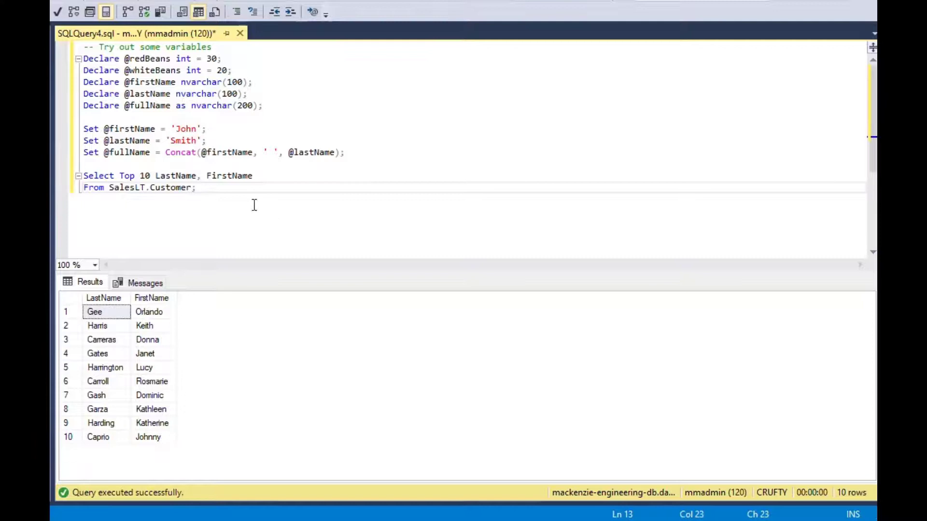
{"action": "mouse_move", "coordinate": [221, 245]}
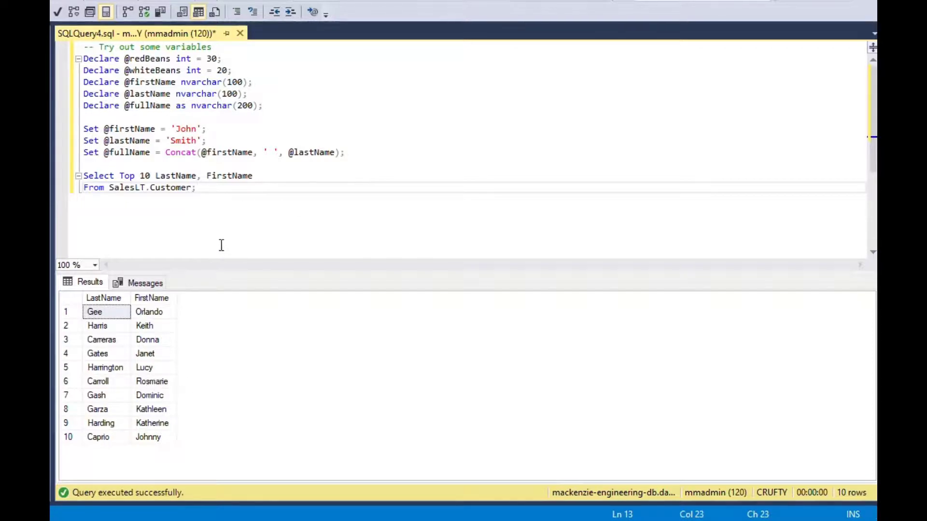
{"action": "left_click", "coordinate": [252, 176]}
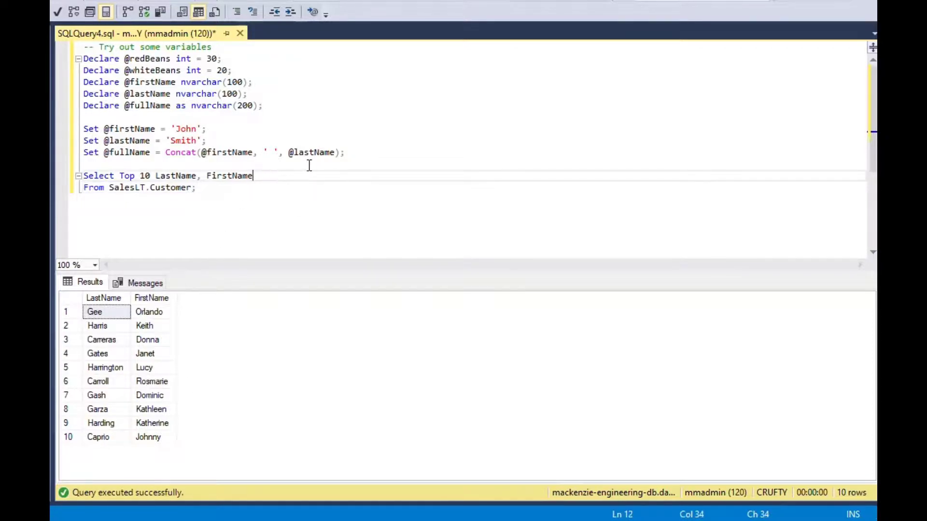
{"action": "type", "text": ", @redBeans"}
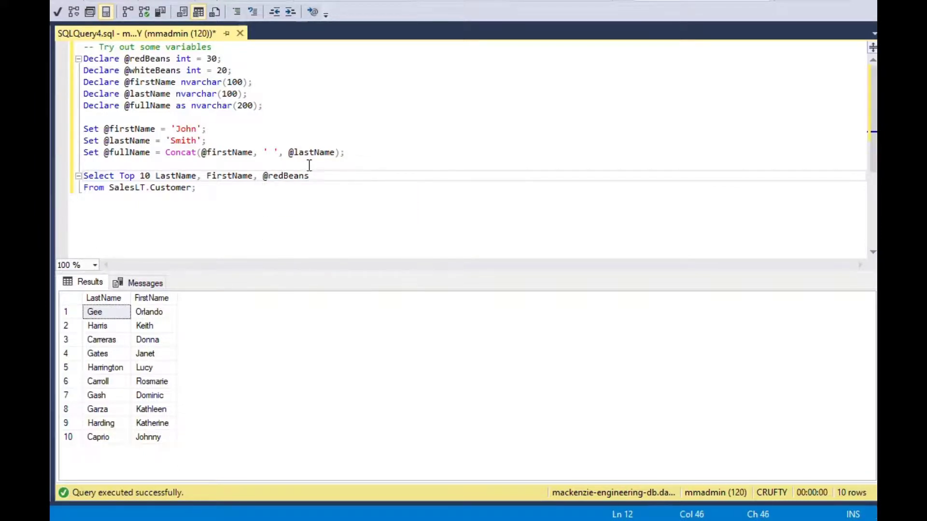
{"action": "type", "text": "RedBeans"}
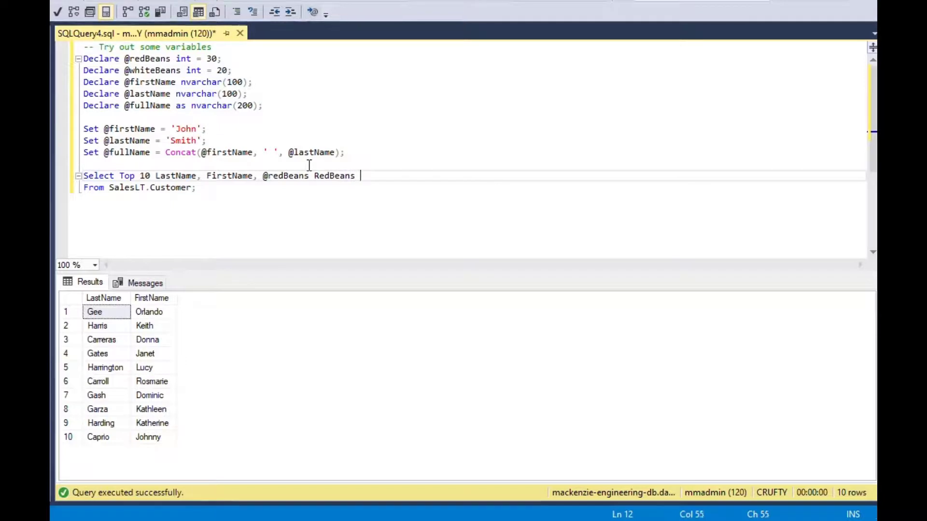
{"action": "type", "text": ", @"}
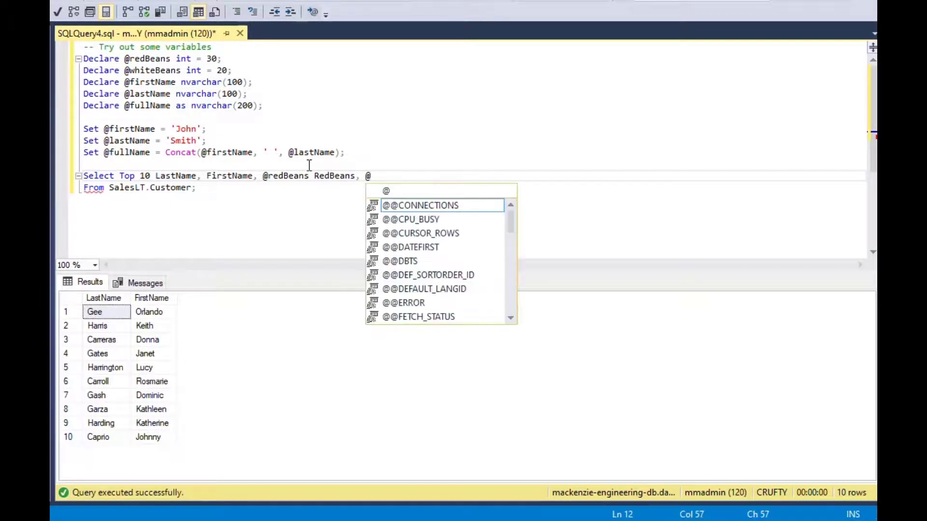
{"action": "type", "text": "whiteBeans"}
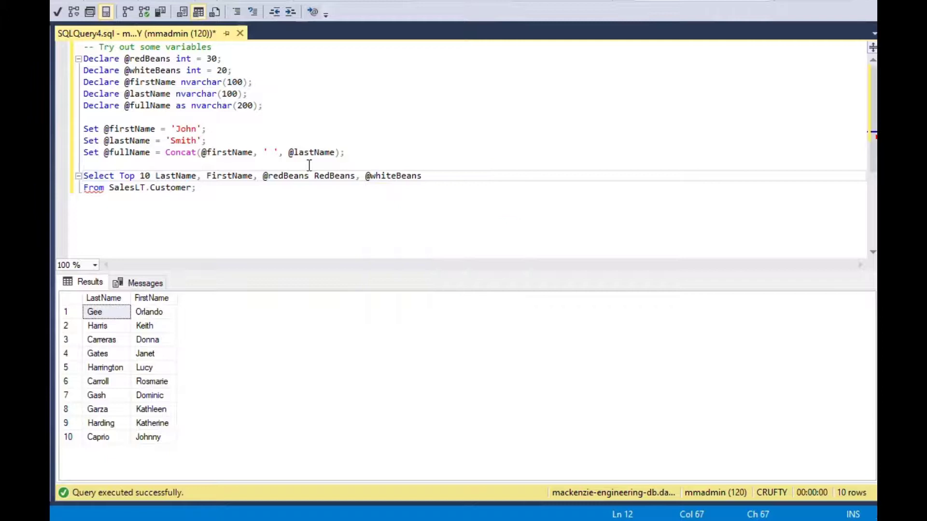
{"action": "type", "text": "White"}
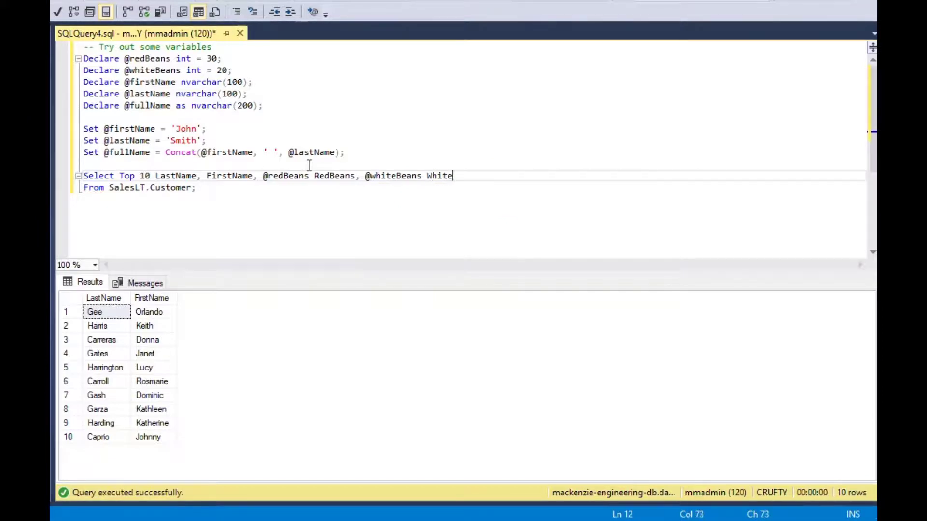
{"action": "type", "text": "Beans"}
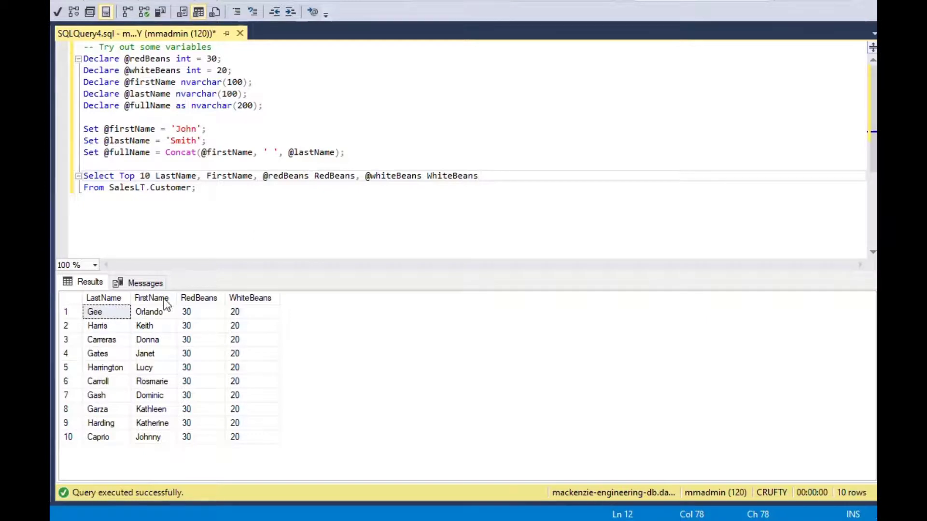
- Inspect the RedBeans 30 and WhiteBeans 20 result columns in the grid
{"action": "left_click", "coordinate": [201, 312]}
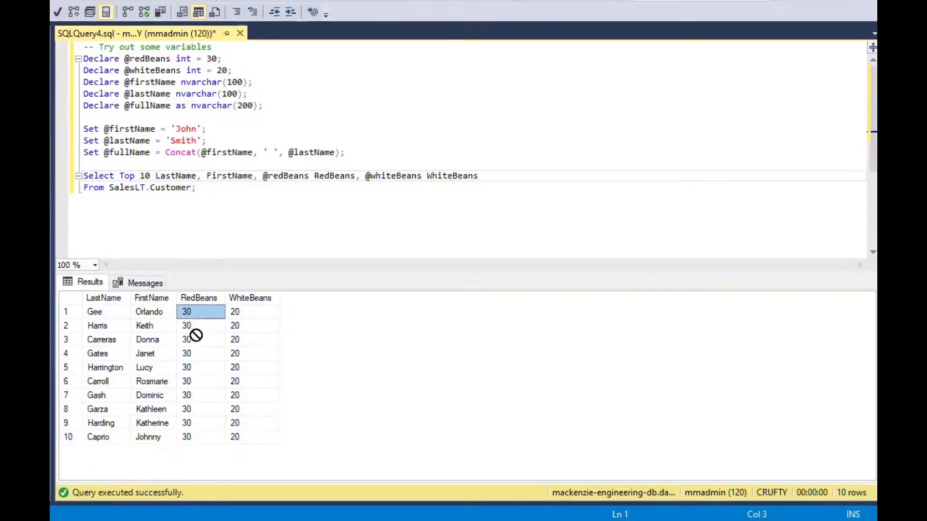
{"action": "left_click", "coordinate": [199, 298]}
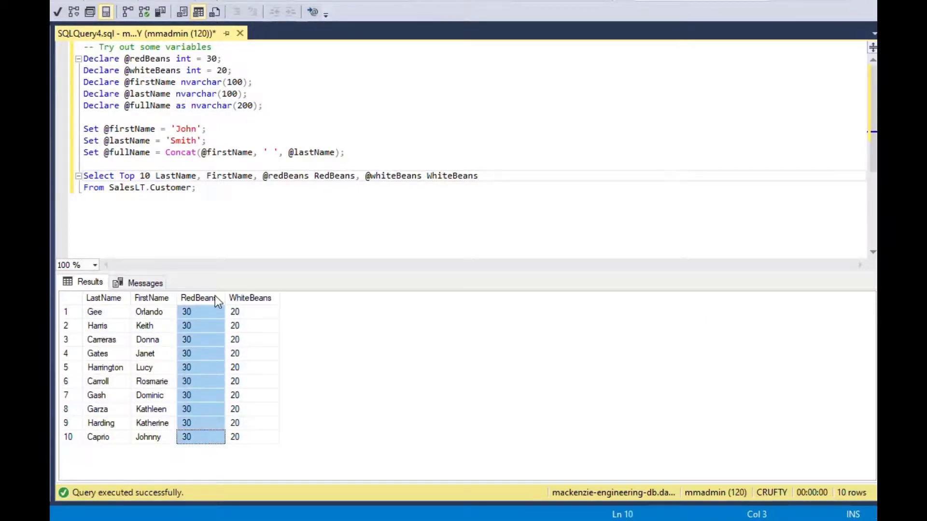
{"action": "left_click", "coordinate": [251, 311]}
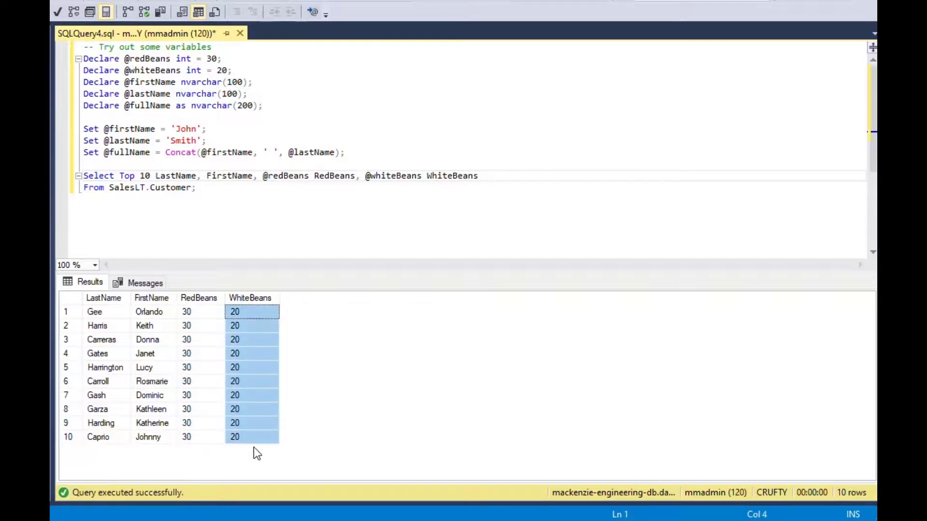
{"action": "left_click", "coordinate": [519, 164]}
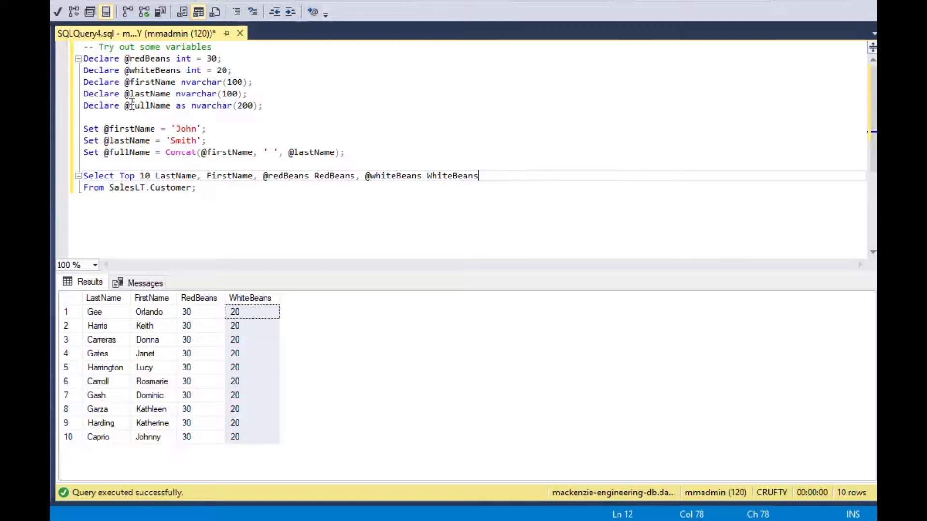
{"action": "mouse_move", "coordinate": [321, 191]}
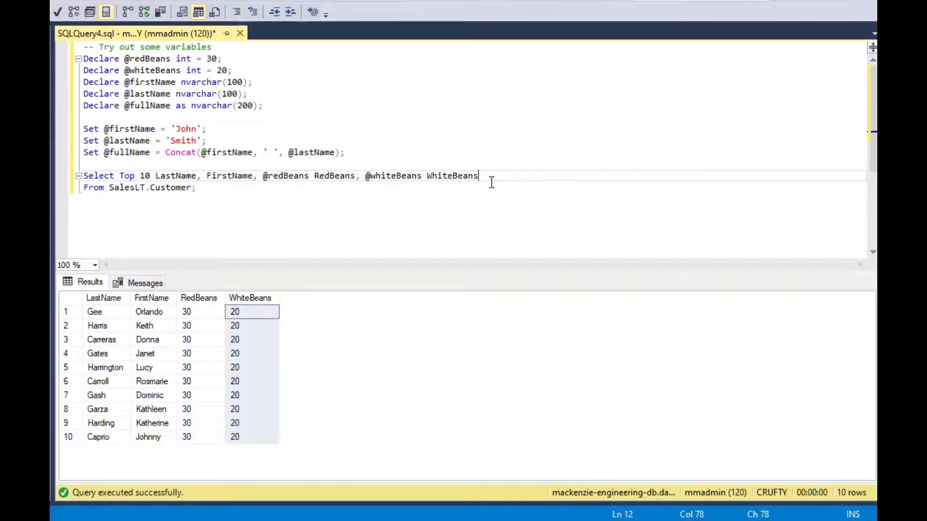
{"action": "mouse_move", "coordinate": [496, 180]}
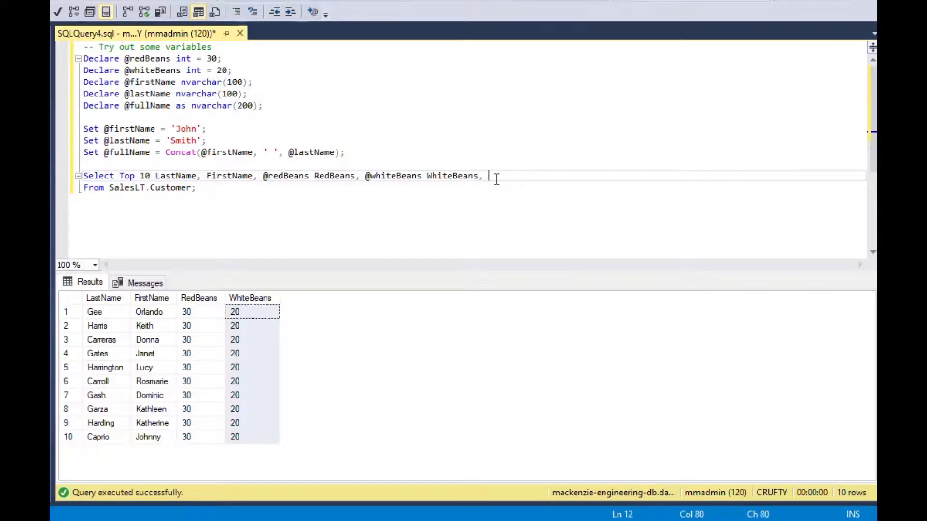
{"action": "type", "text": "@"}
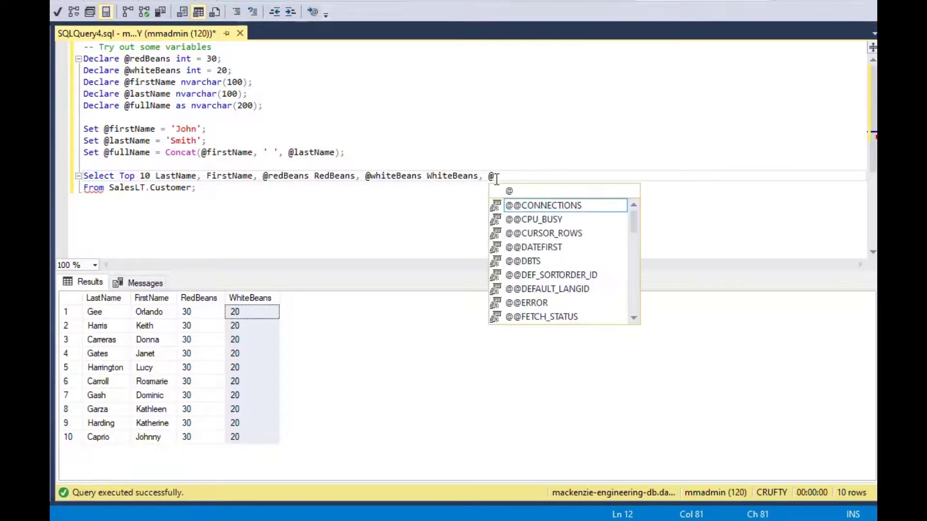
{"action": "type", "text": "lastName Man"}
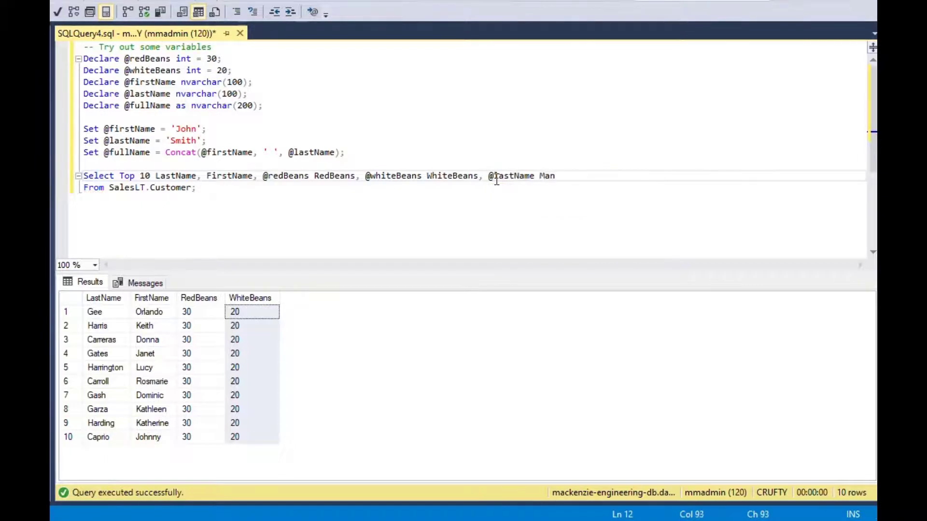
{"action": "type", "text": "ager"}
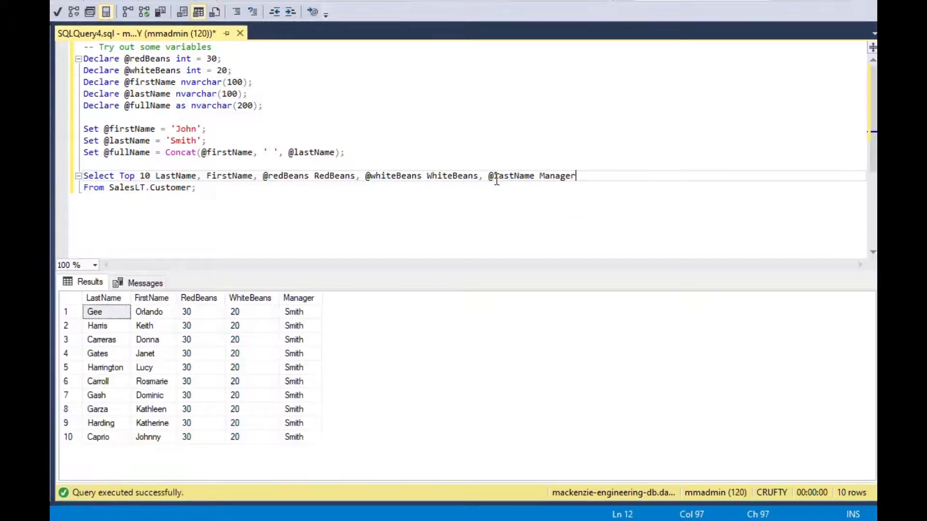
{"action": "mouse_move", "coordinate": [501, 299]}
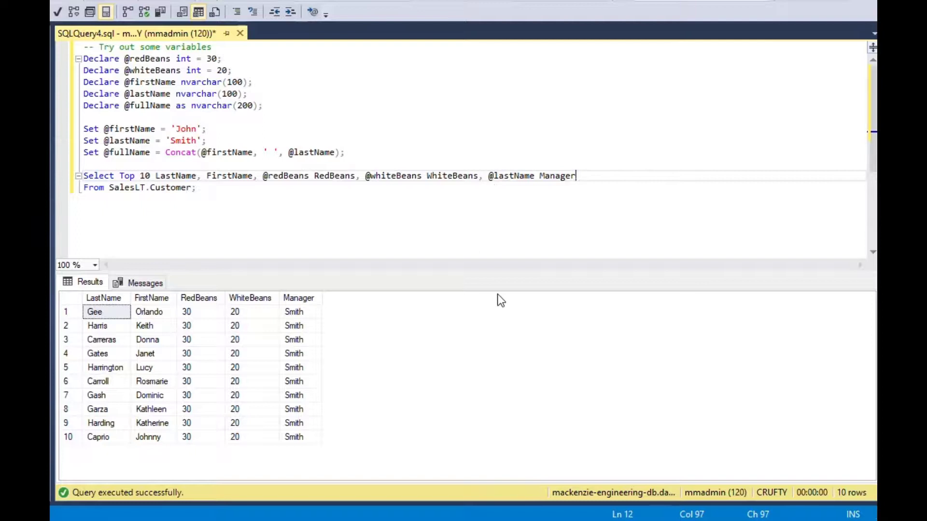
{"action": "mouse_move", "coordinate": [279, 152]}
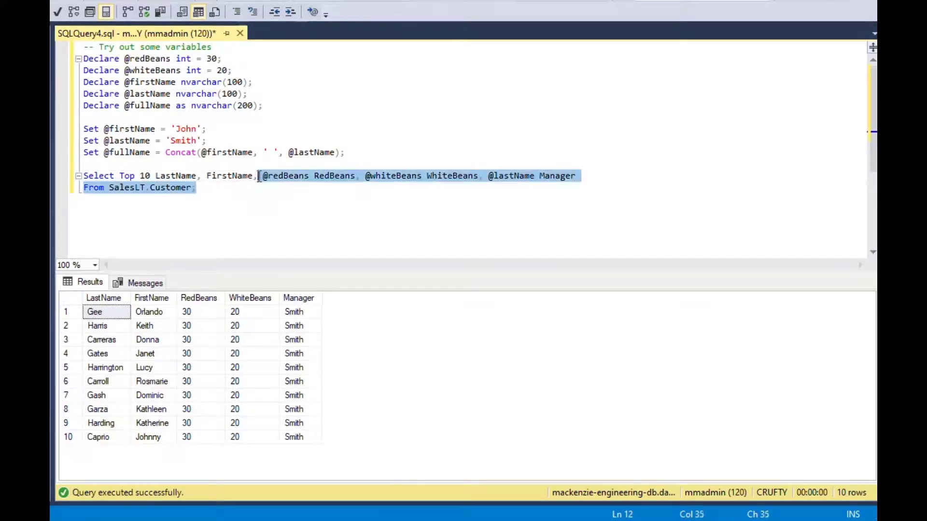
- Remove the variable columns and retype From SalesLT.Customer; for a Top 1 LastName, FirstName query
{"action": "key", "text": "Delete"}
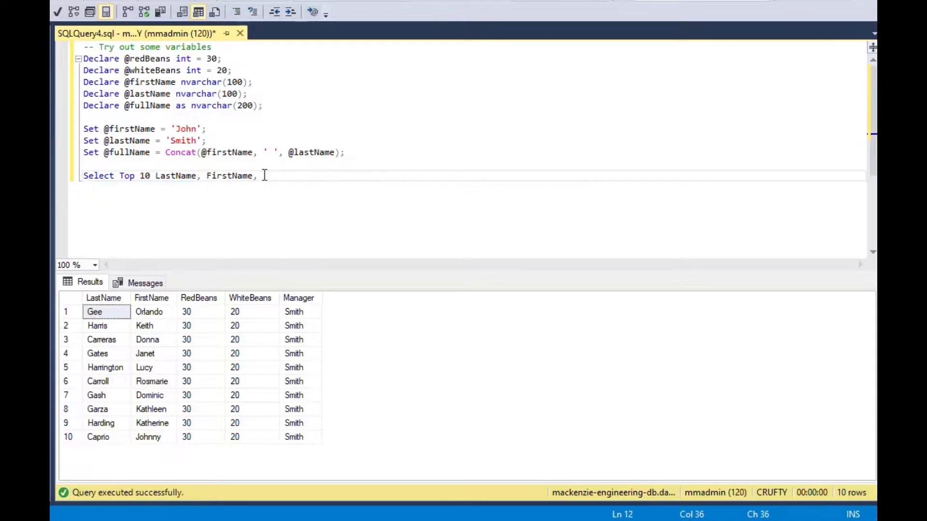
{"action": "key", "text": "BackSpace"}
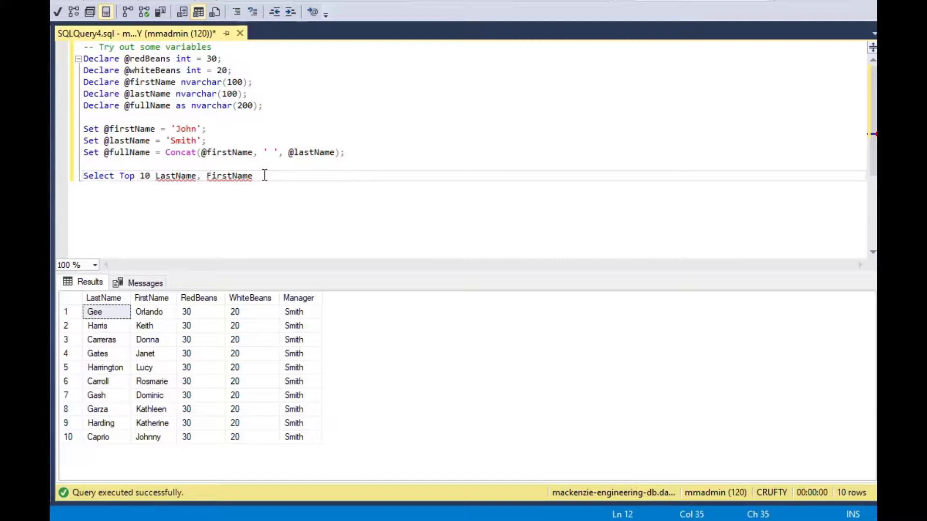
{"action": "type", "text": "From"}
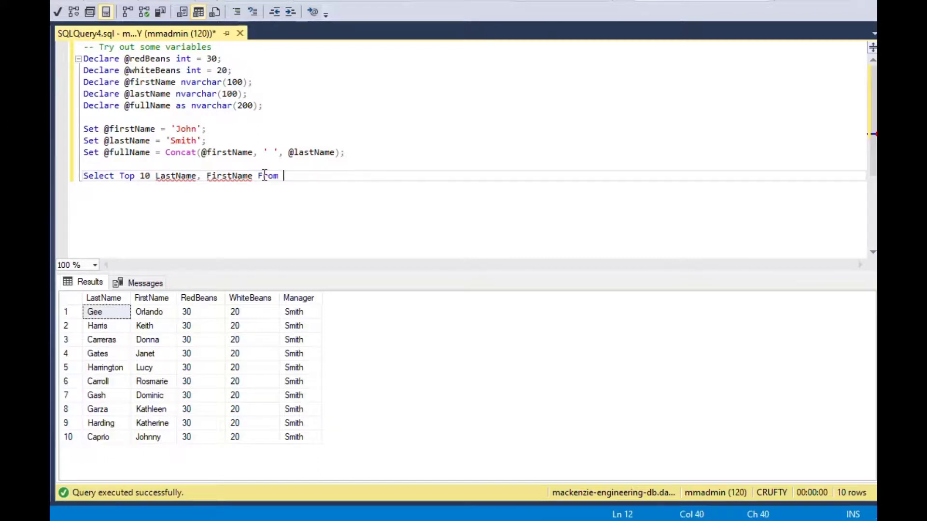
{"action": "type", "text": "SalesLT"}
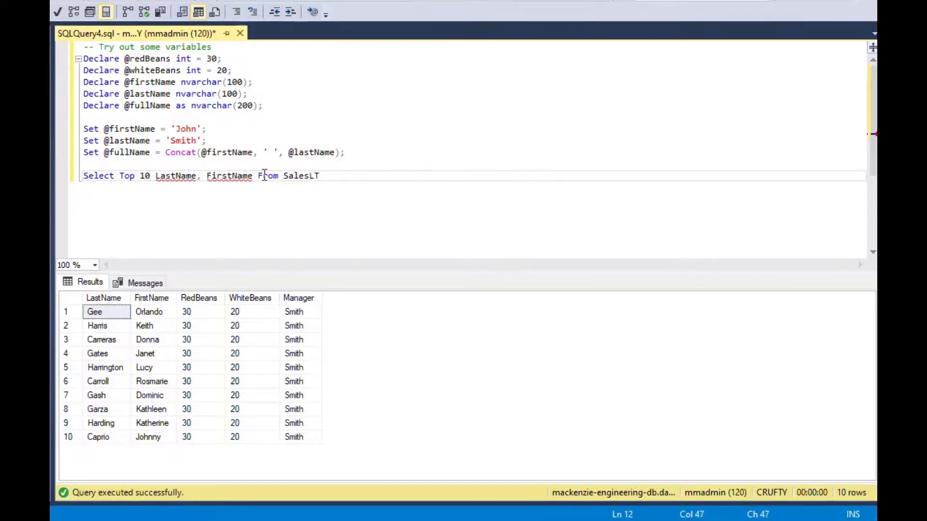
{"action": "type", "text": ".Customer;"}
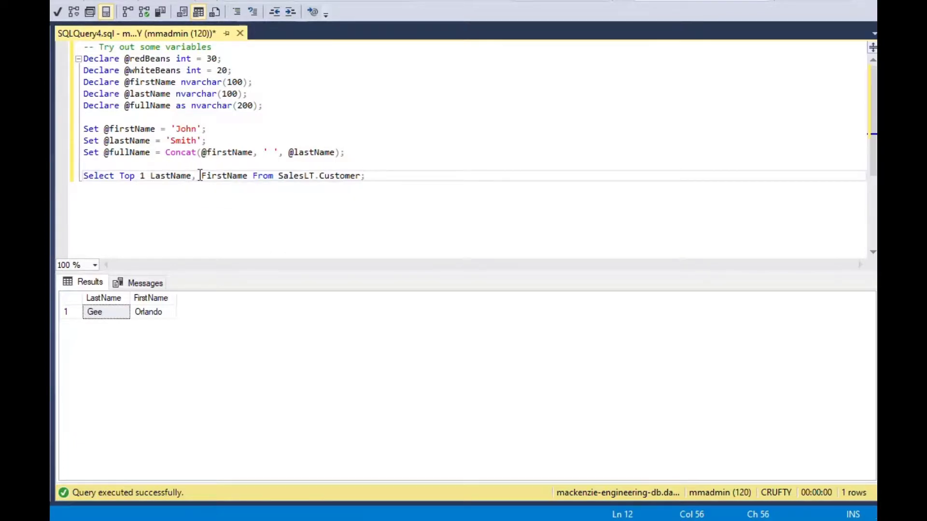
{"action": "mouse_move", "coordinate": [237, 175]}
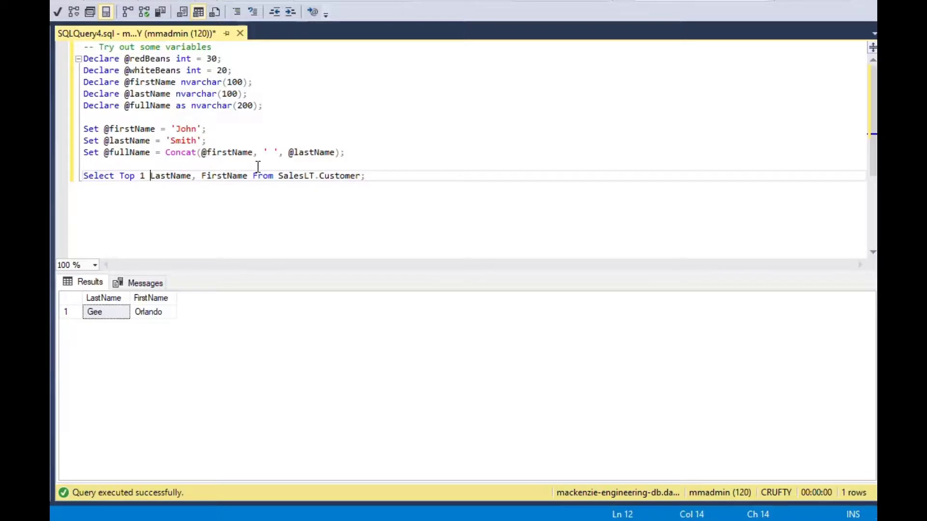
{"action": "type", "text": "@"}
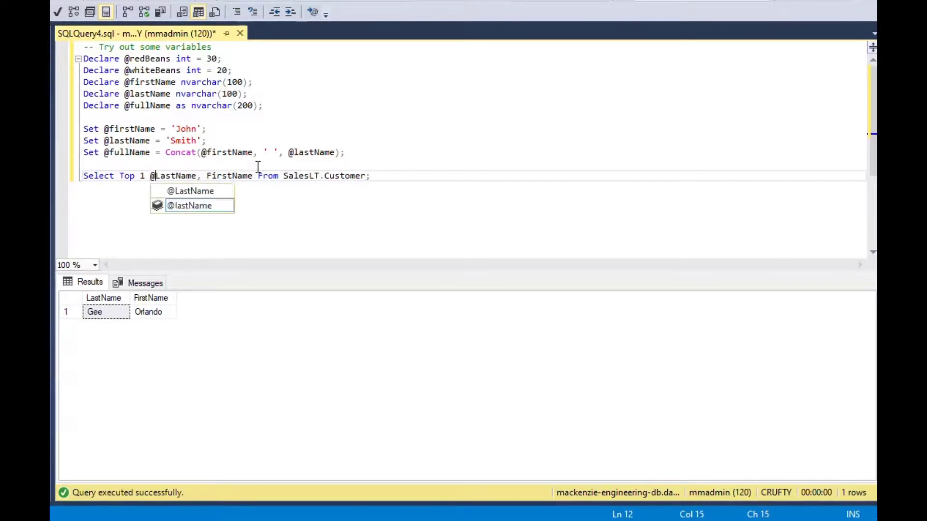
{"action": "type", "text": "L"}
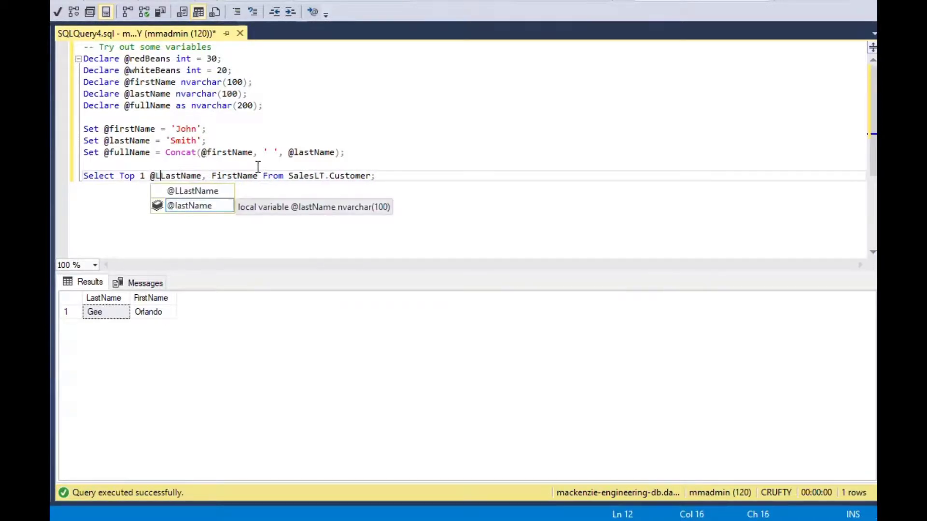
{"action": "type", "text": "astName="}
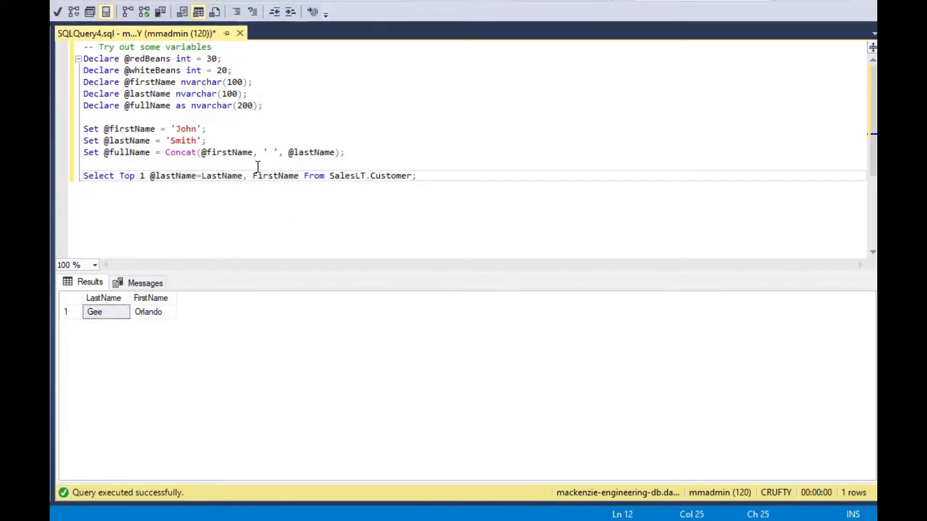
{"action": "type", "text": "@f"}
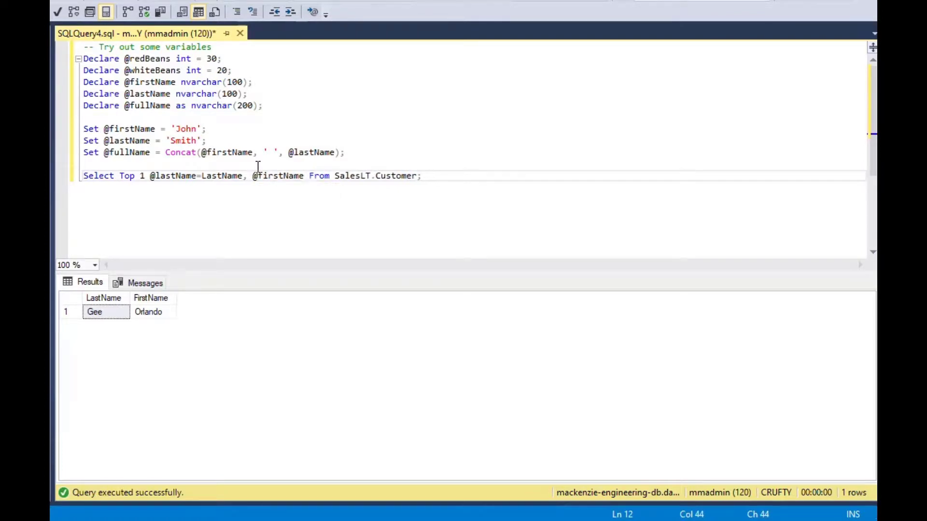
{"action": "type", "text": "=FirstName"}
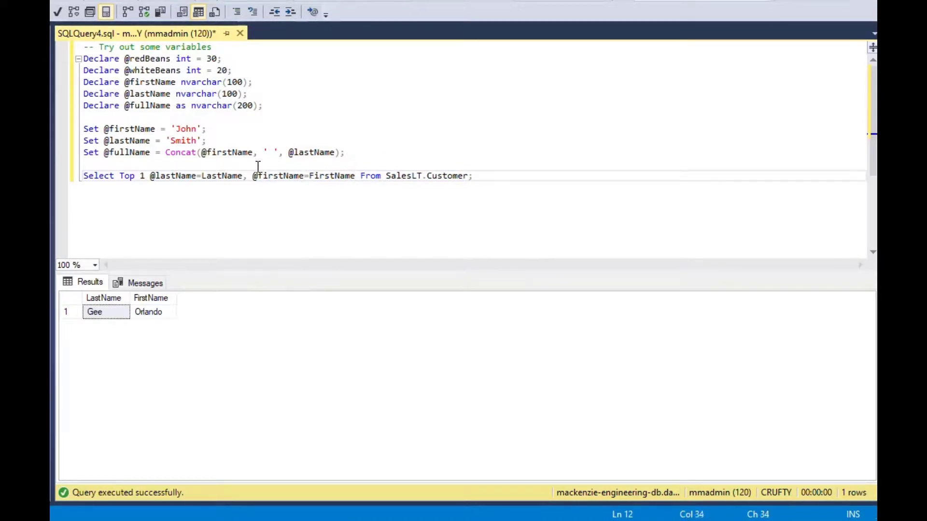
{"action": "key", "text": "Enter"}
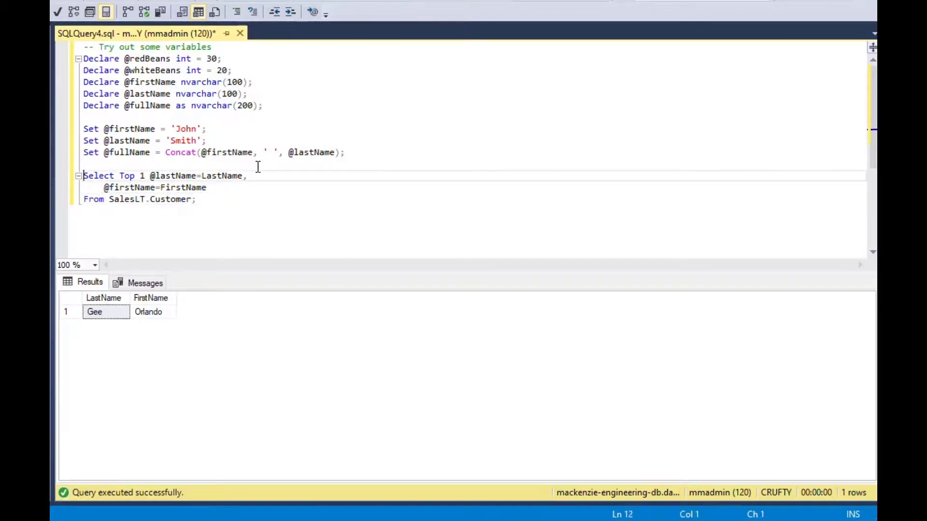
{"action": "mouse_move", "coordinate": [222, 176]}
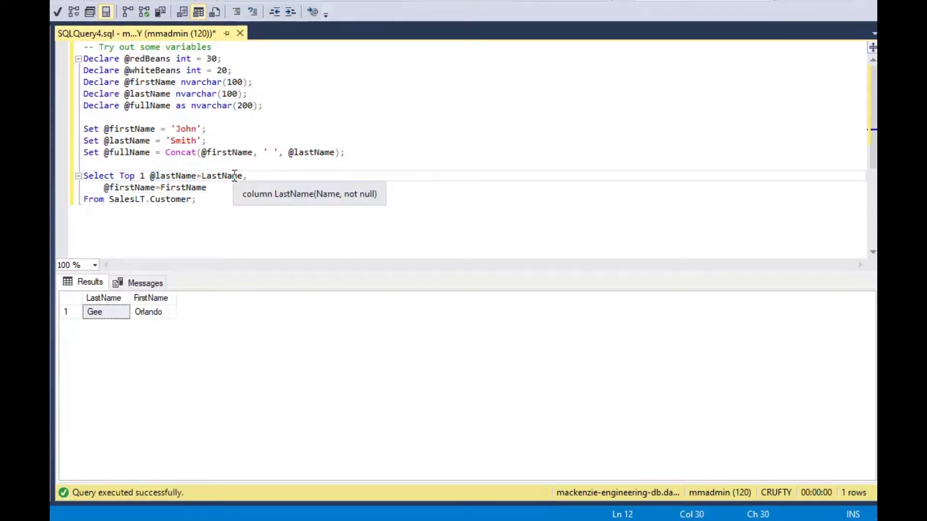
{"action": "left_click", "coordinate": [225, 128]}
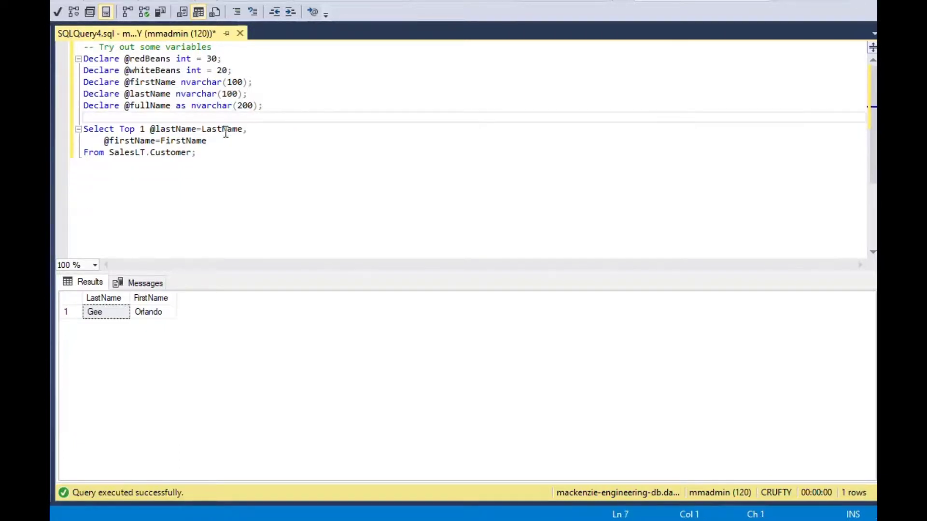
{"action": "mouse_move", "coordinate": [176, 129]}
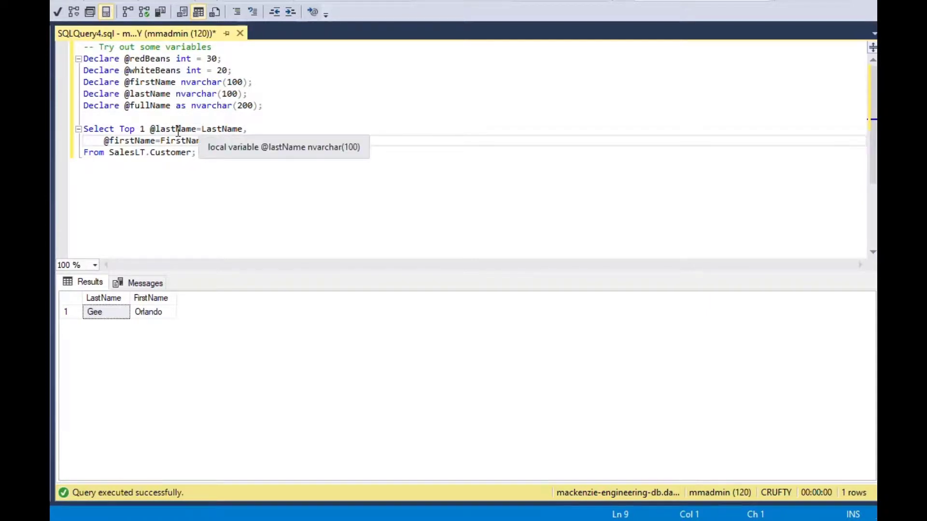
- Run the variable-assignment script, completing successfully with no result rows
{"action": "double_click", "coordinate": [221, 128]}
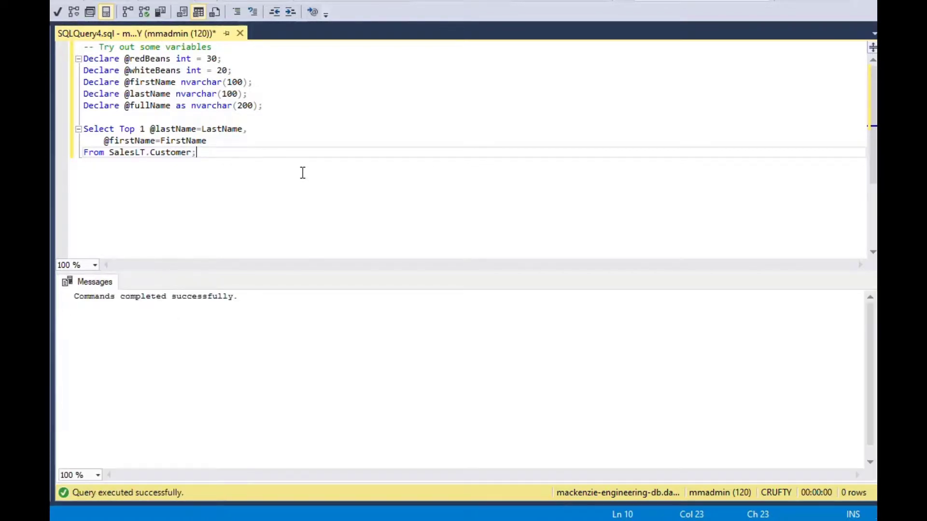
{"action": "mouse_move", "coordinate": [231, 153]}
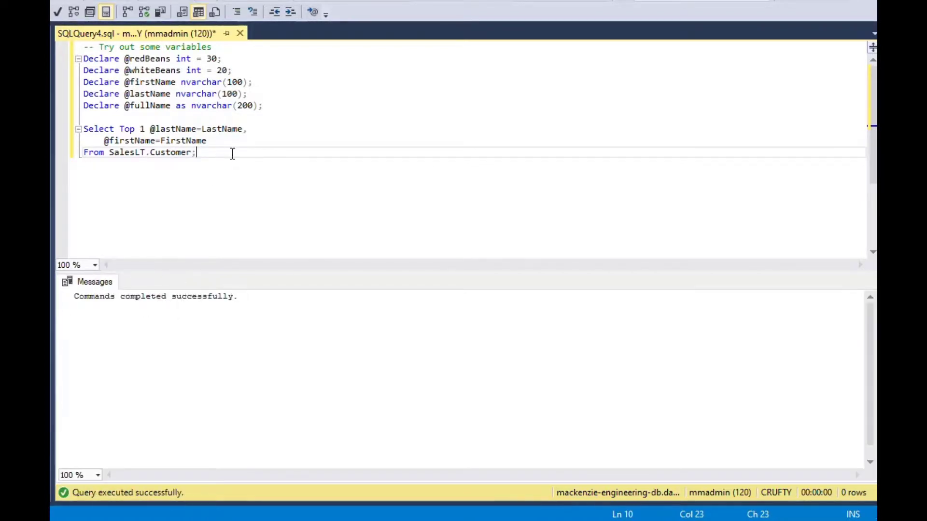
{"action": "key", "text": "Return"}
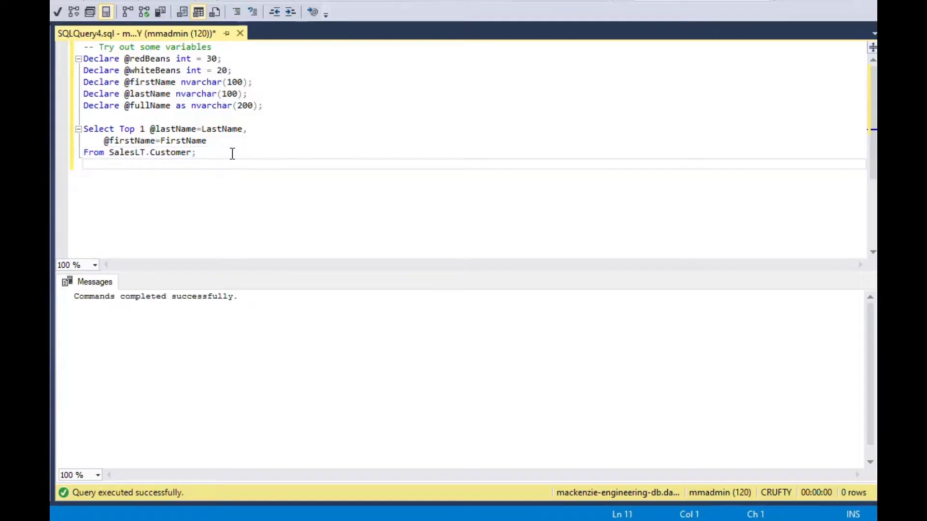
{"action": "type", "text": "Select @"}
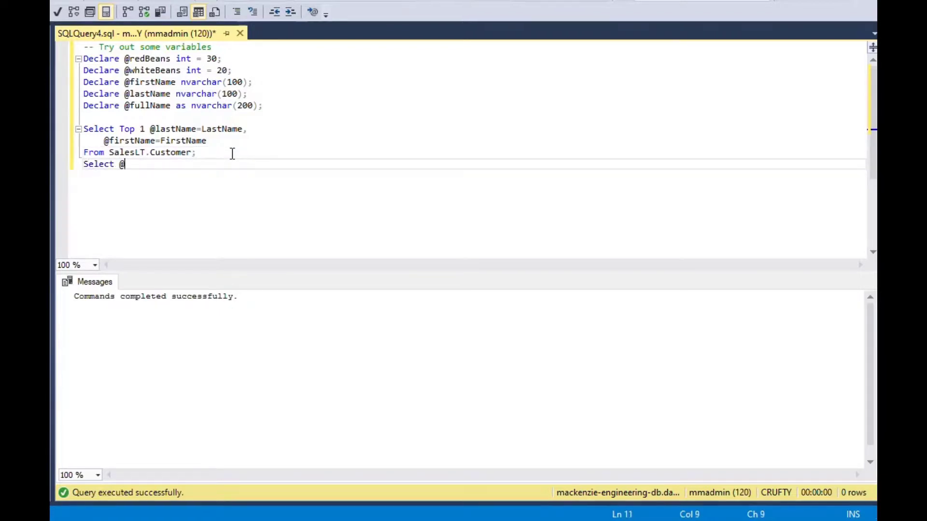
{"action": "type", "text": "lastName"}
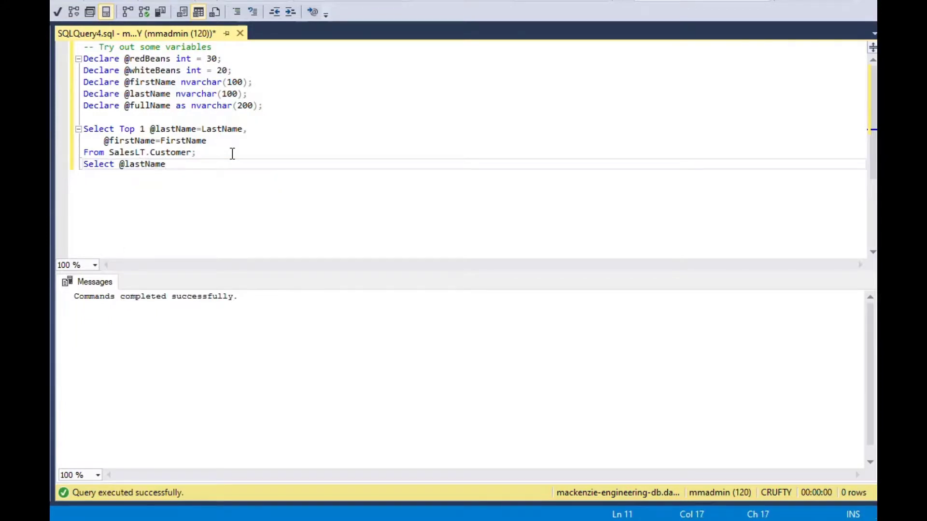
{"action": "type", "text": ", Last"}
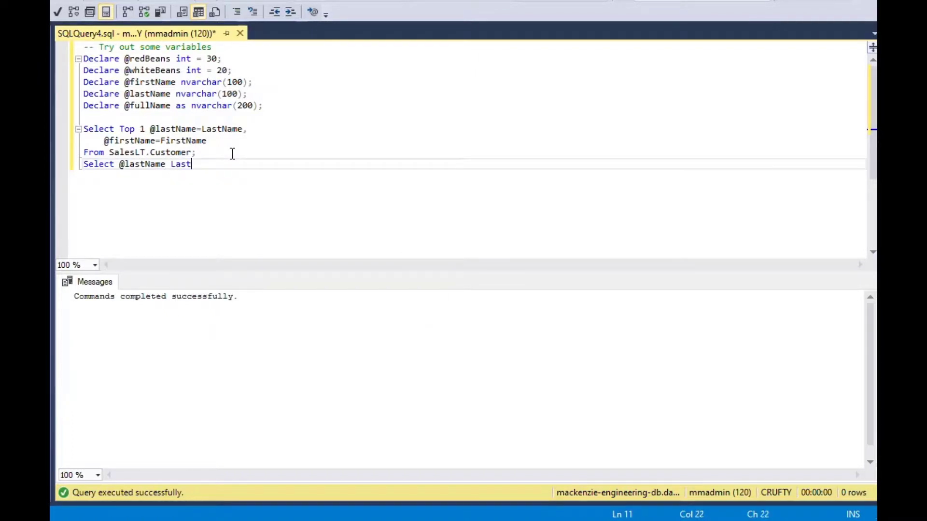
{"action": "type", "text": "Name,"}
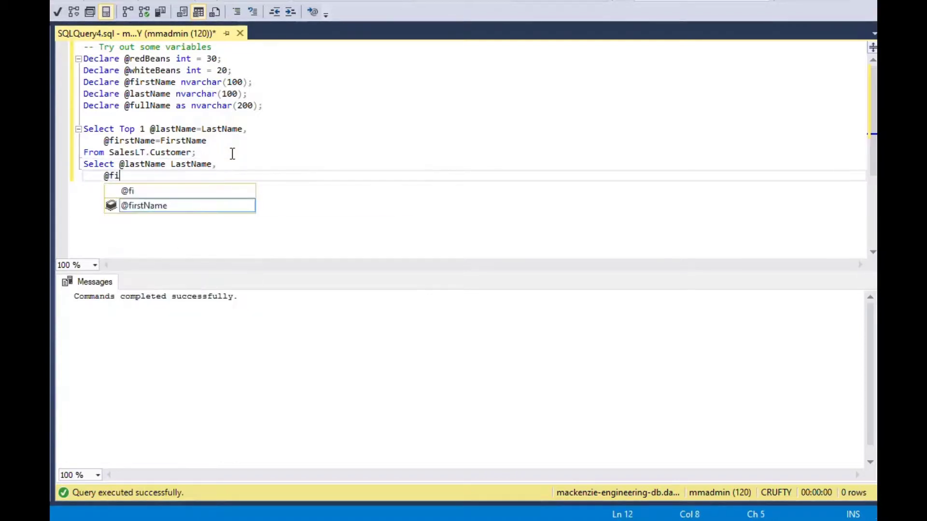
{"action": "mouse_move", "coordinate": [145, 204]}
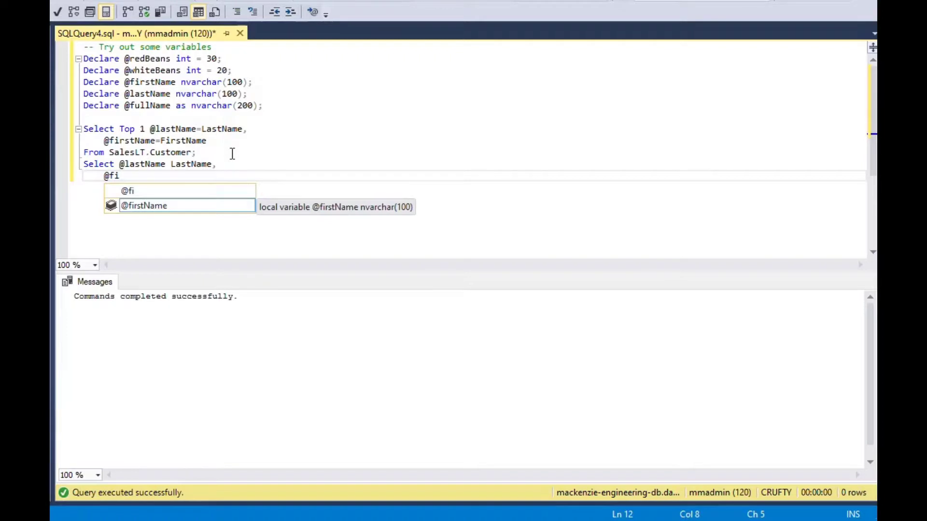
{"action": "type", "text": "rstName Fi"}
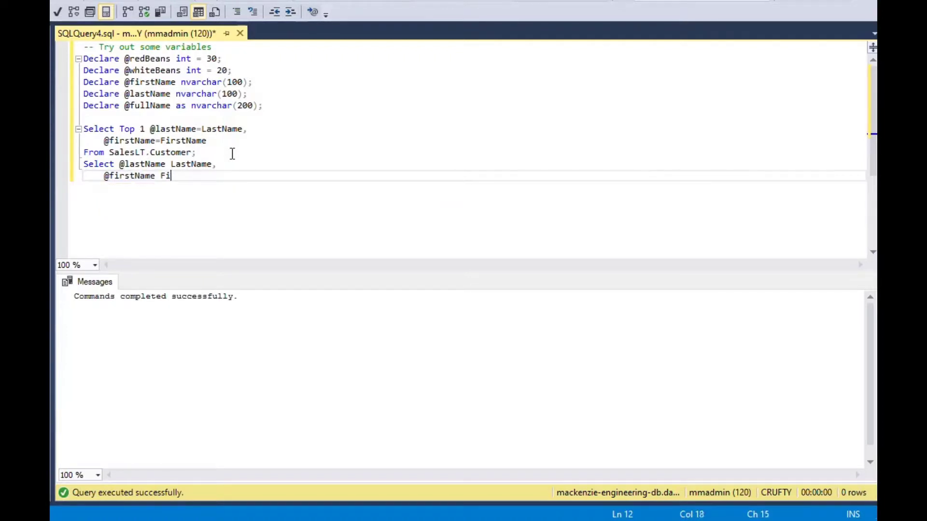
{"action": "type", "text": "rstName"}
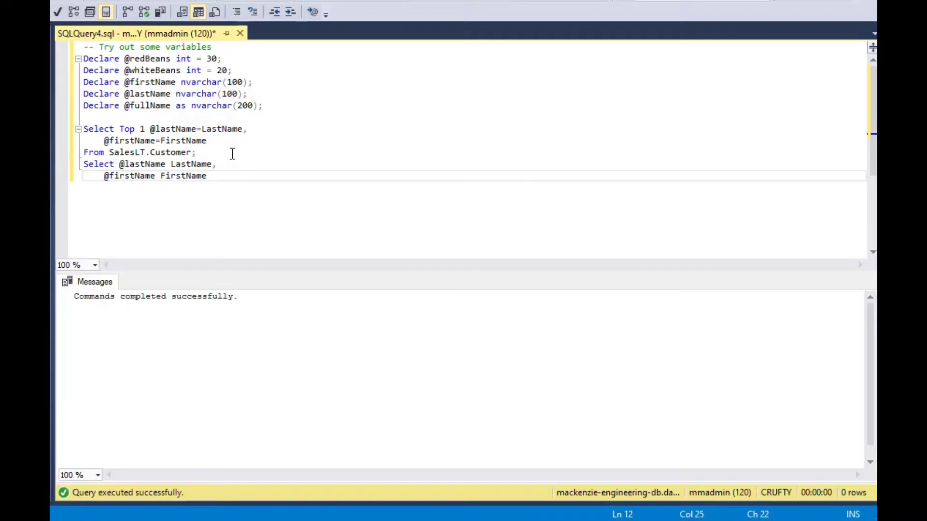
{"action": "type", "text": ";"}
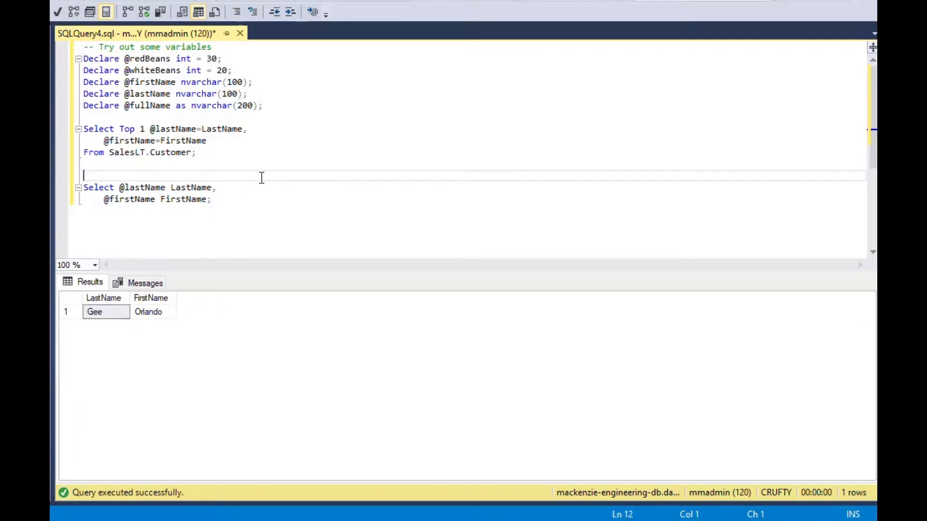
{"action": "mouse_move", "coordinate": [166, 187]}
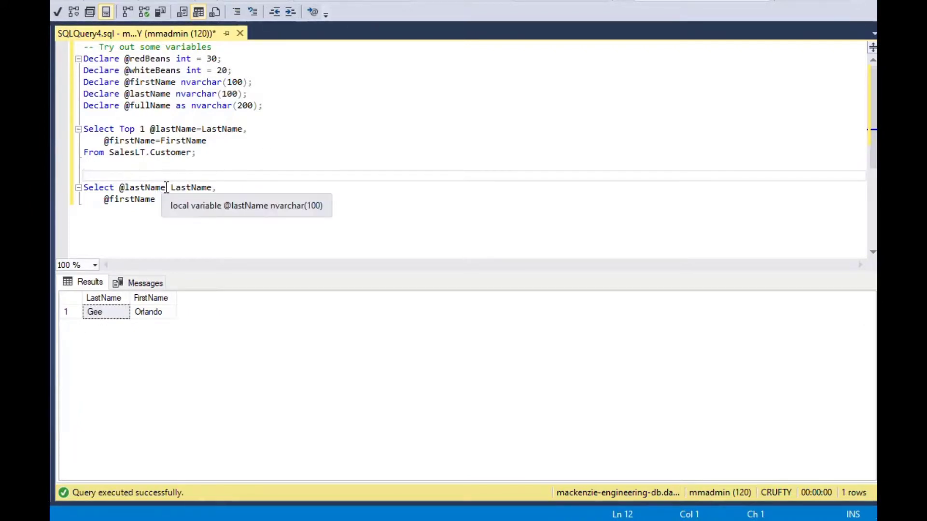
- Rename the aliases to LastNameVar and FirstNameVar and check Gee and Orlando appear under them
{"action": "type", "text": "FirstName;"}
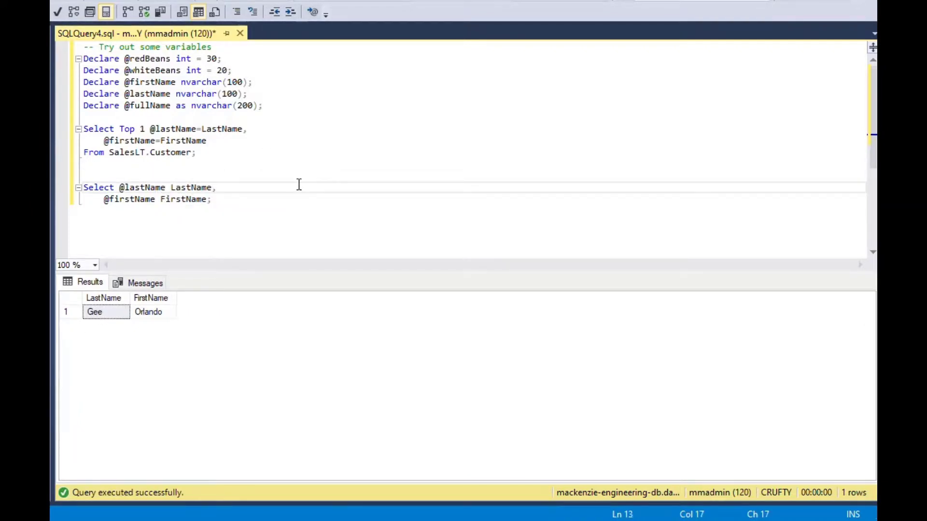
{"action": "type", "text": "Var"}
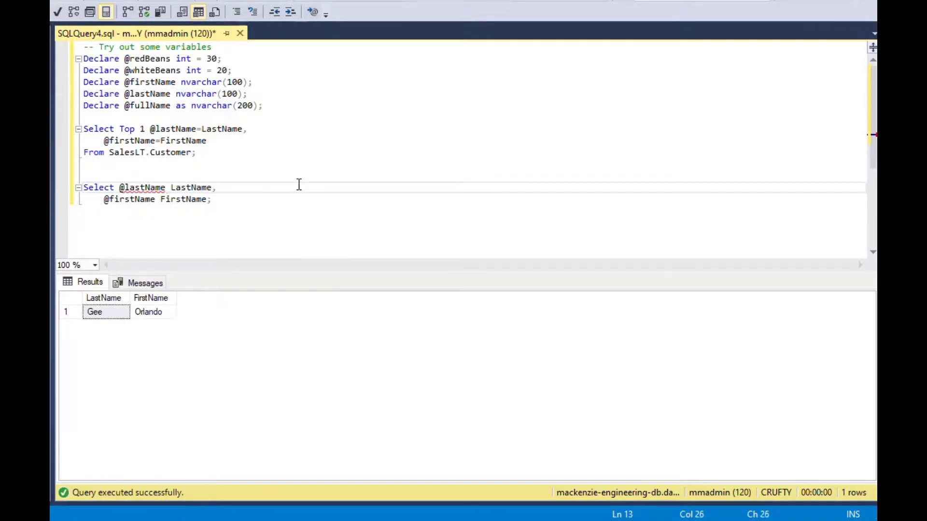
{"action": "type", "text": "Var"}
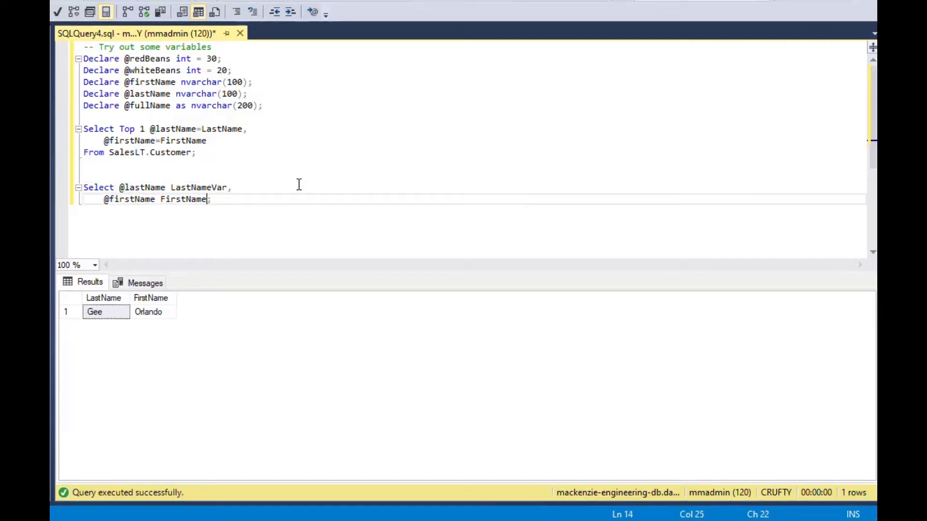
{"action": "type", "text": "Var"}
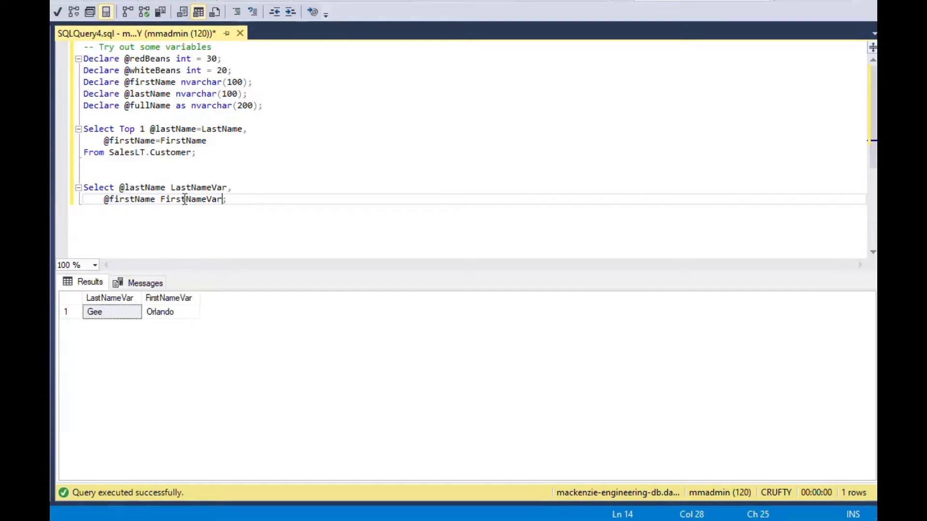
{"action": "mouse_move", "coordinate": [116, 319]}
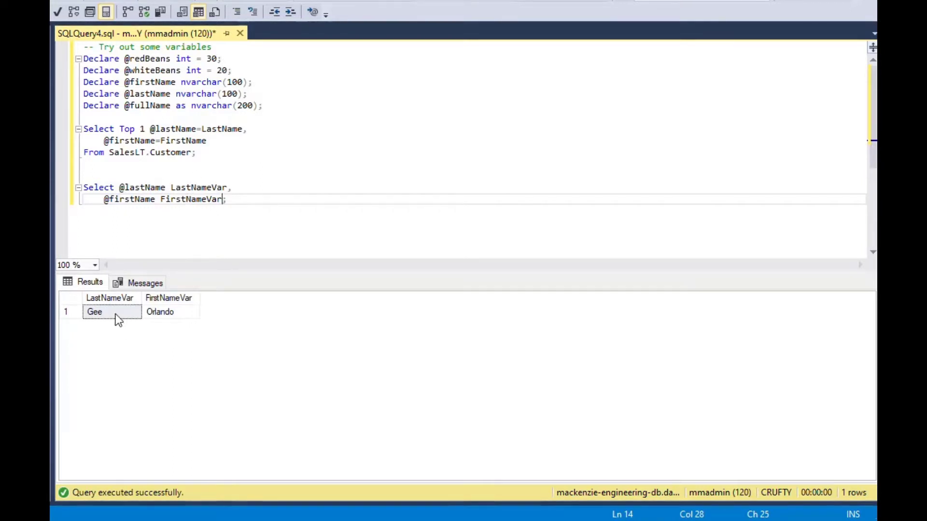
{"action": "left_click", "coordinate": [160, 312]}
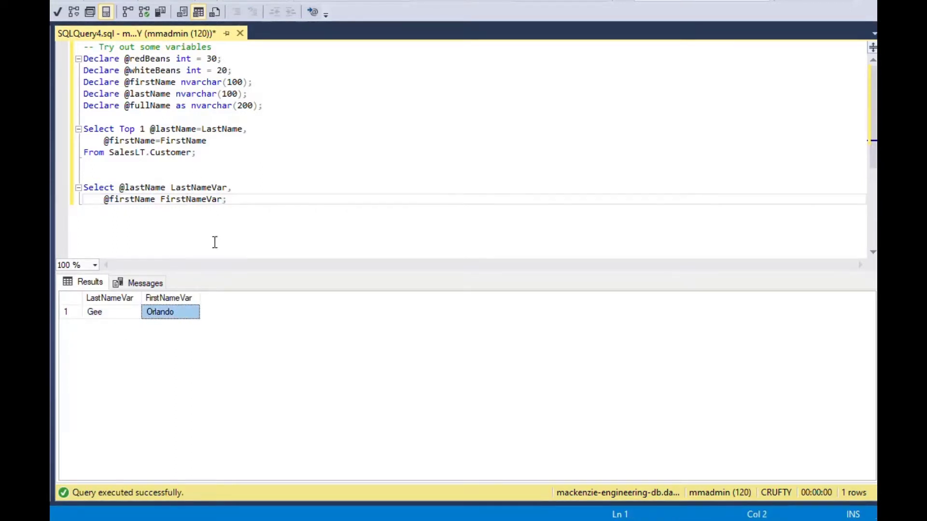
{"action": "mouse_move", "coordinate": [204, 180]}
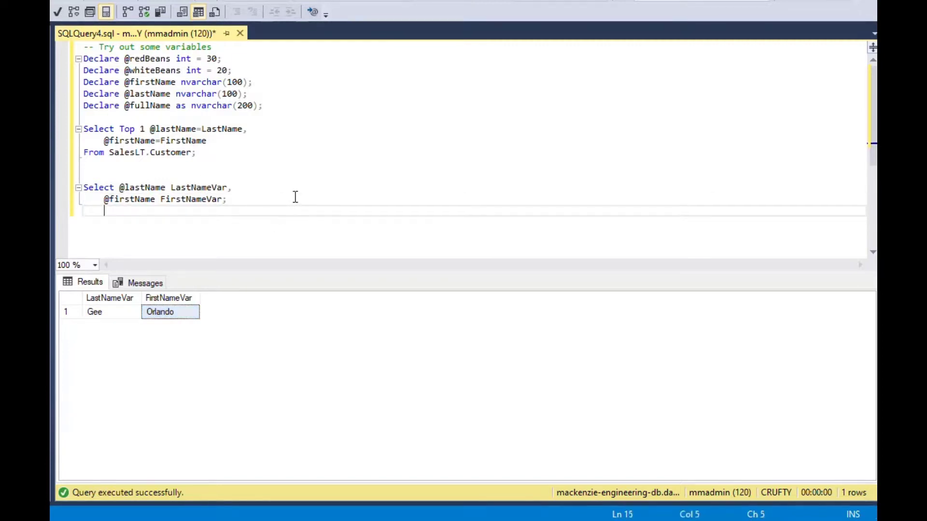
{"action": "type", "text": "Select"}
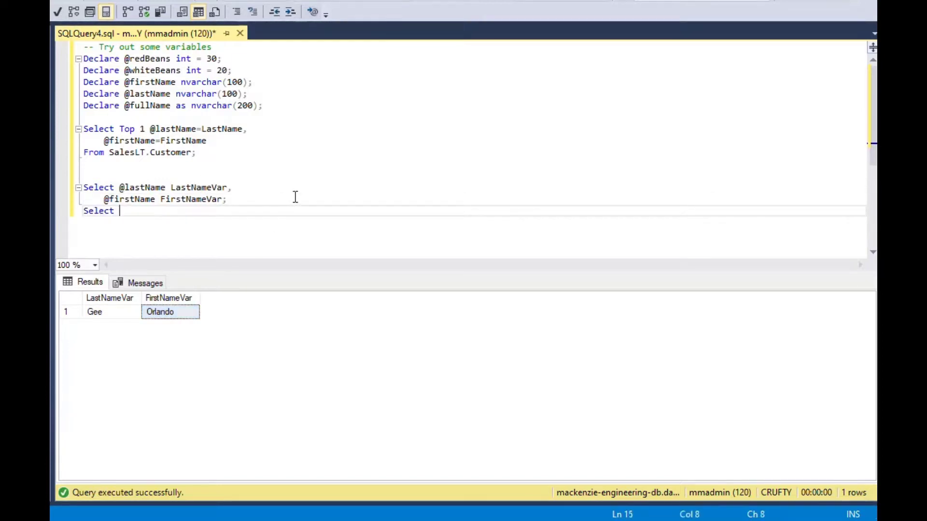
{"action": "type", "text": "Top"}
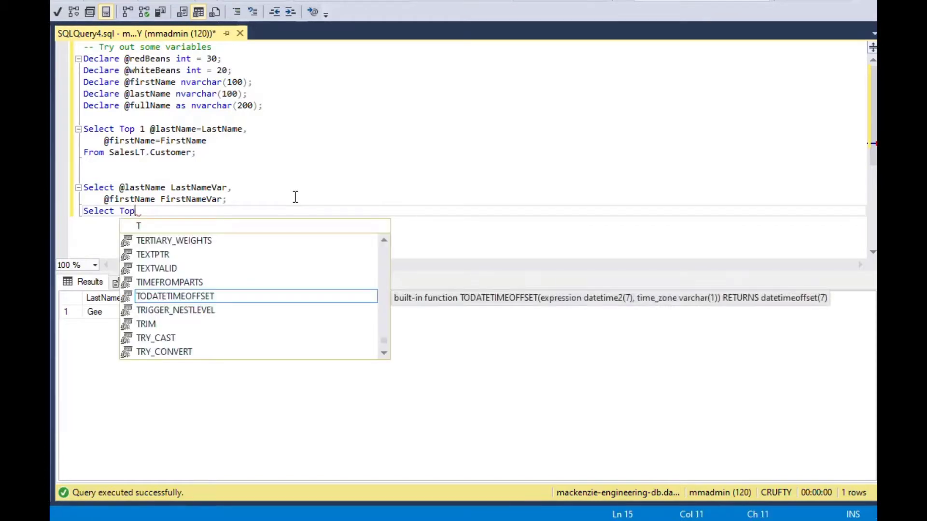
{"action": "type", "text": "1 * From"}
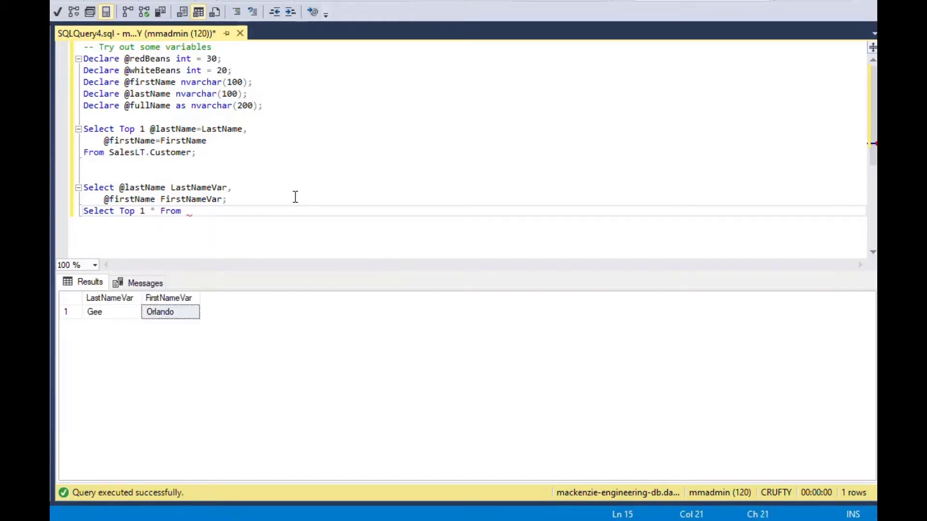
{"action": "type", "text": "SalesLT."}
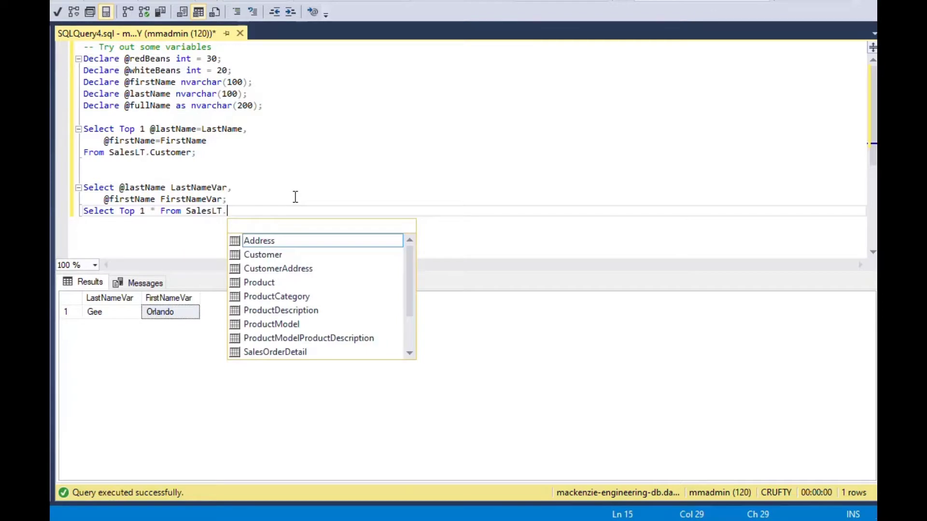
{"action": "type", "text": "cus"}
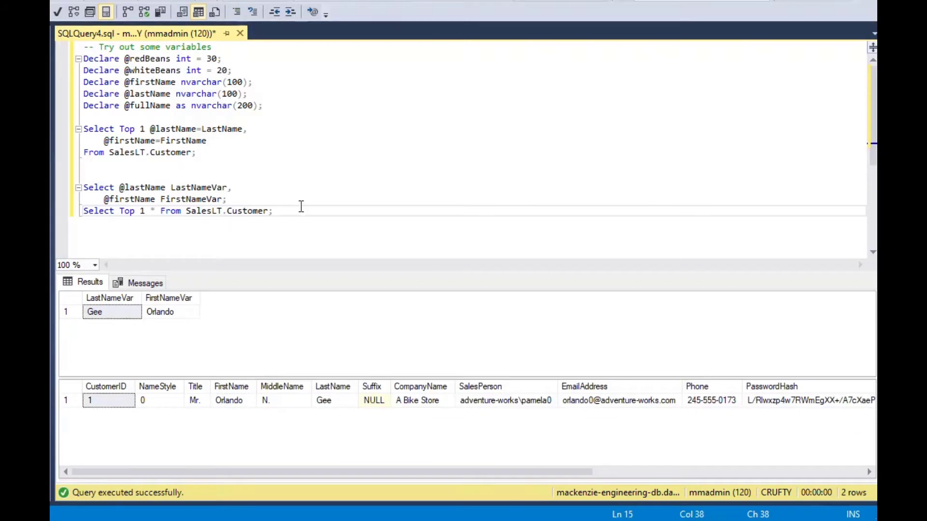
{"action": "left_click", "coordinate": [231, 400]}
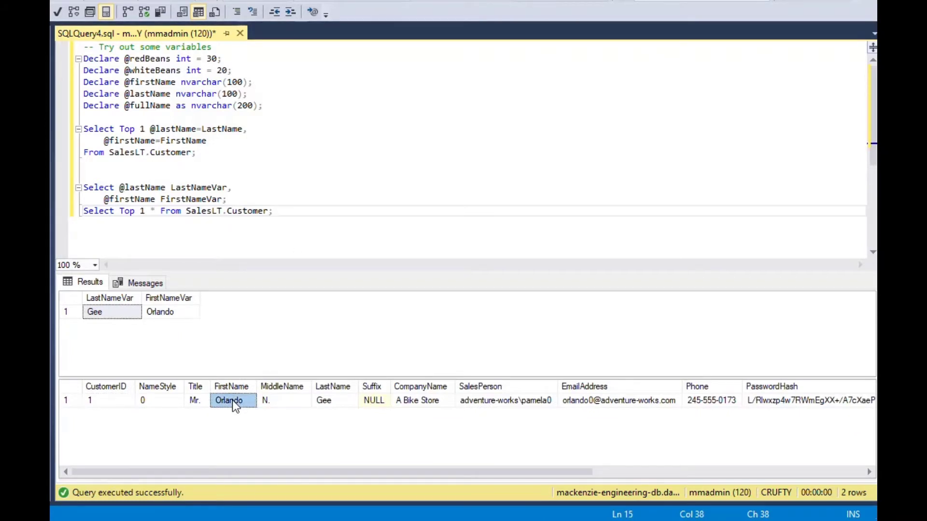
{"action": "left_click", "coordinate": [324, 400]}
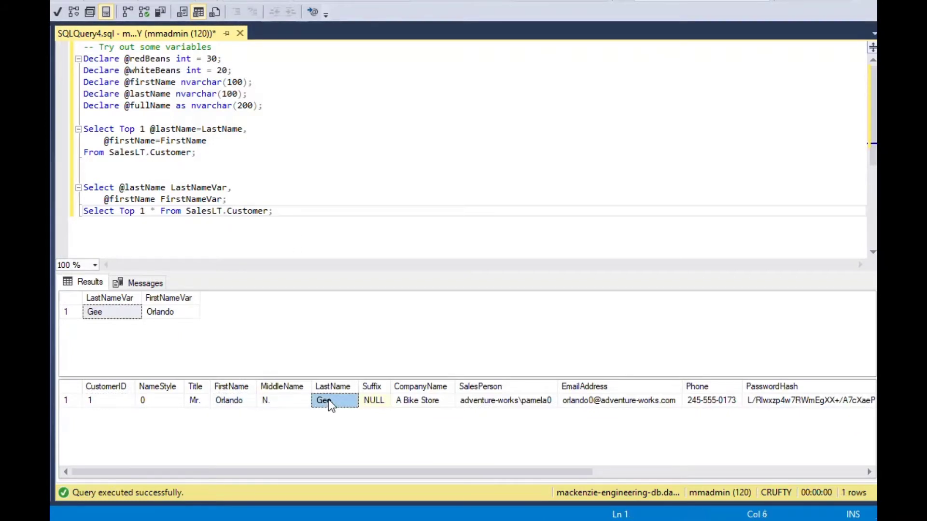
{"action": "left_click", "coordinate": [505, 399]}
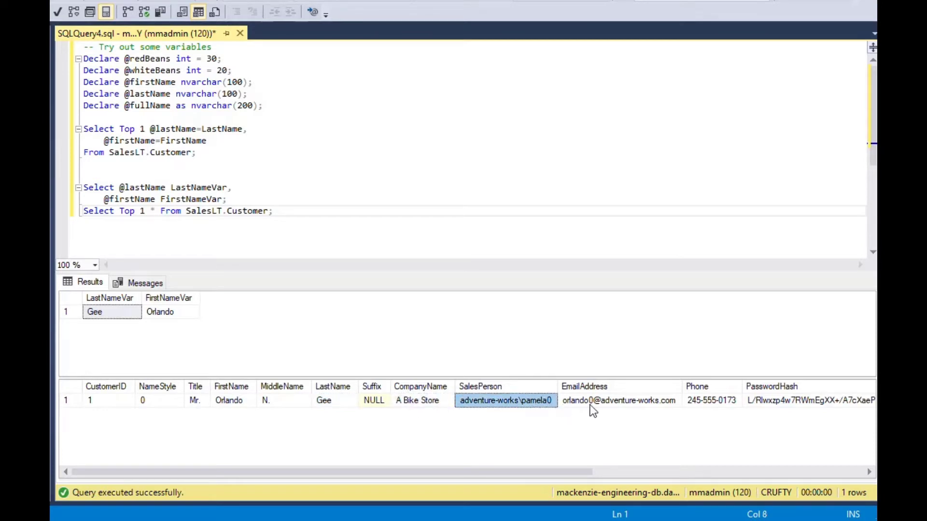
{"action": "left_click", "coordinate": [619, 399]}
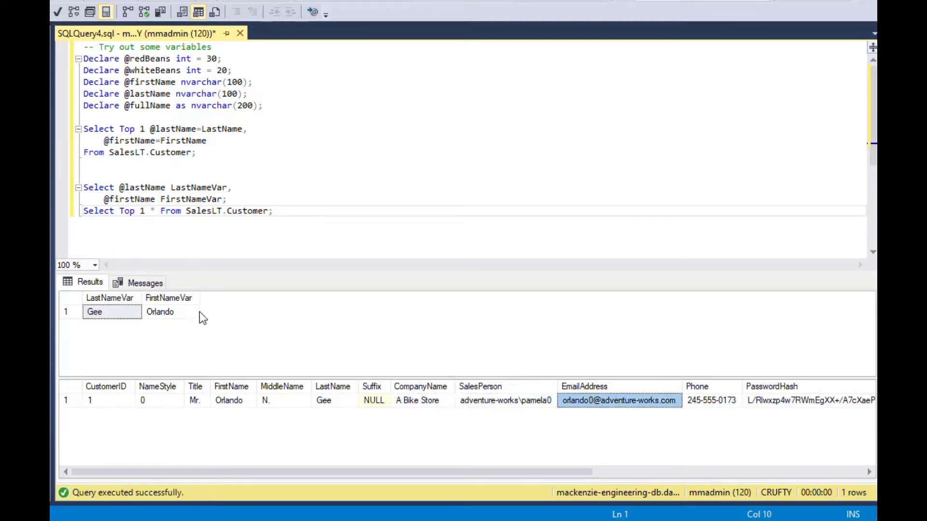
{"action": "double_click", "coordinate": [173, 128]}
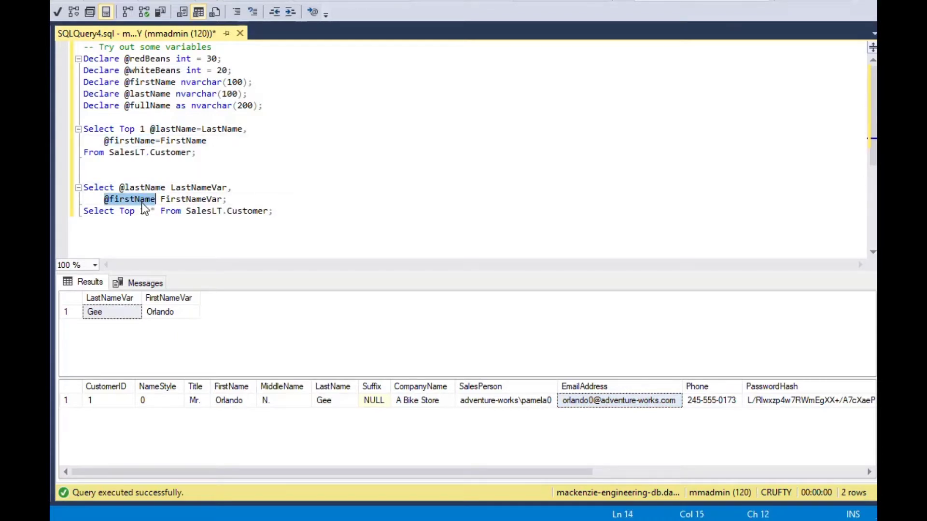
{"action": "left_click", "coordinate": [142, 176]}
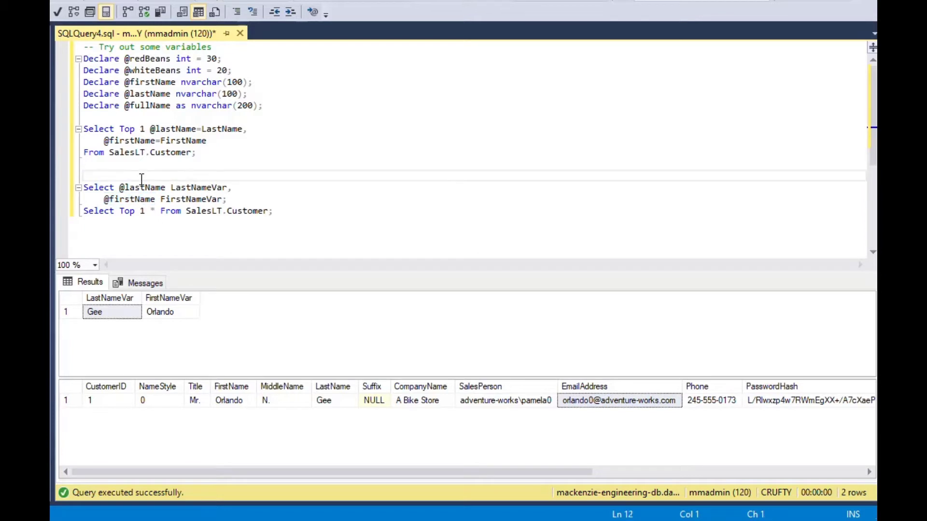
- Write the comment '--using variables' above the Select of the name variables
{"action": "type", "text": "--"}
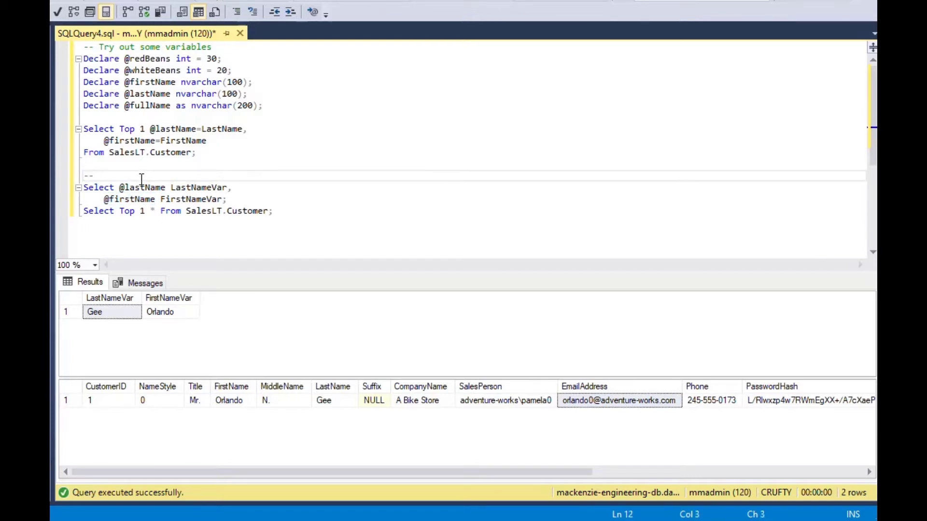
{"action": "type", "text": "using variables"}
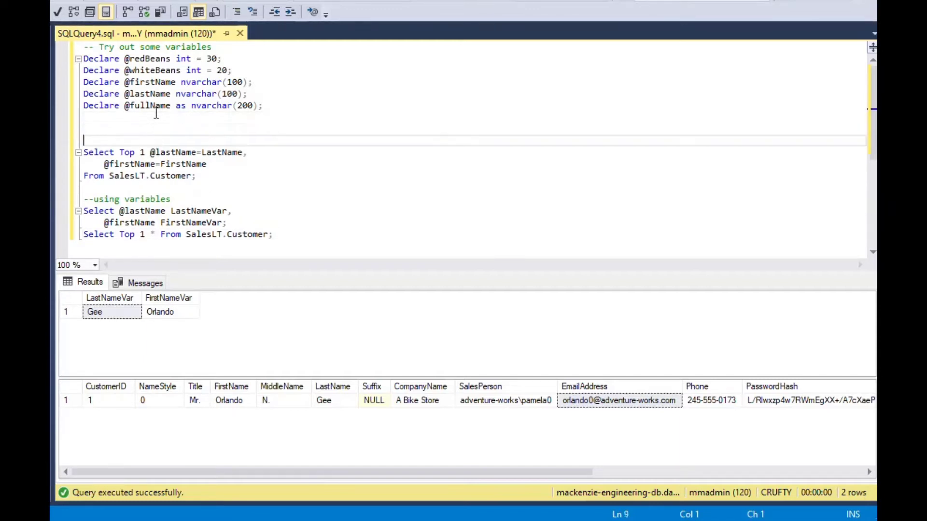
{"action": "type", "text": "Declar"}
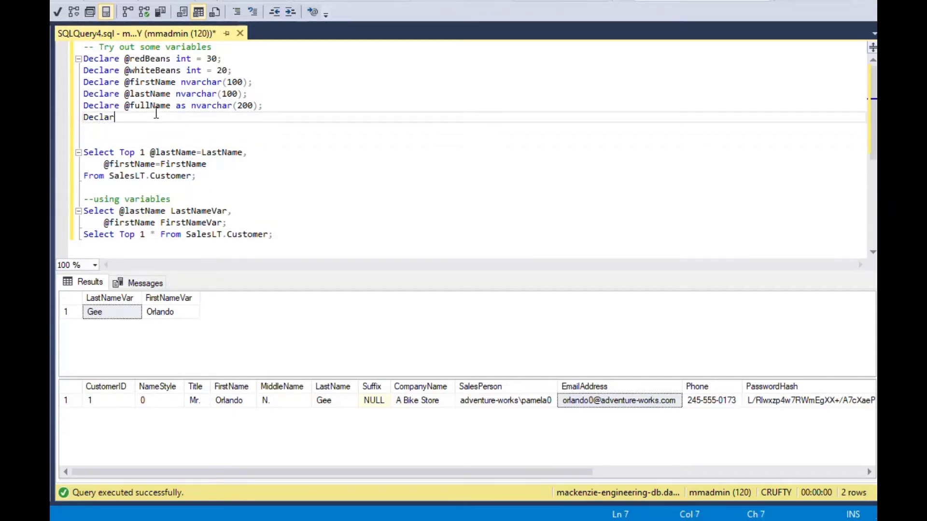
{"action": "type", "text": "e @"}
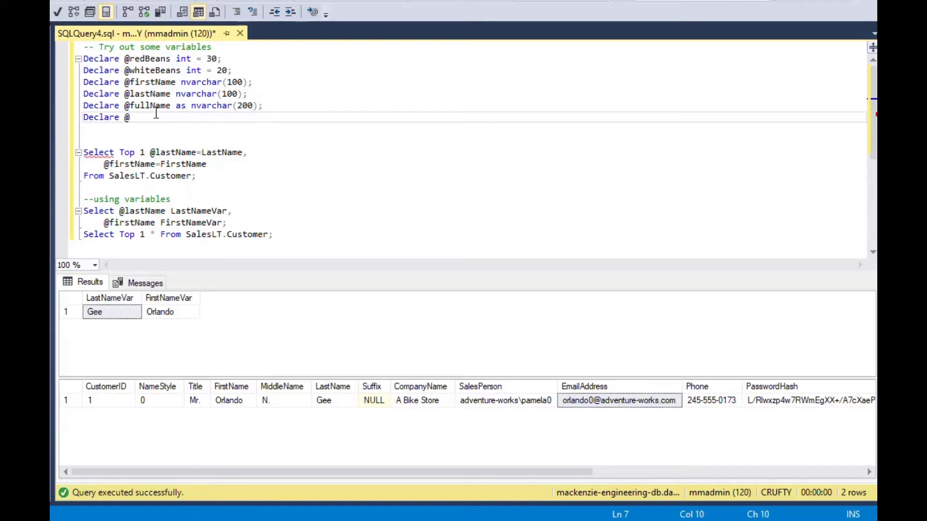
{"action": "type", "text": "my"}
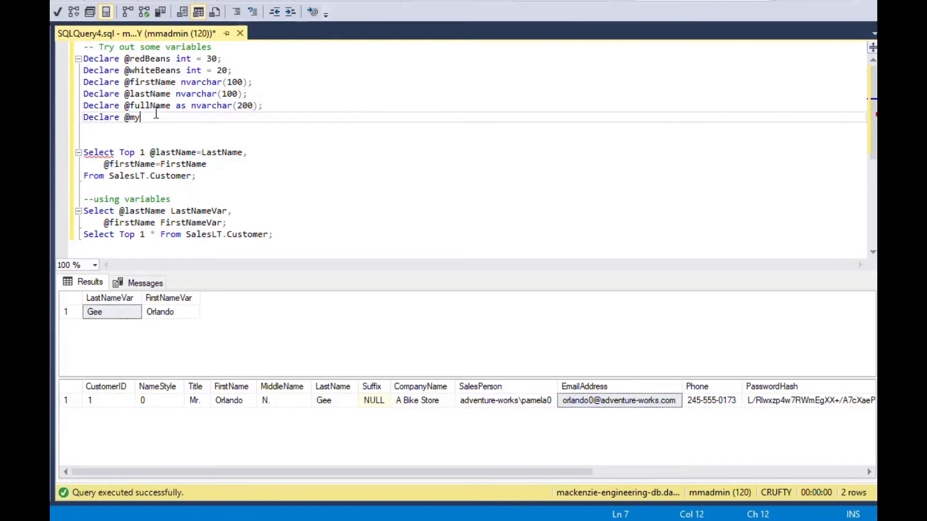
{"action": "type", "text": "Date"}
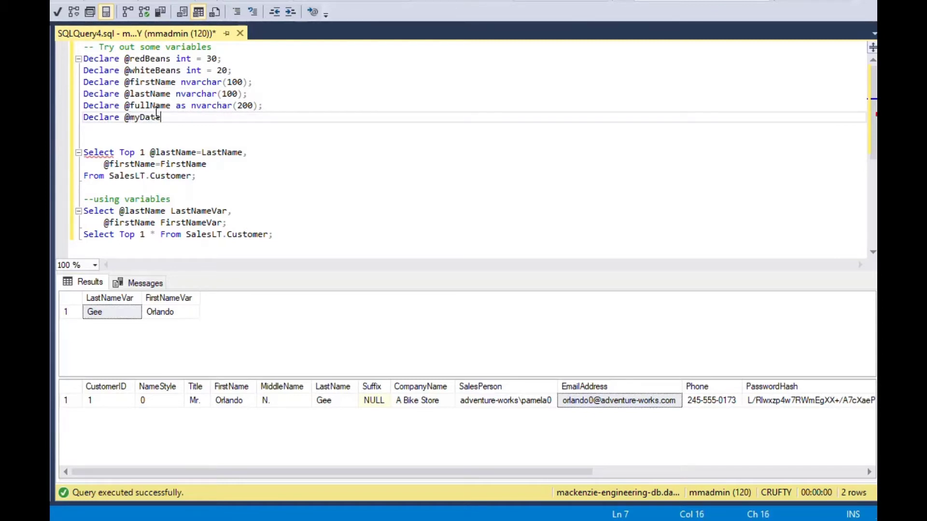
{"action": "type", "text": "as date"}
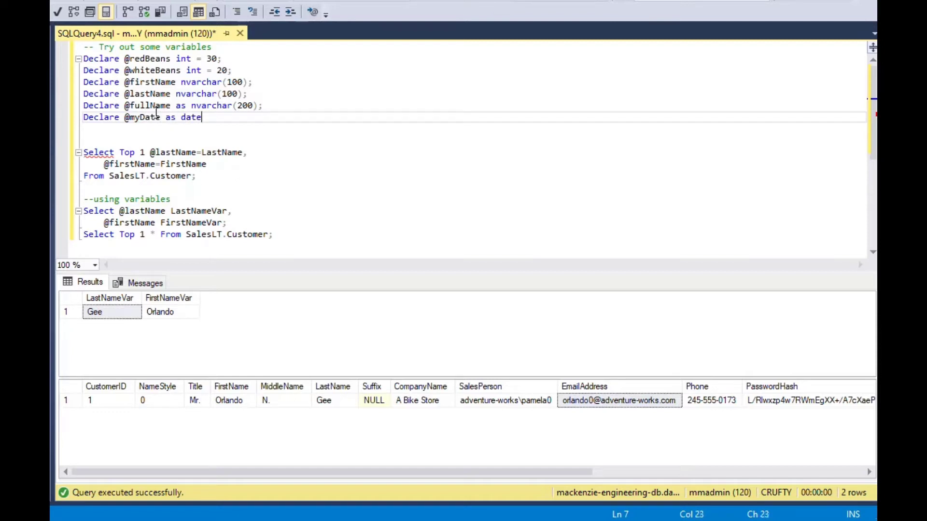
{"action": "type", "text": "time"}
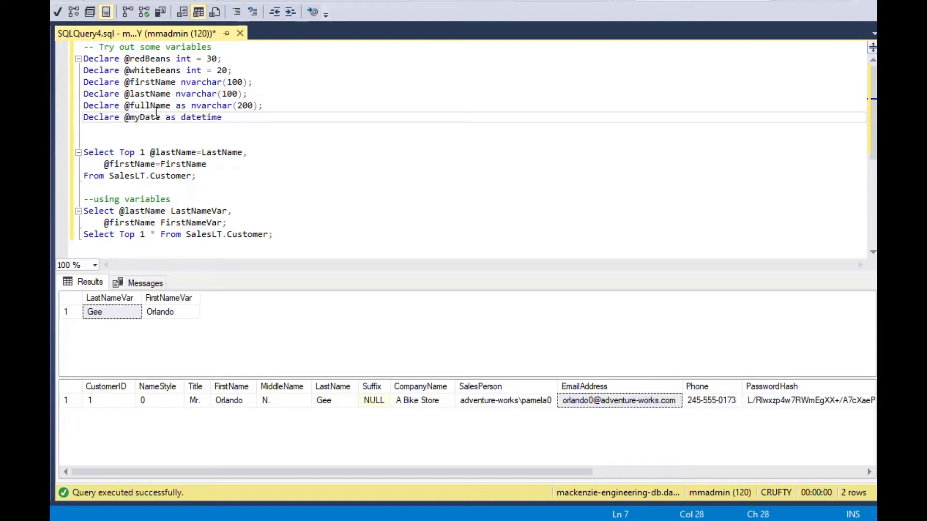
{"action": "type", "text": ";"}
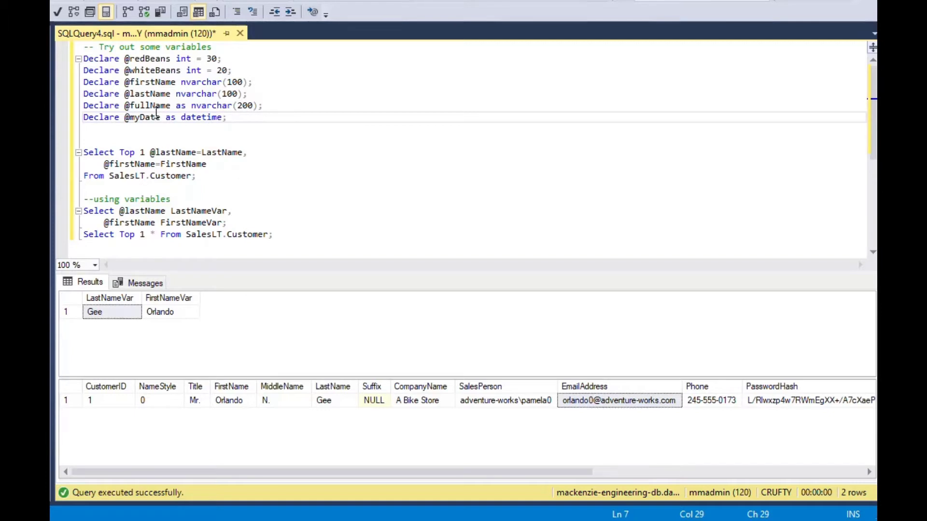
{"action": "type", "text": "= '"}
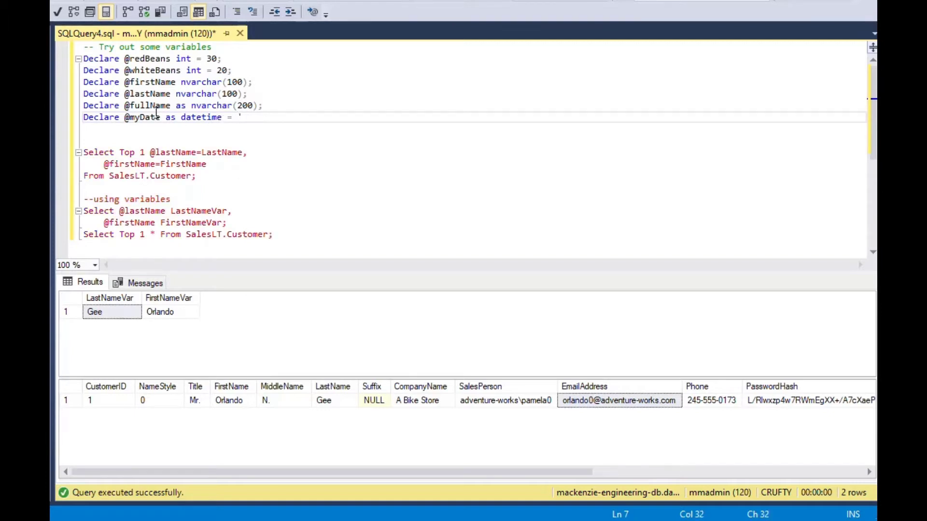
{"action": "type", "text": "2021"}
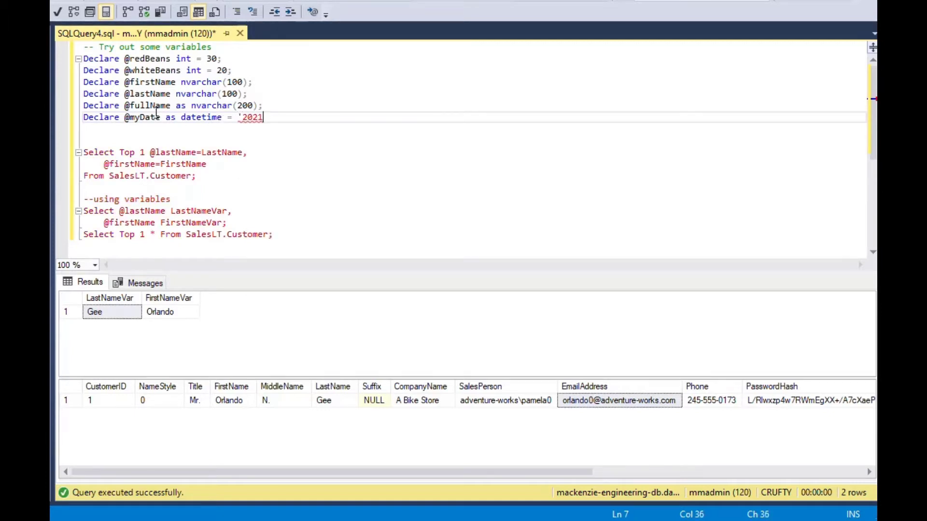
{"action": "type", "text": "-10-"}
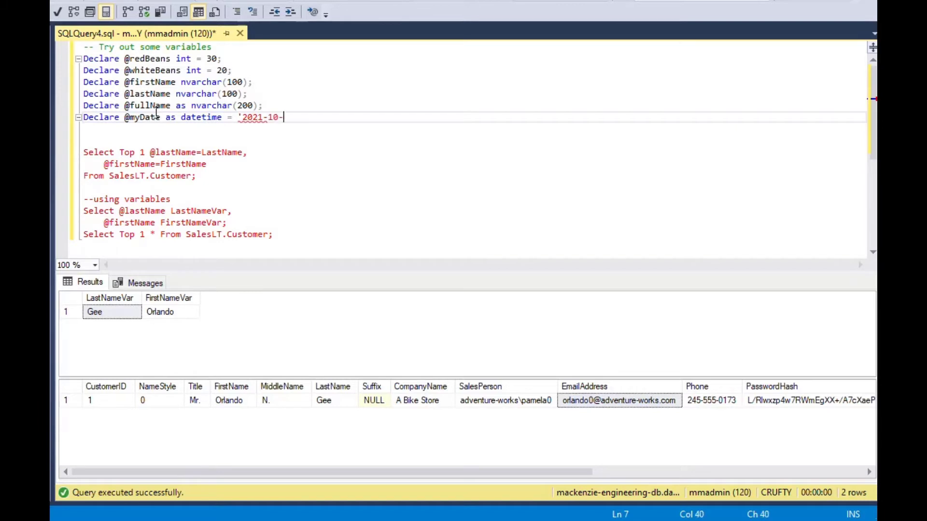
{"action": "type", "text": "01'"}
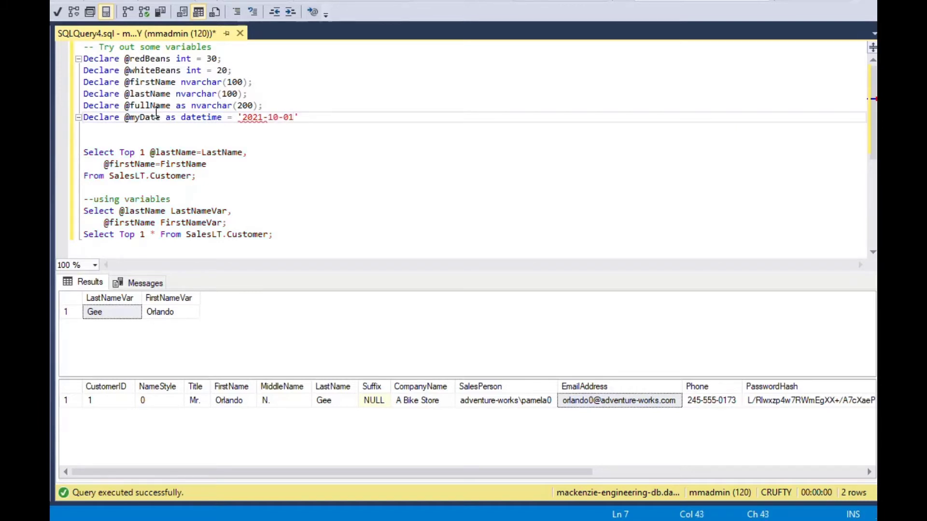
{"action": "type", "text": ";"}
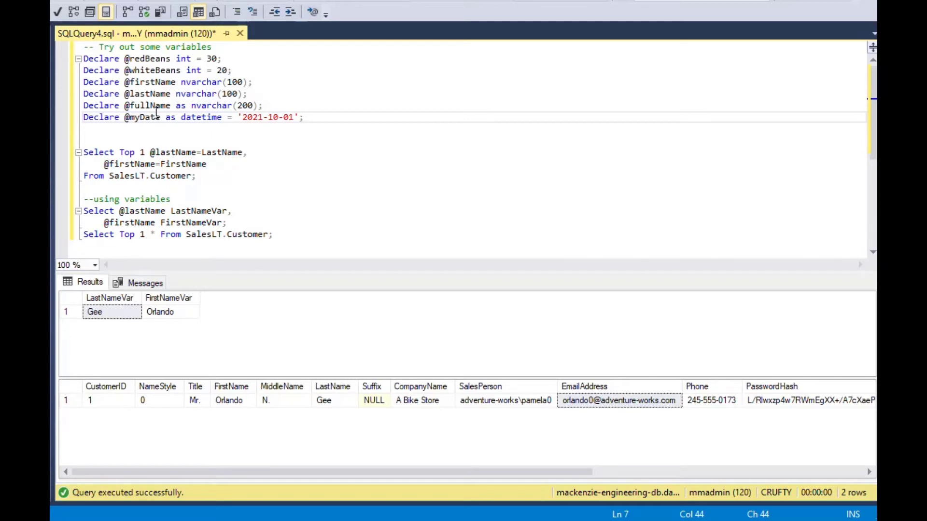
{"action": "left_click", "coordinate": [86, 140]}
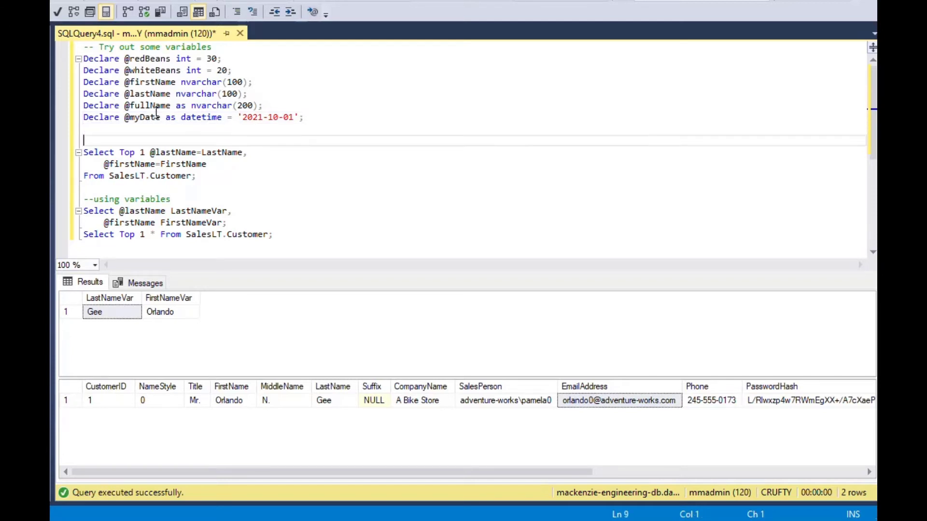
{"action": "left_click_drag", "start_coordinate": [84, 140], "coordinate": [245, 152]}
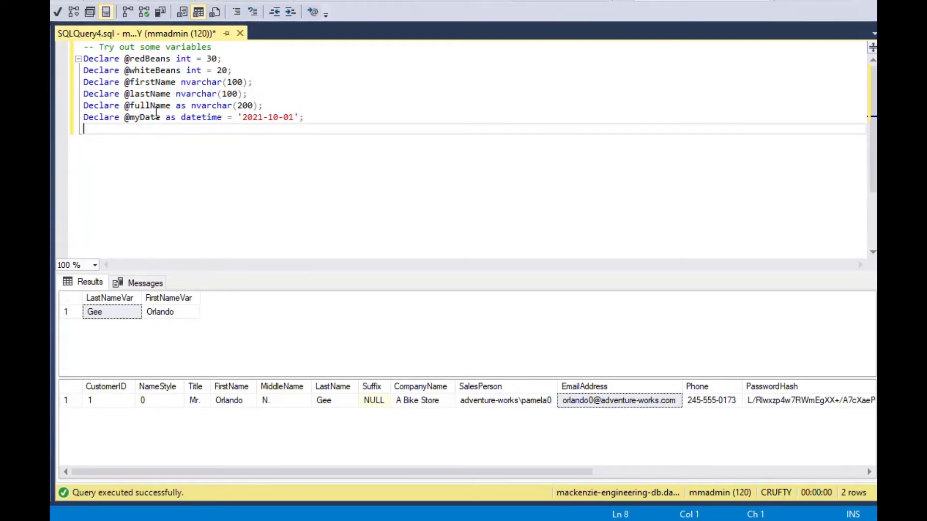
{"action": "type", "text": "Select @"}
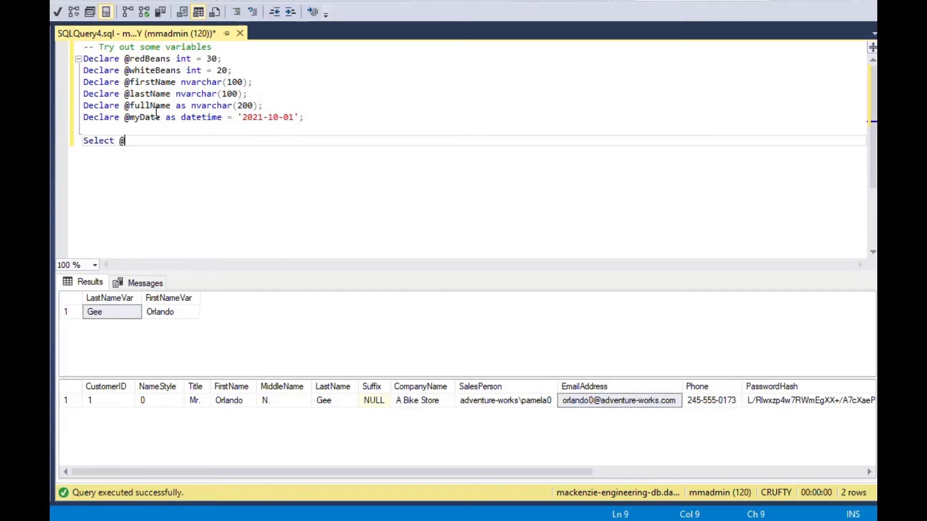
{"action": "type", "text": "myDate"}
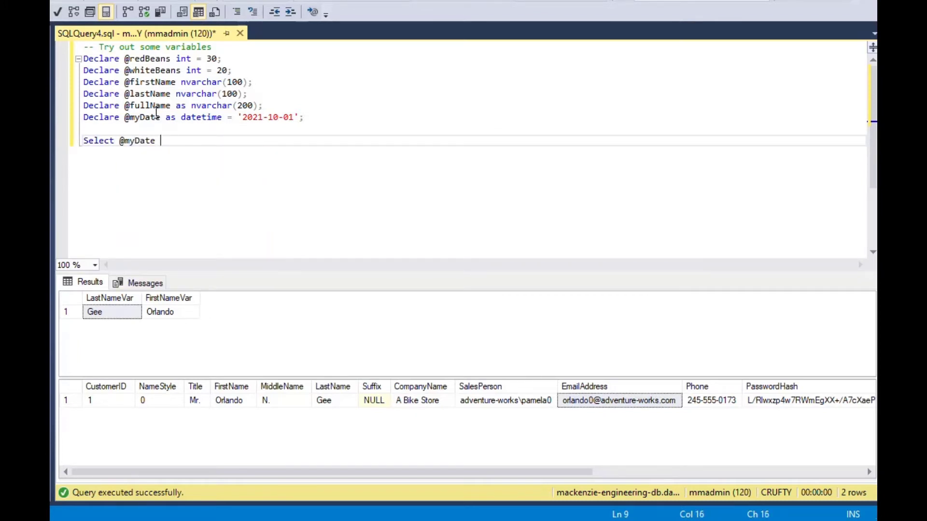
{"action": "type", "text": "TheDate;"}
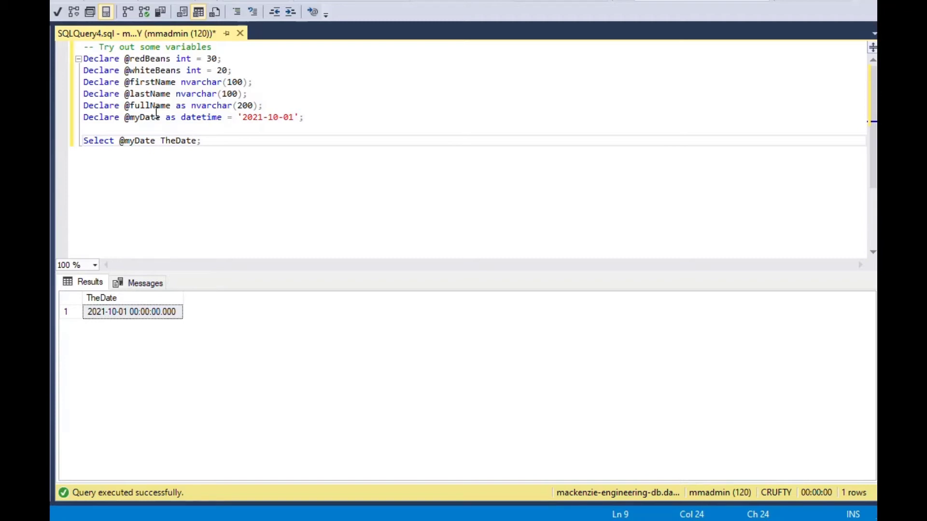
{"action": "mouse_move", "coordinate": [163, 354]}
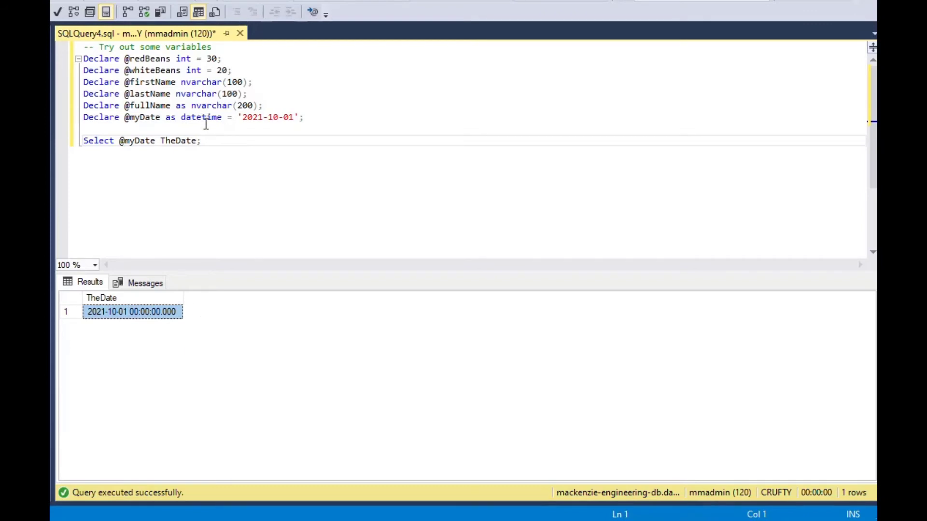
{"action": "mouse_move", "coordinate": [233, 126]}
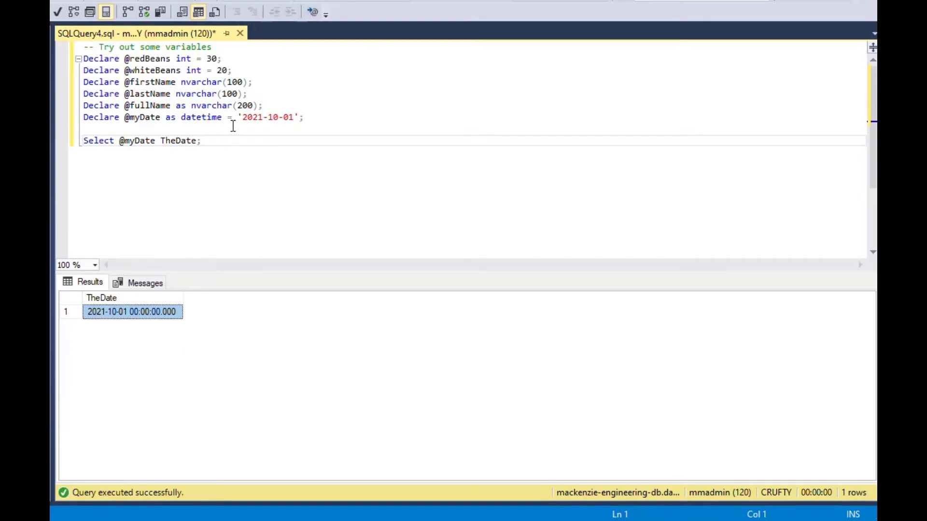